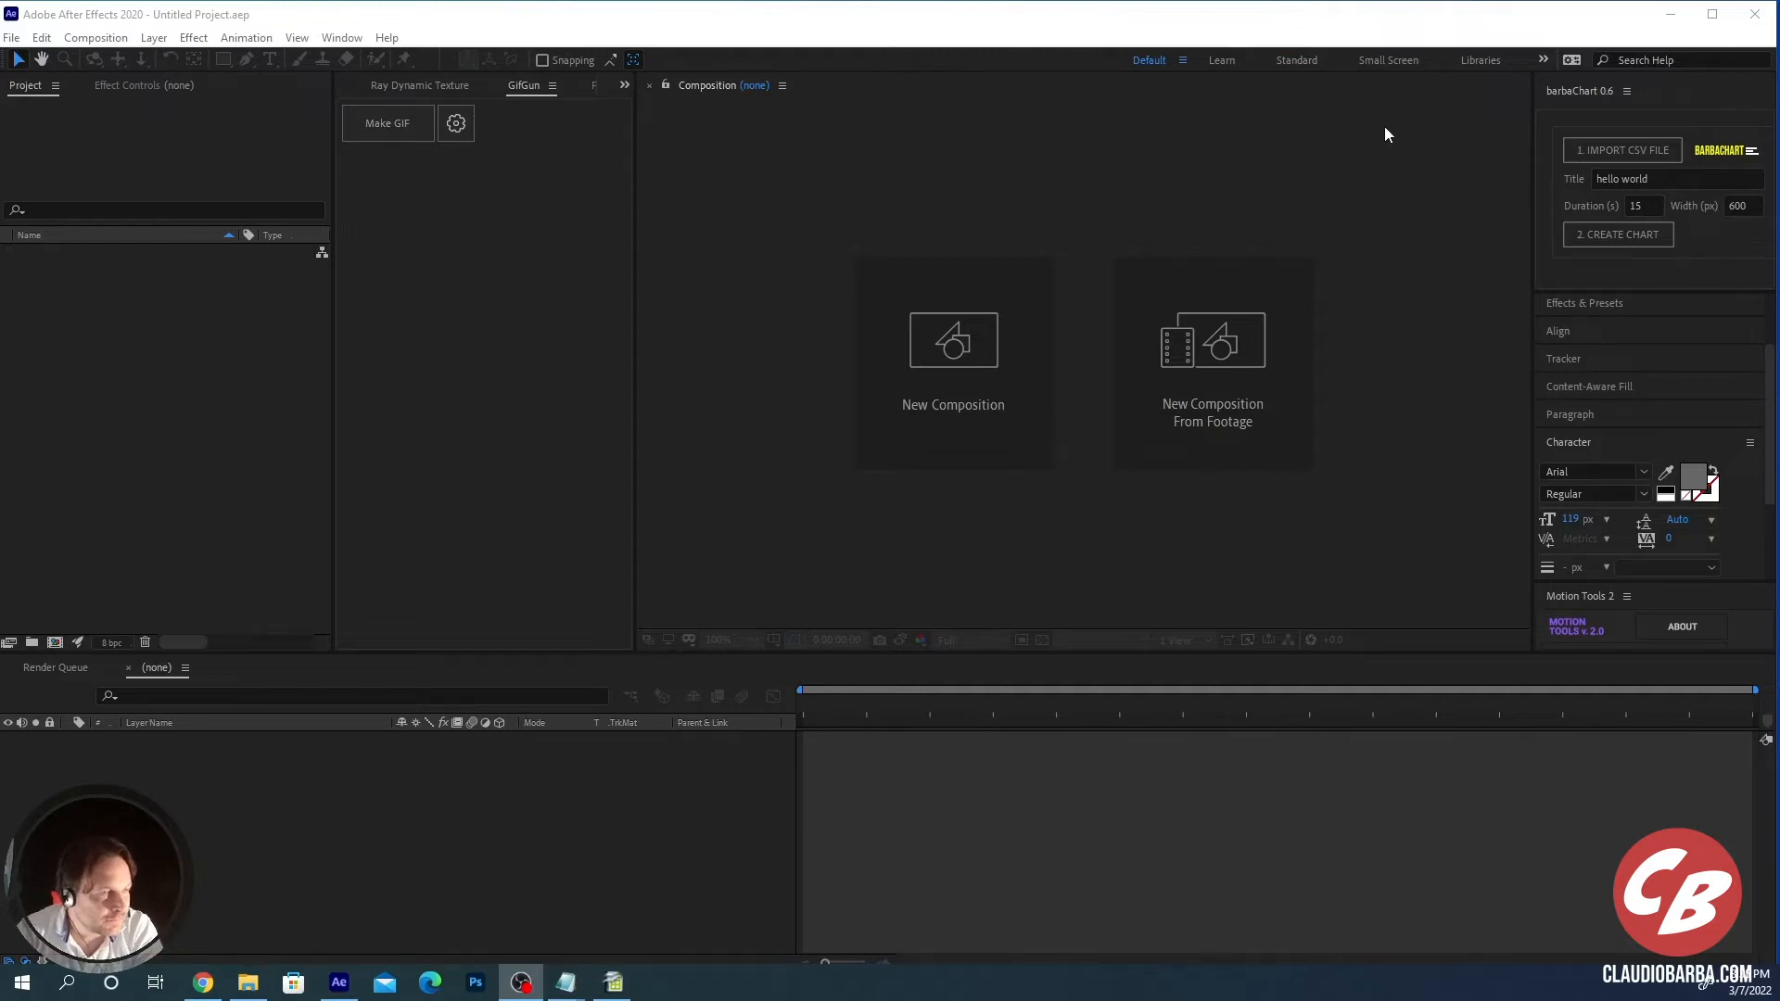
pyautogui.moveTo(1628, 100)
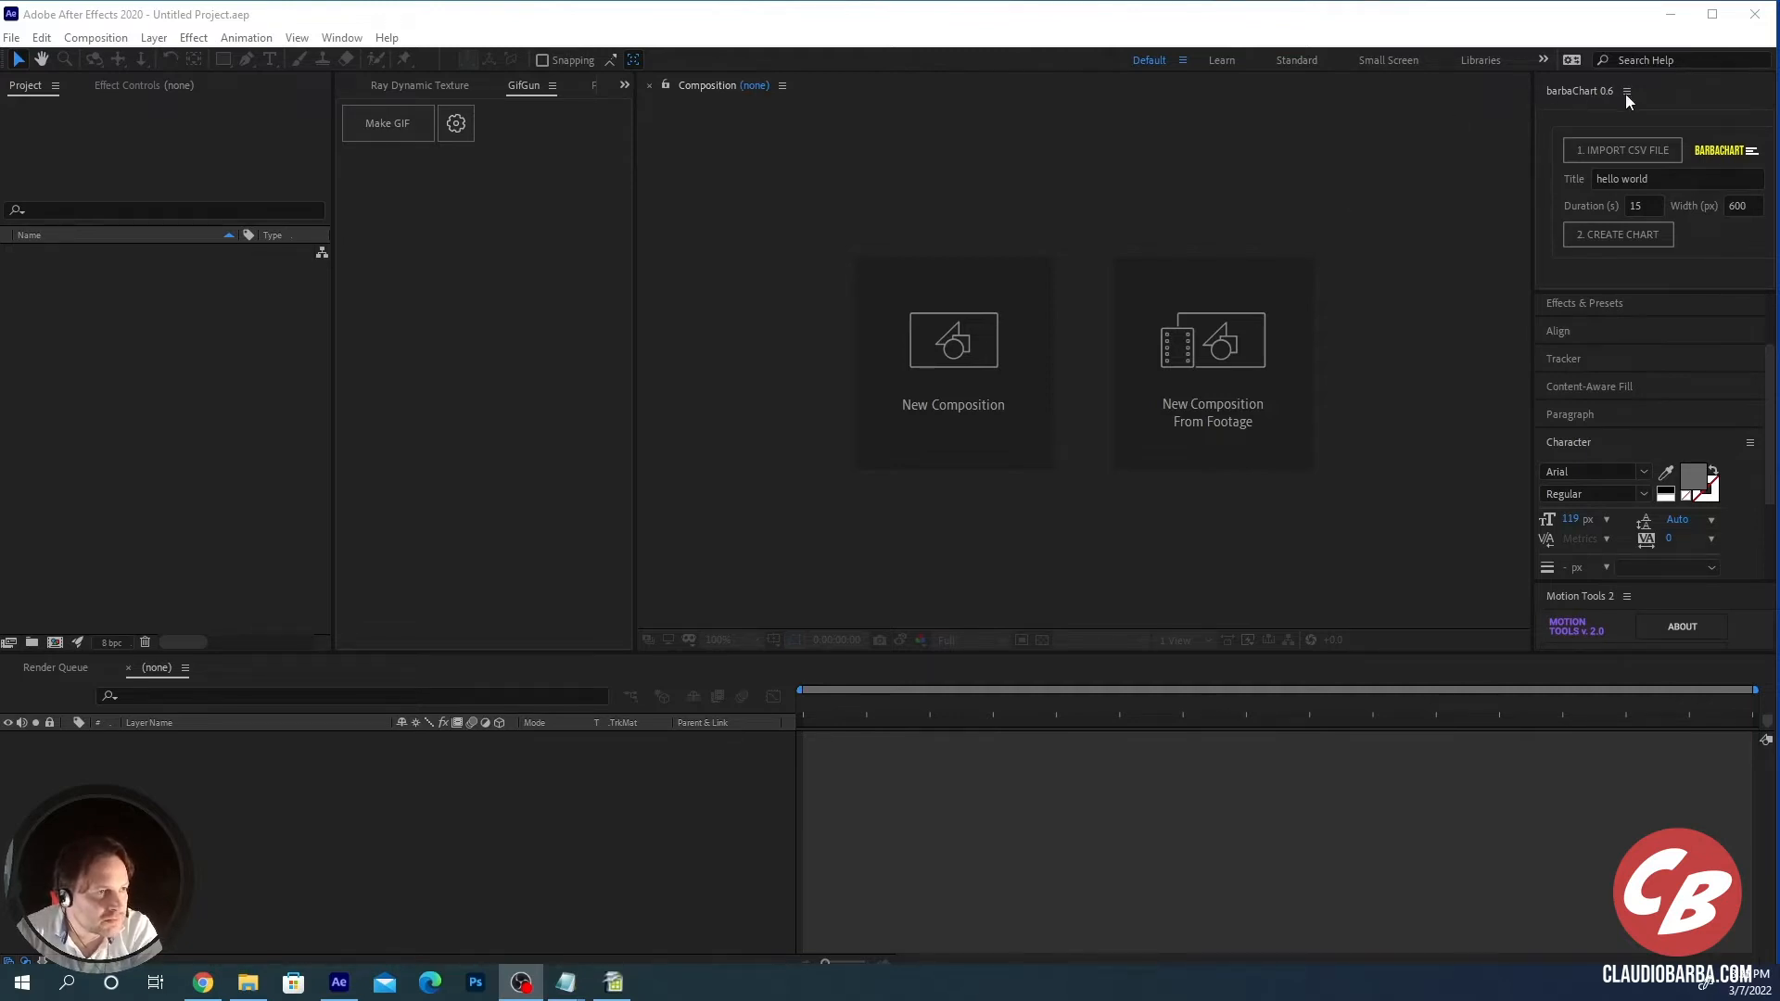
# Step: Float the barbaChart 0.6 script panel over the workspace and reopen it
pyautogui.click(1626, 91)
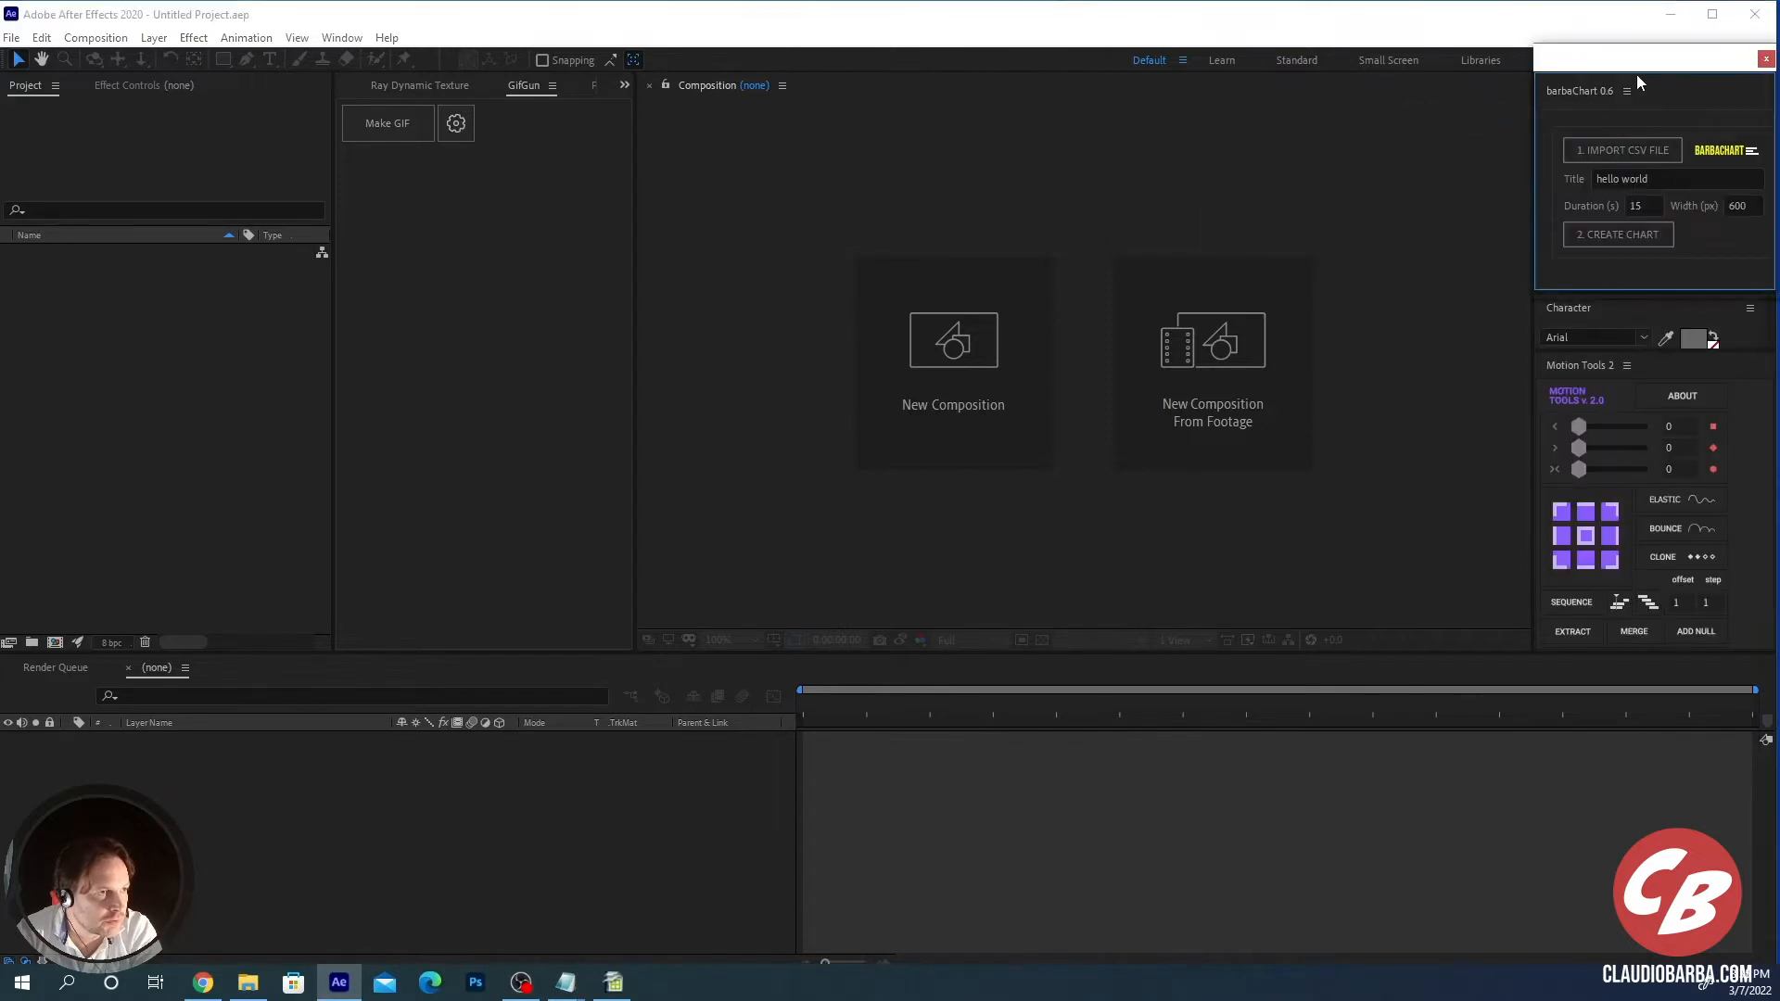
pyautogui.moveTo(1641, 89); pyautogui.dragTo(1346, 145)
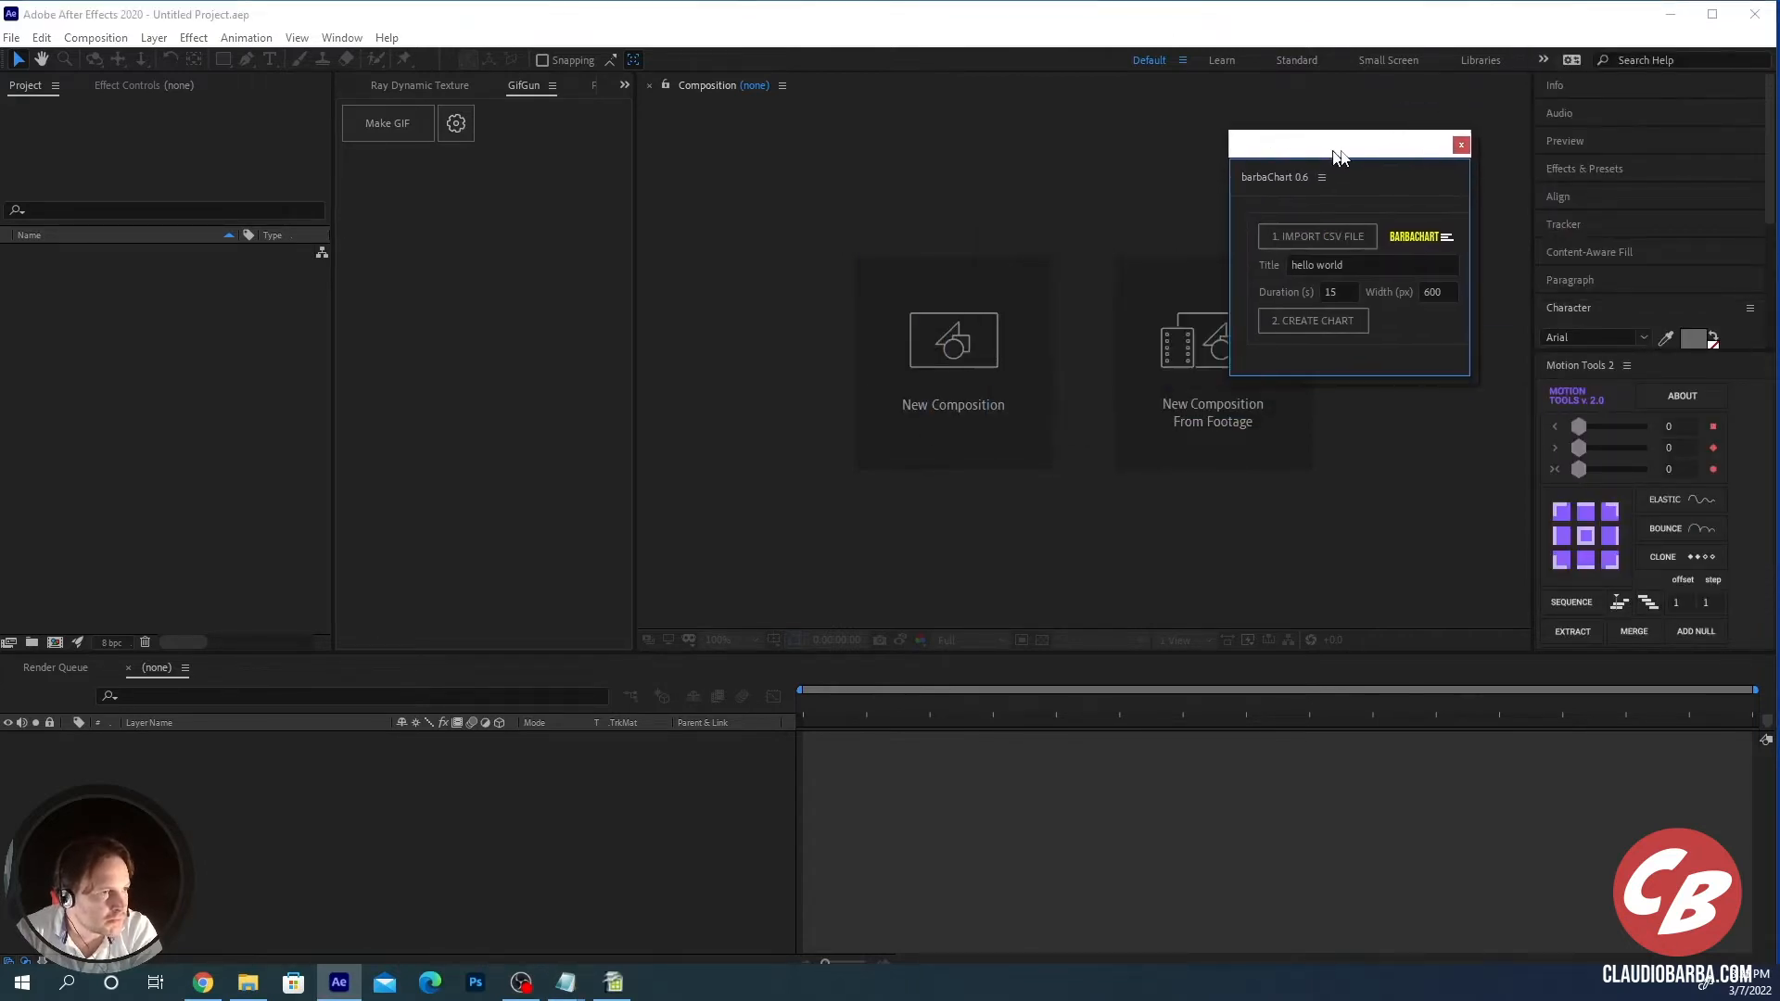
pyautogui.moveTo(1339, 144); pyautogui.dragTo(1374, 145)
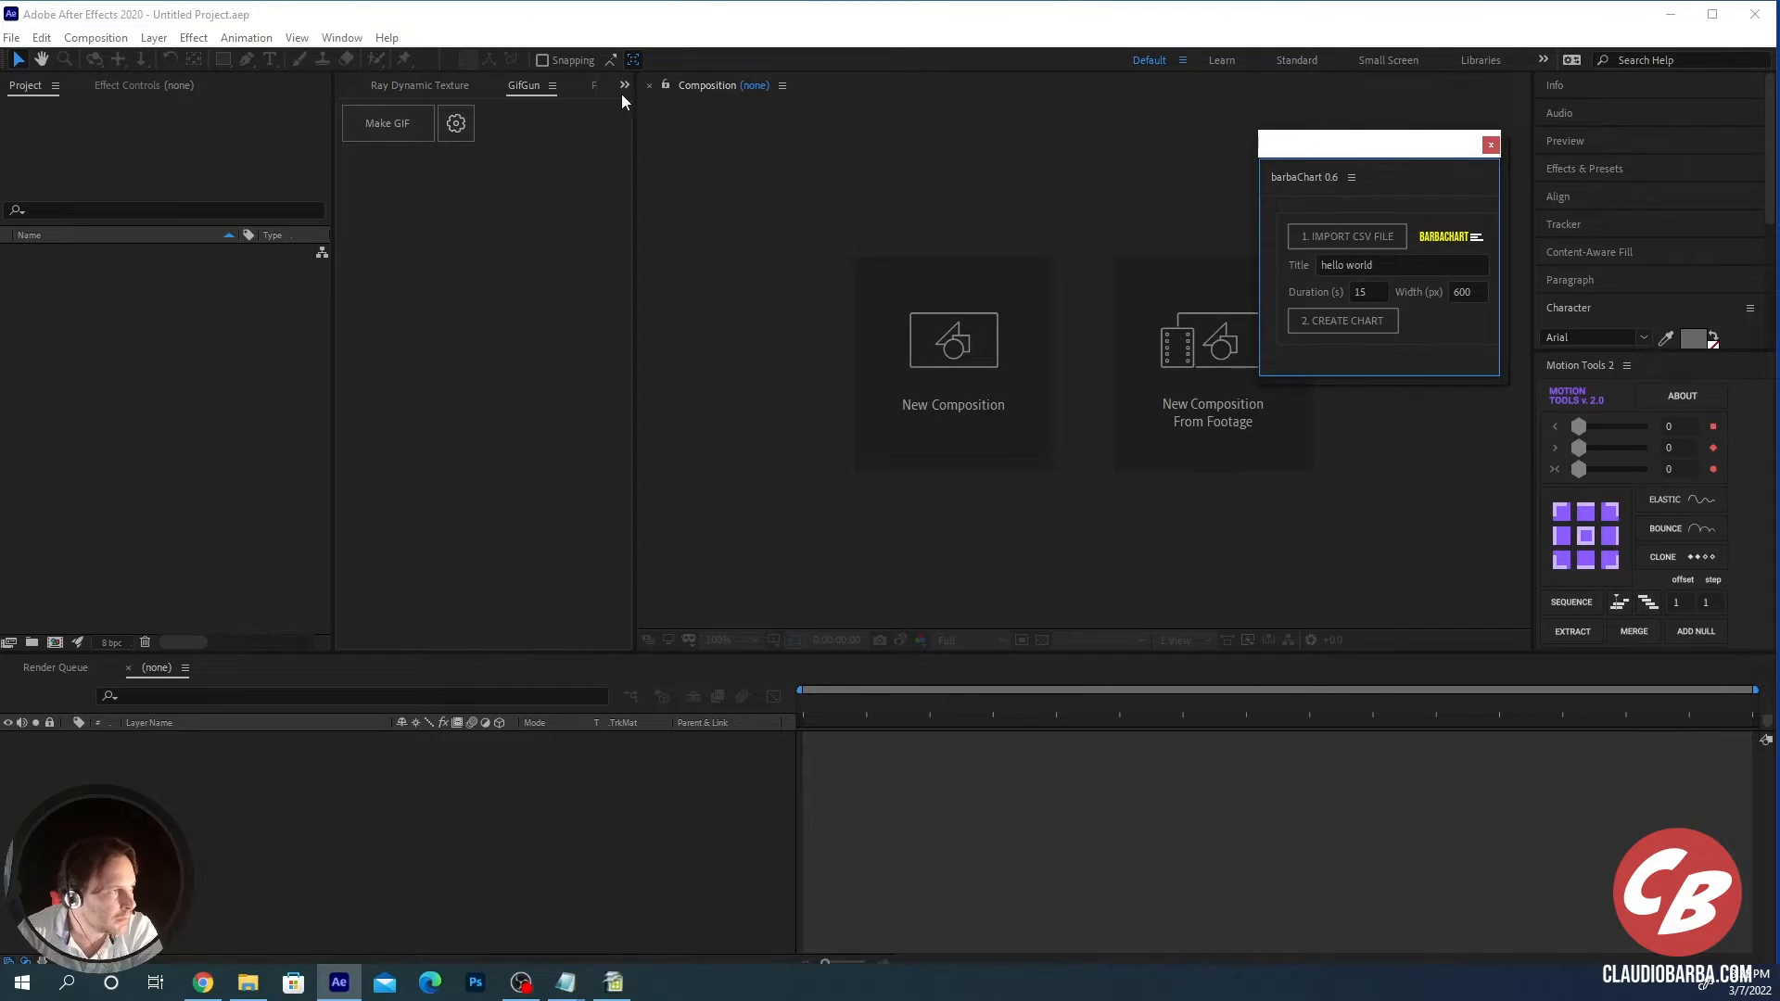
pyautogui.click(341, 37)
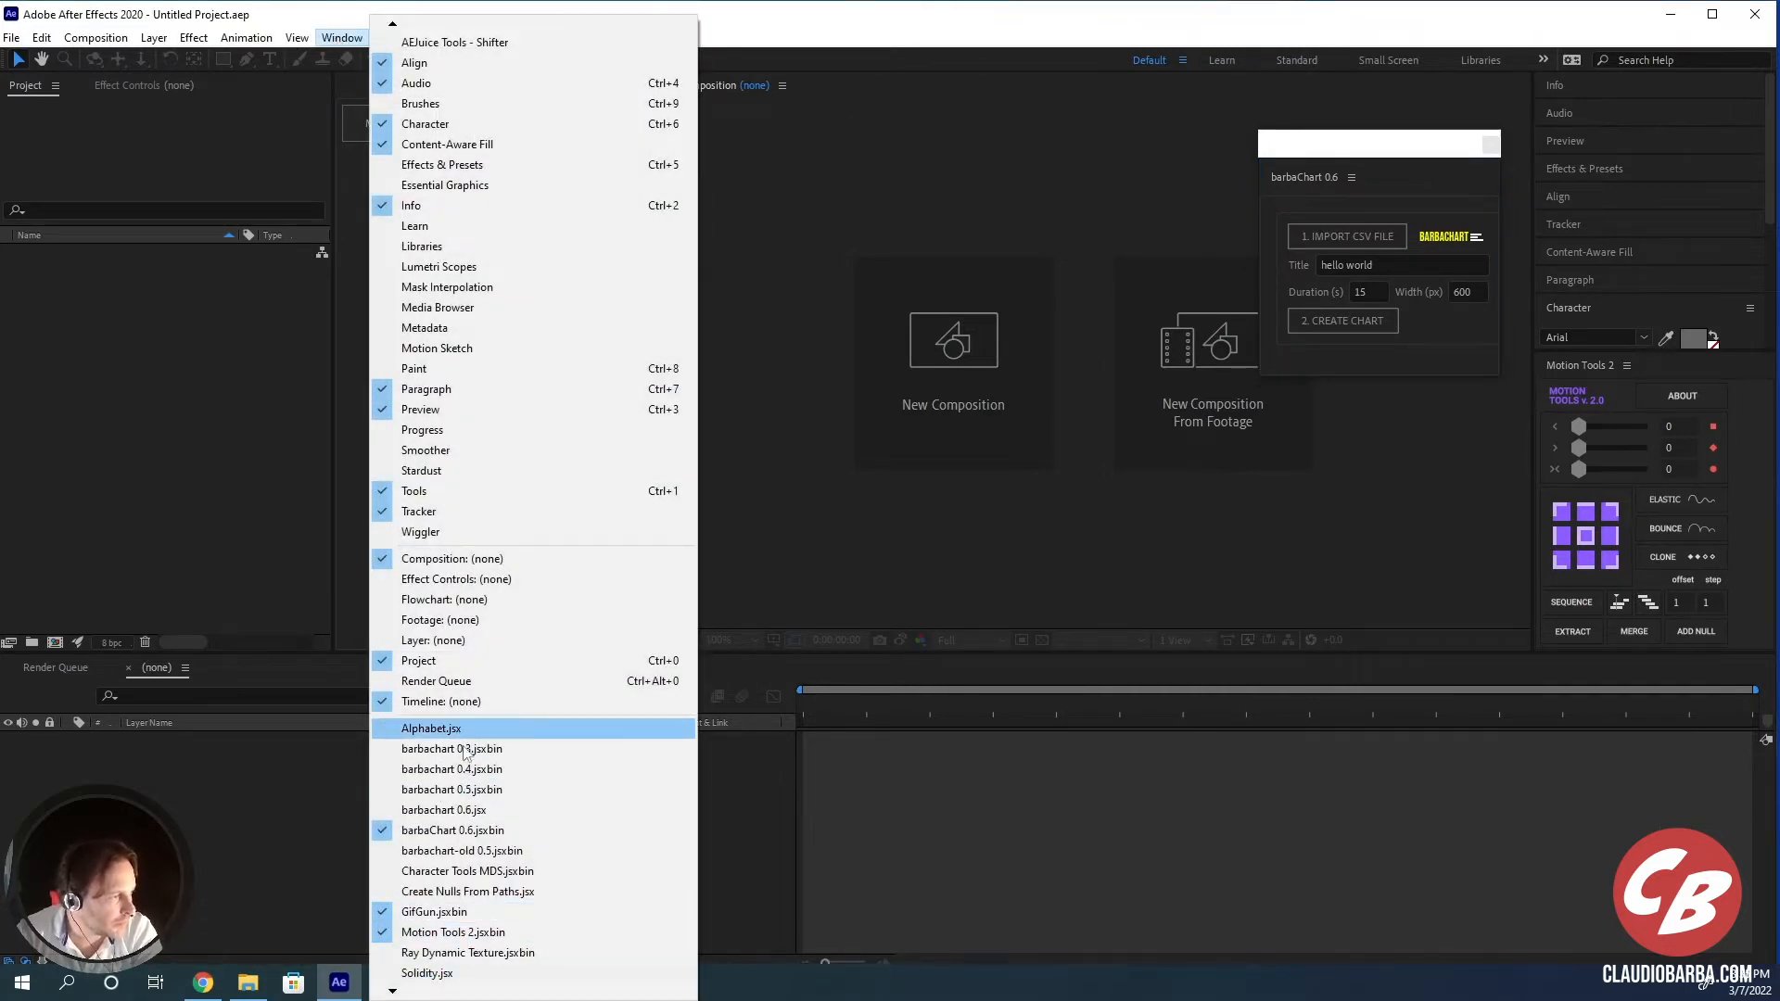
pyautogui.moveTo(443, 810)
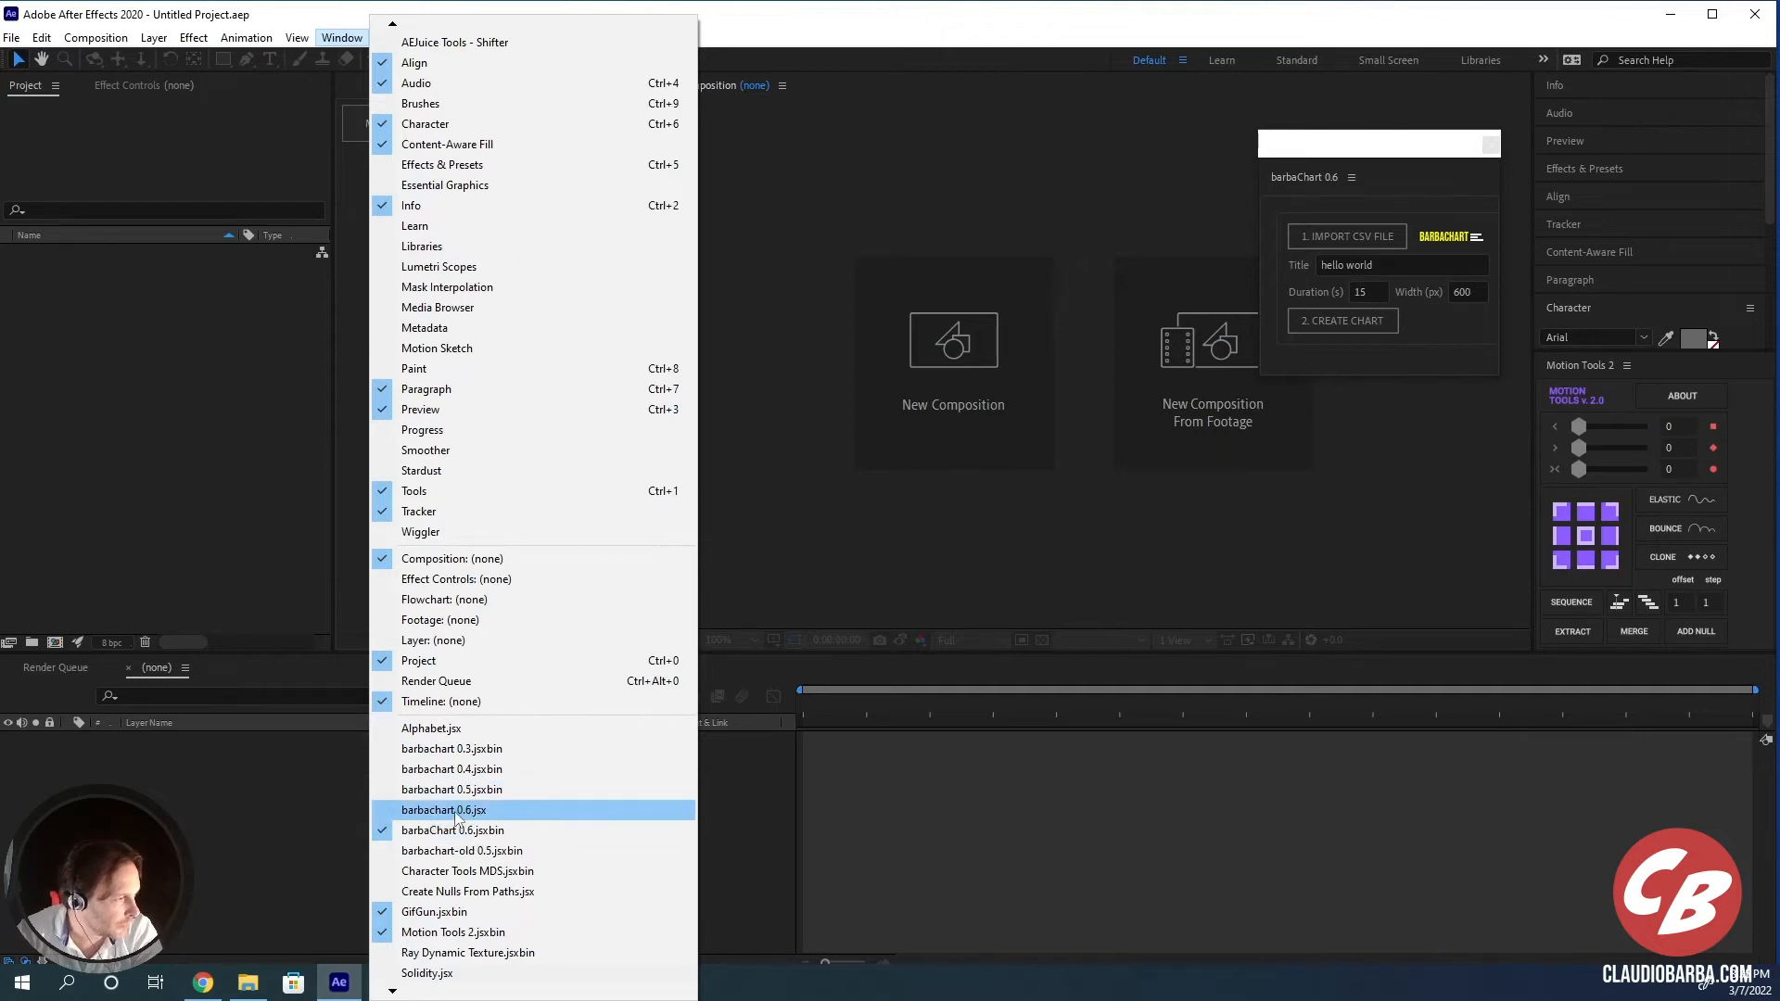
pyautogui.click(443, 810)
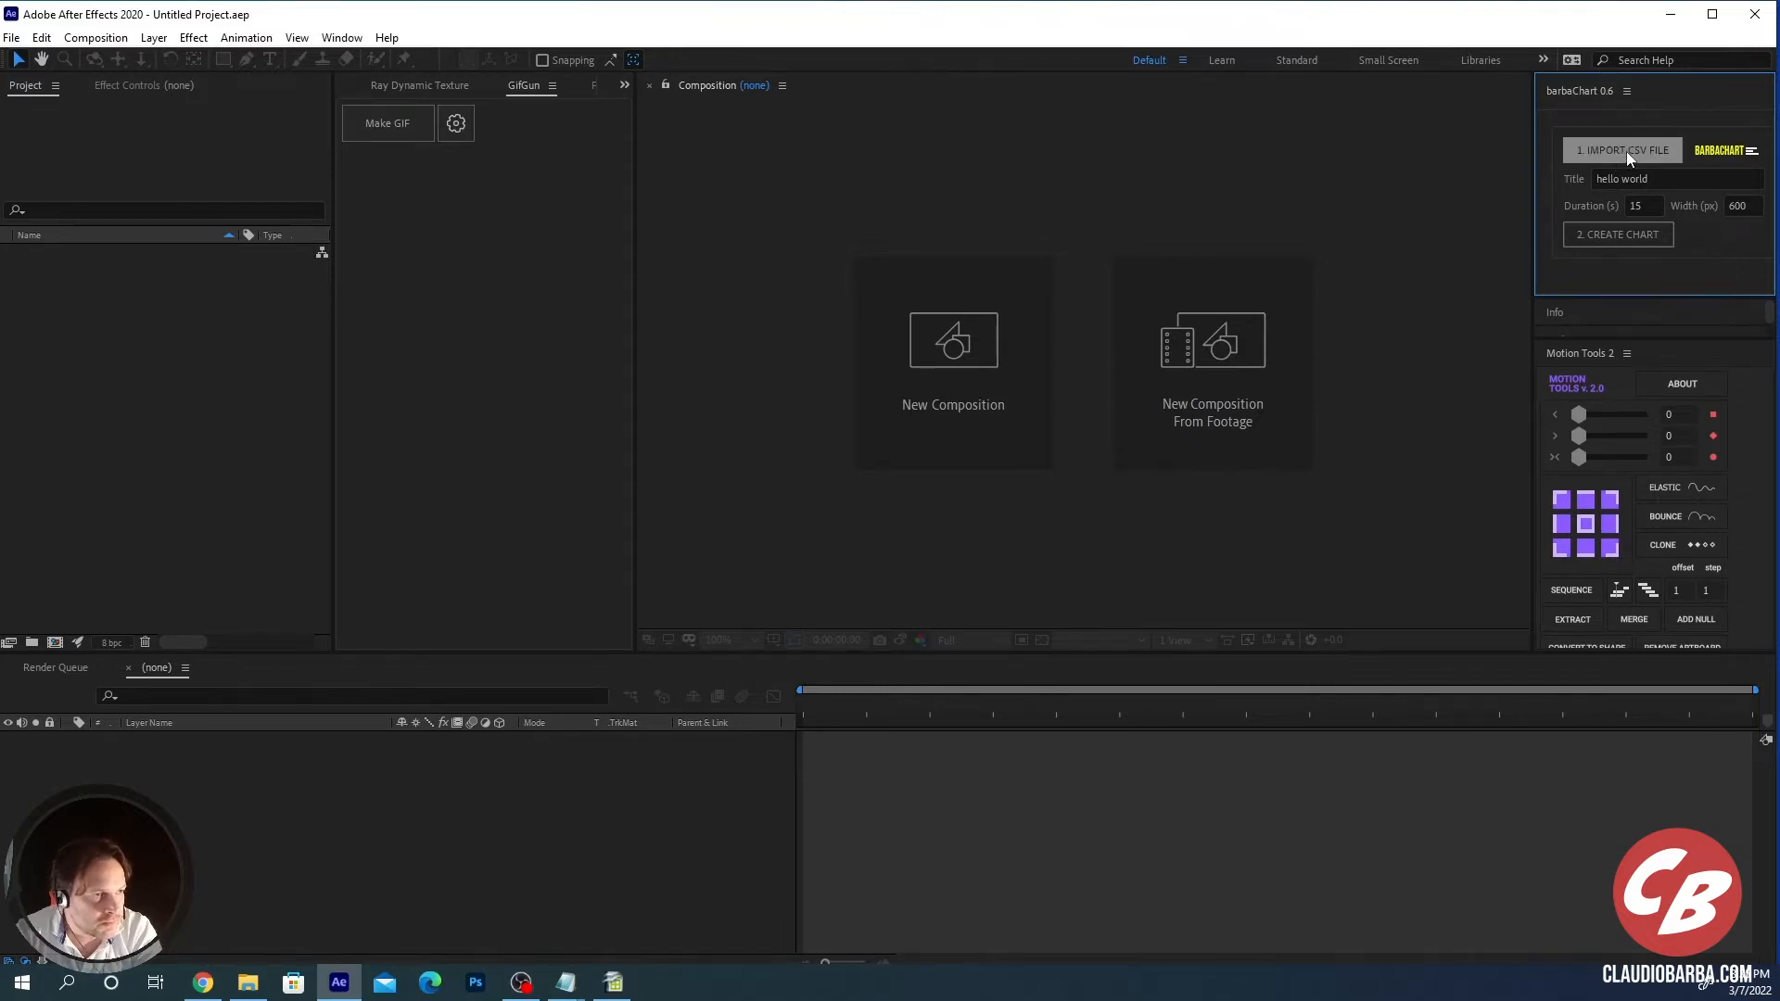
# Step: Start the CSV import and open sampledata1.csv in OpenOffice Calc to inspect it
pyautogui.click(1620, 150)
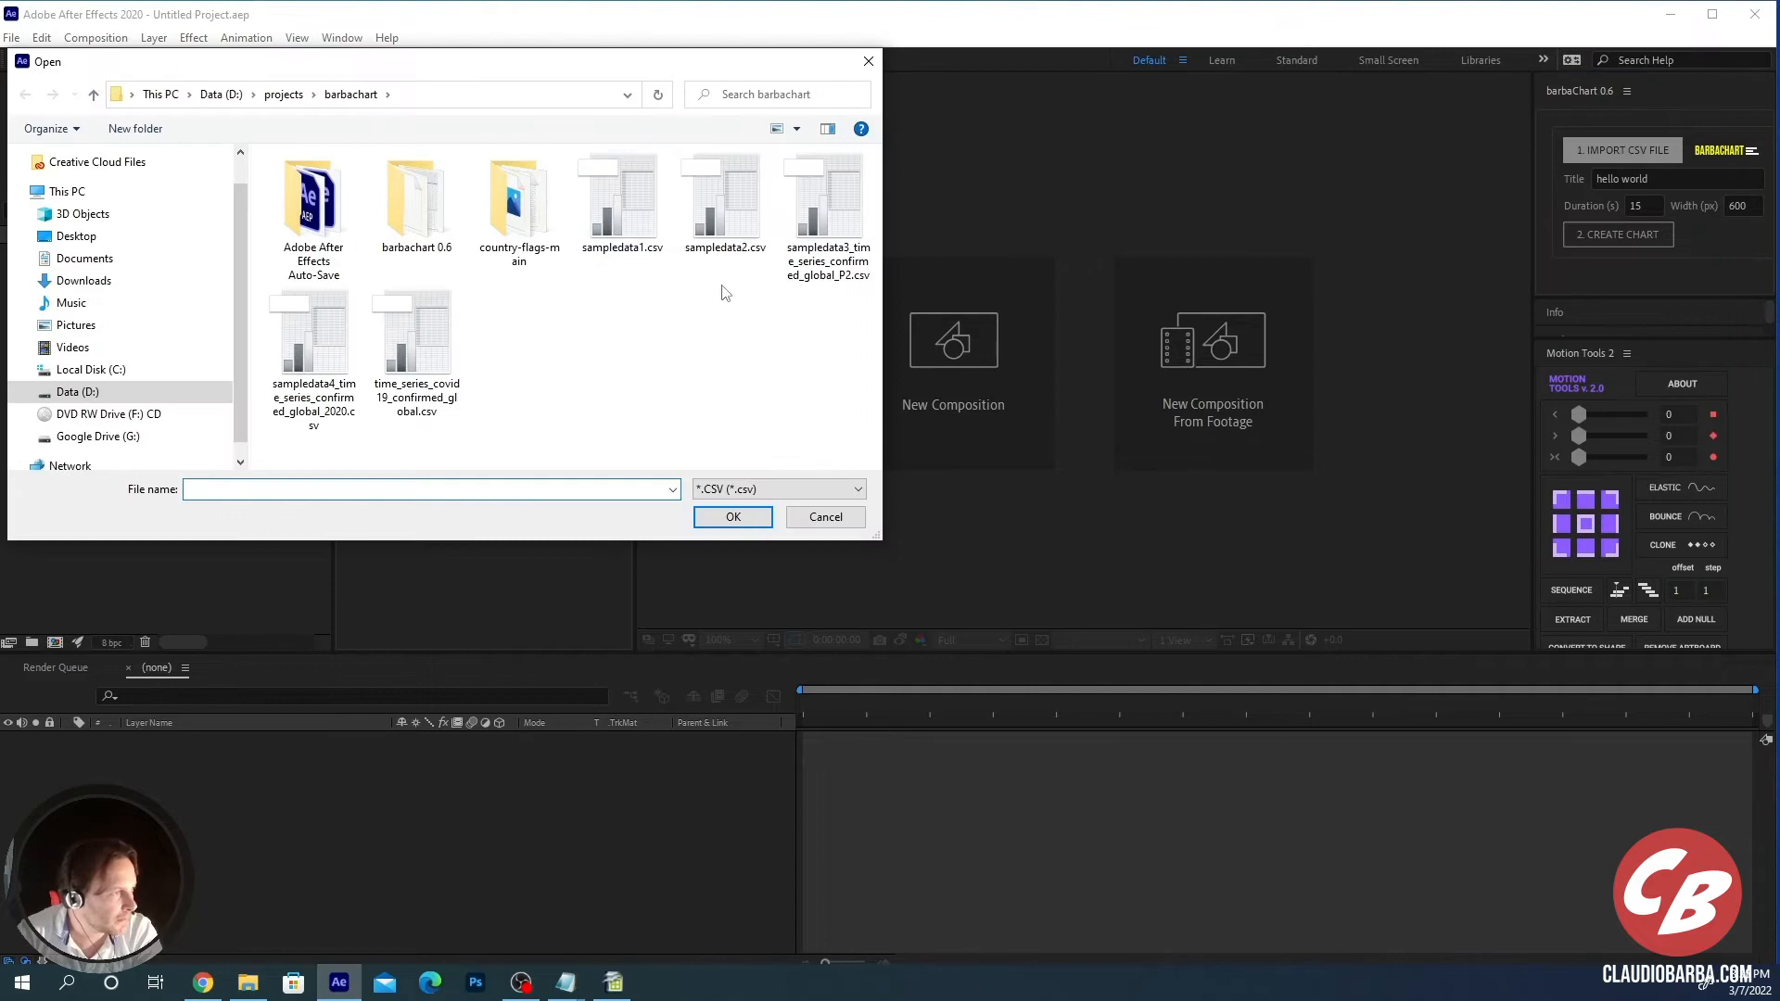
pyautogui.click(621, 202)
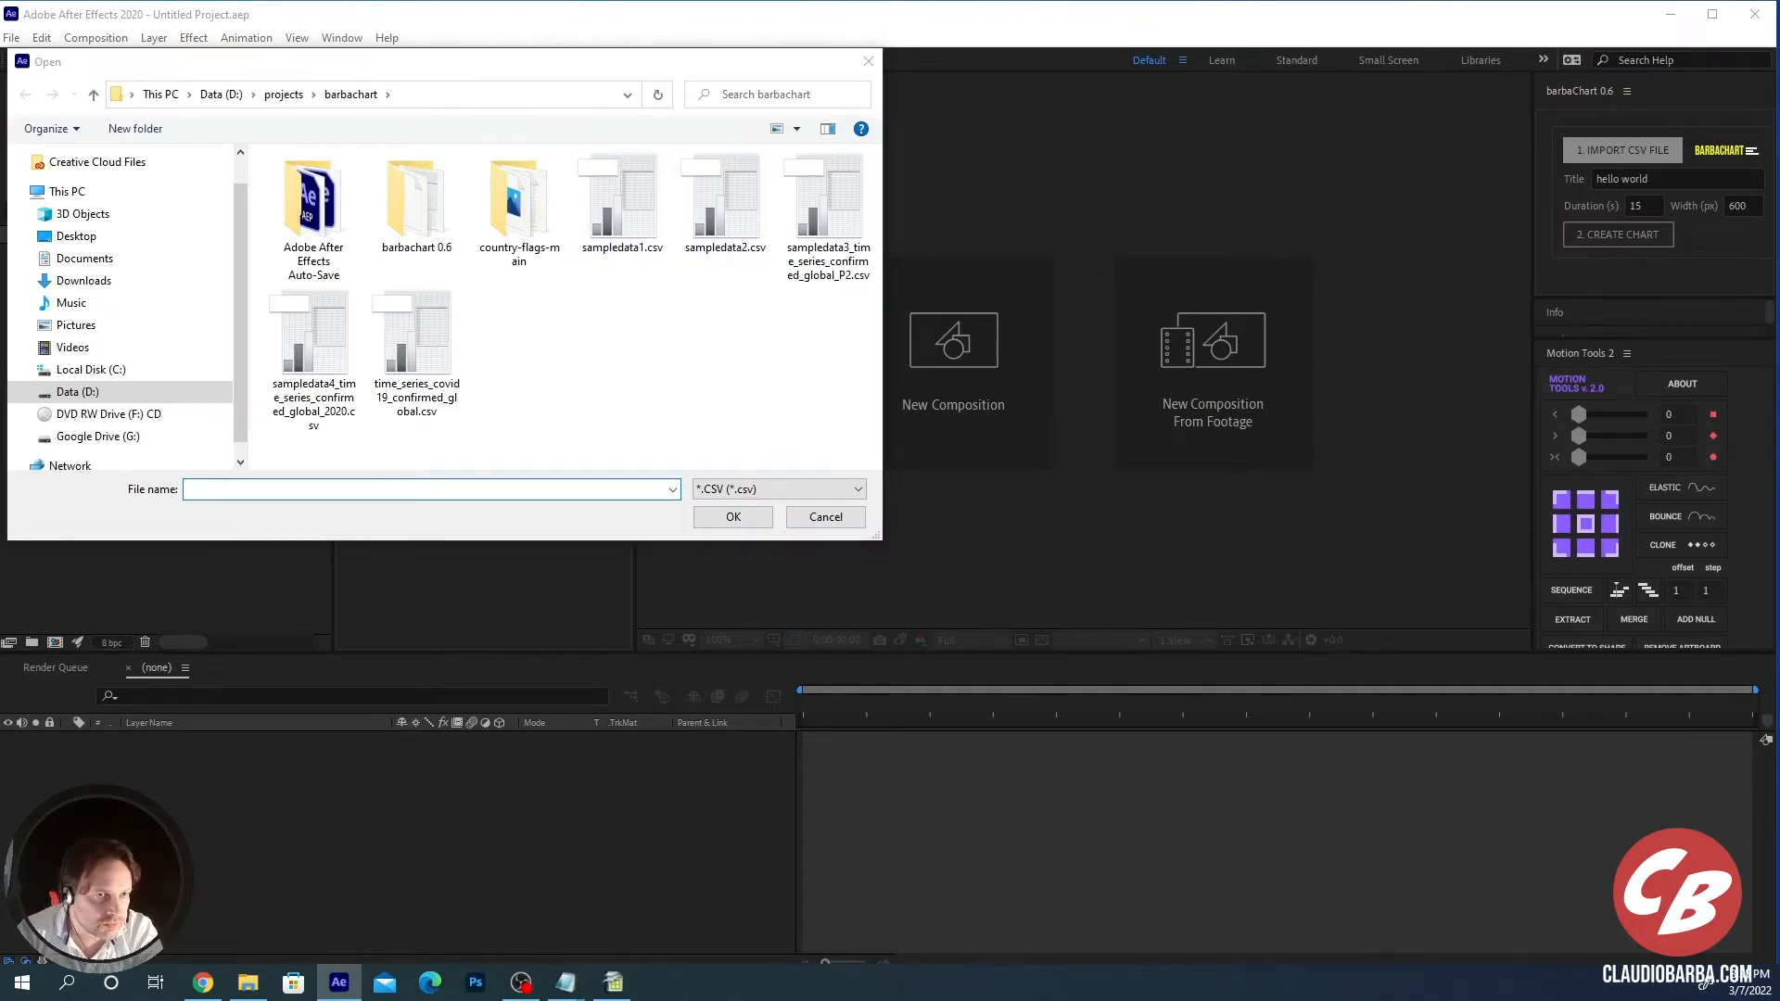
pyautogui.doubleClick(621, 202)
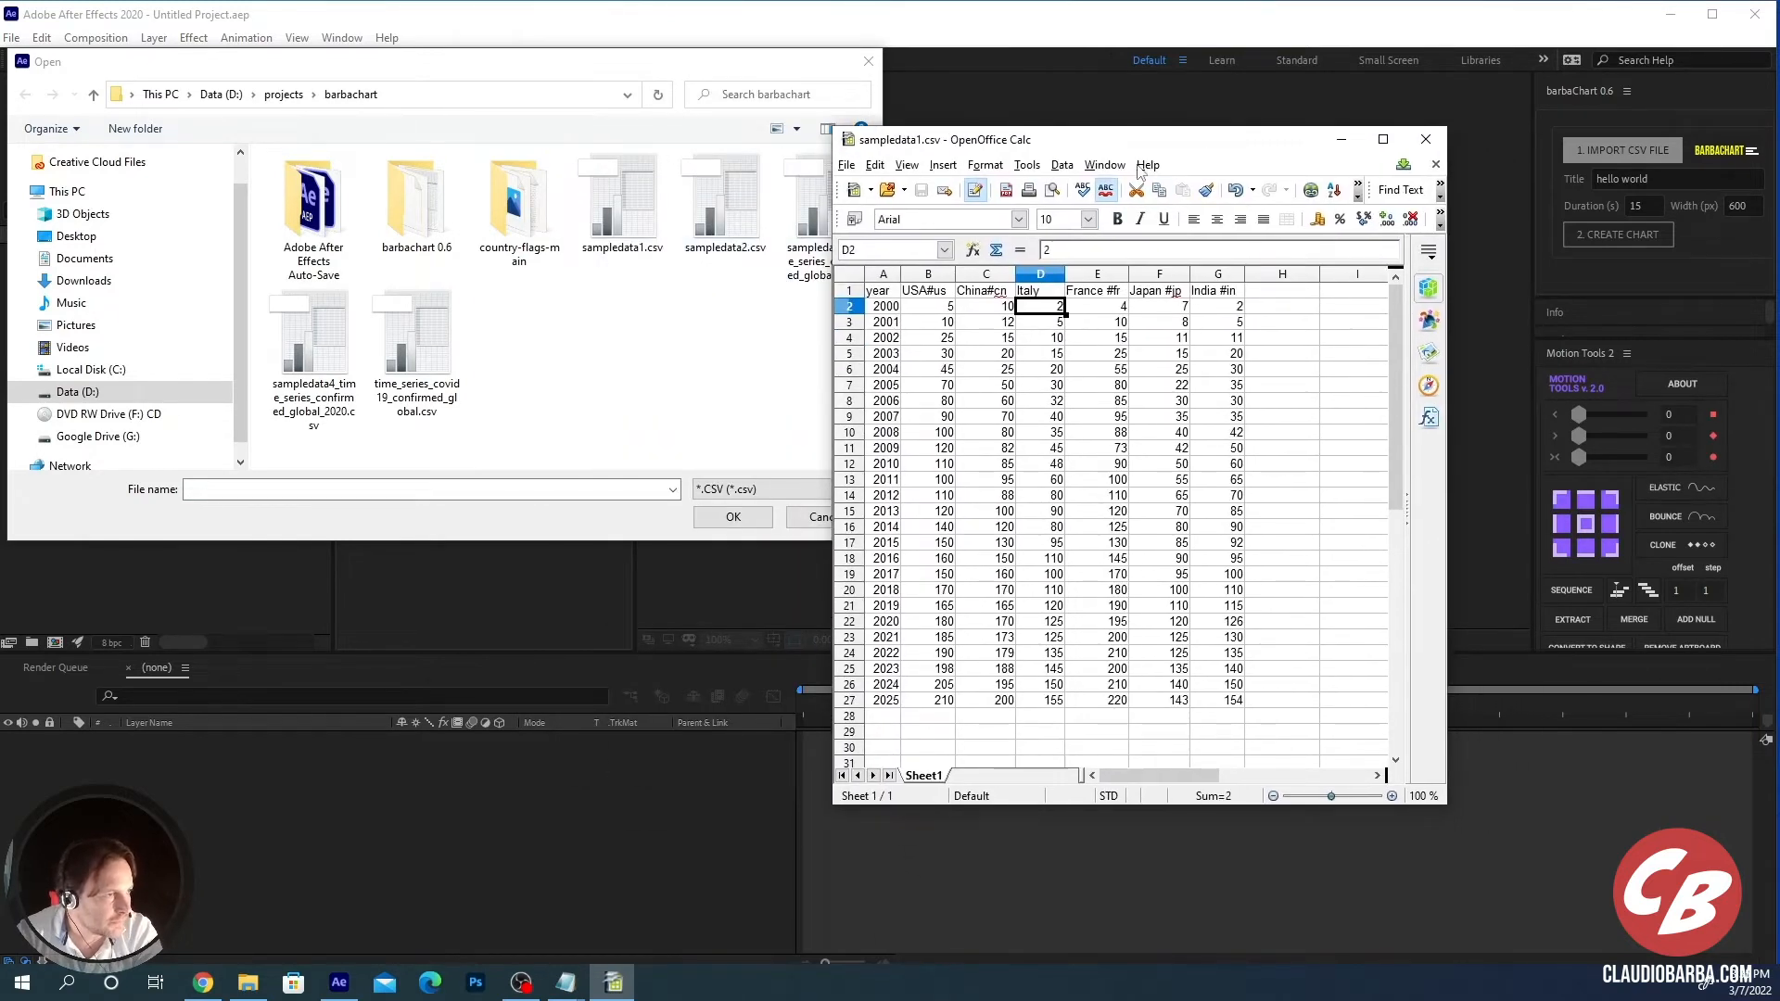
pyautogui.moveTo(1135, 139); pyautogui.dragTo(977, 131)
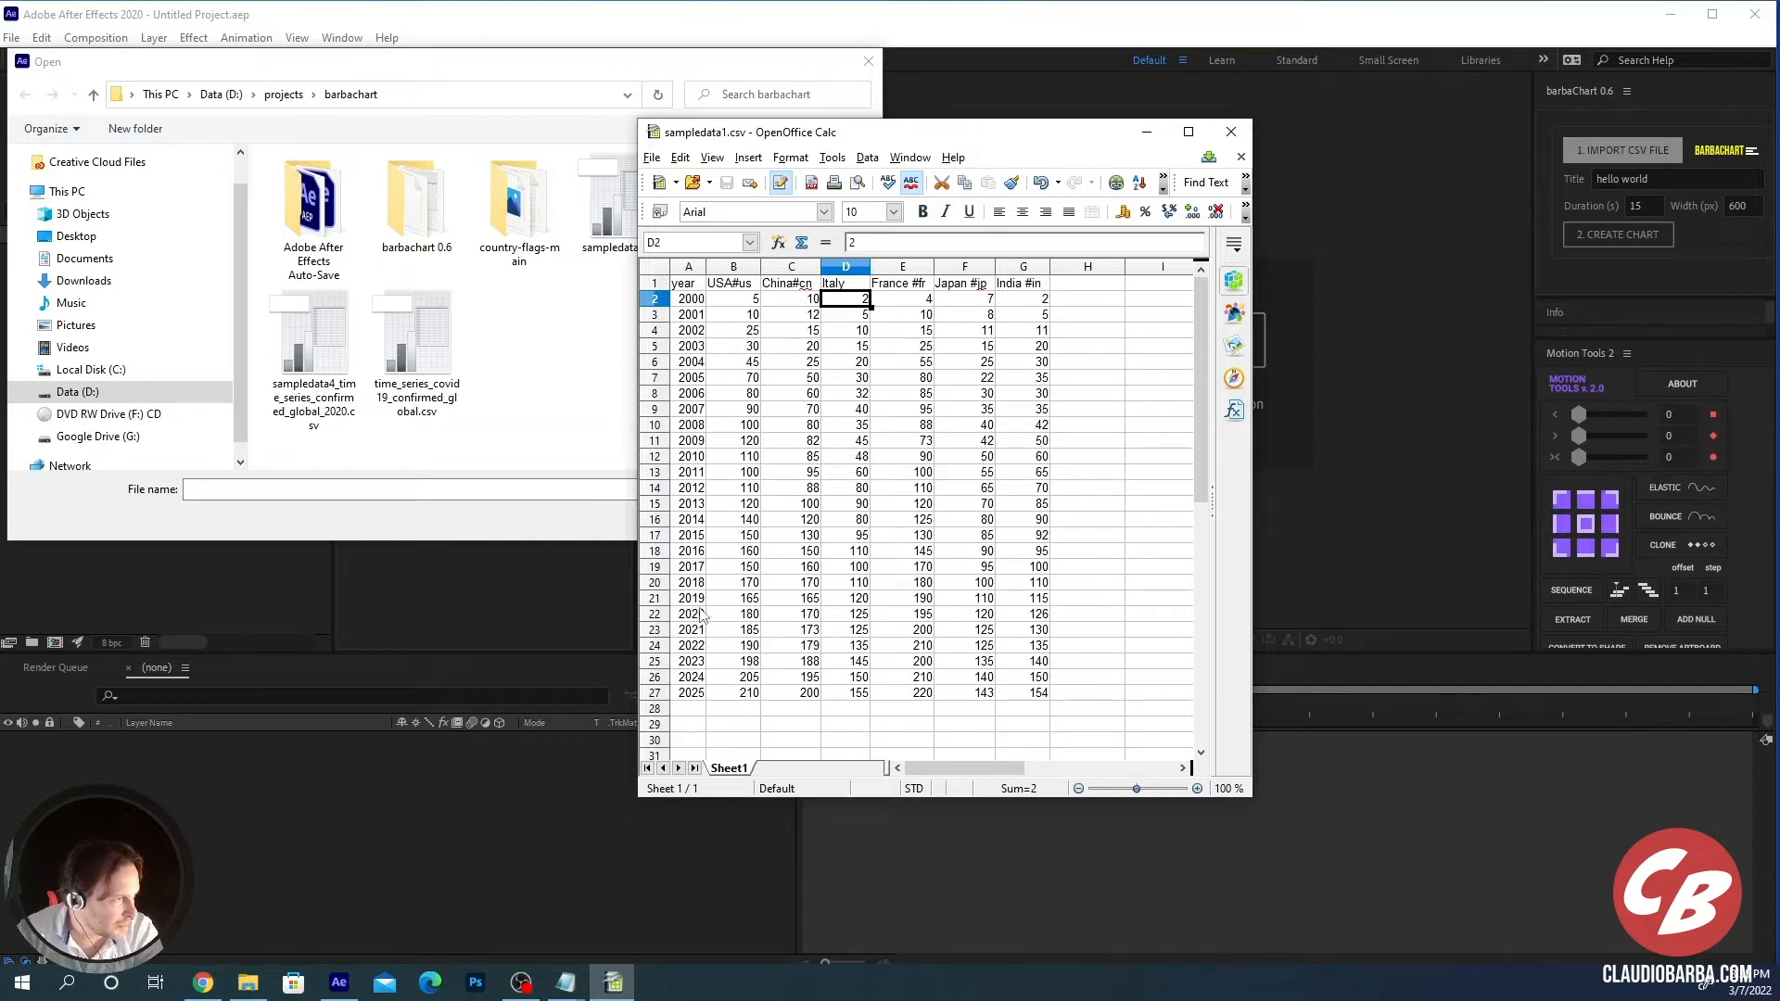
# Step: Review the year column, USA and China values, and the USA#us header flag code
pyautogui.click(686, 265)
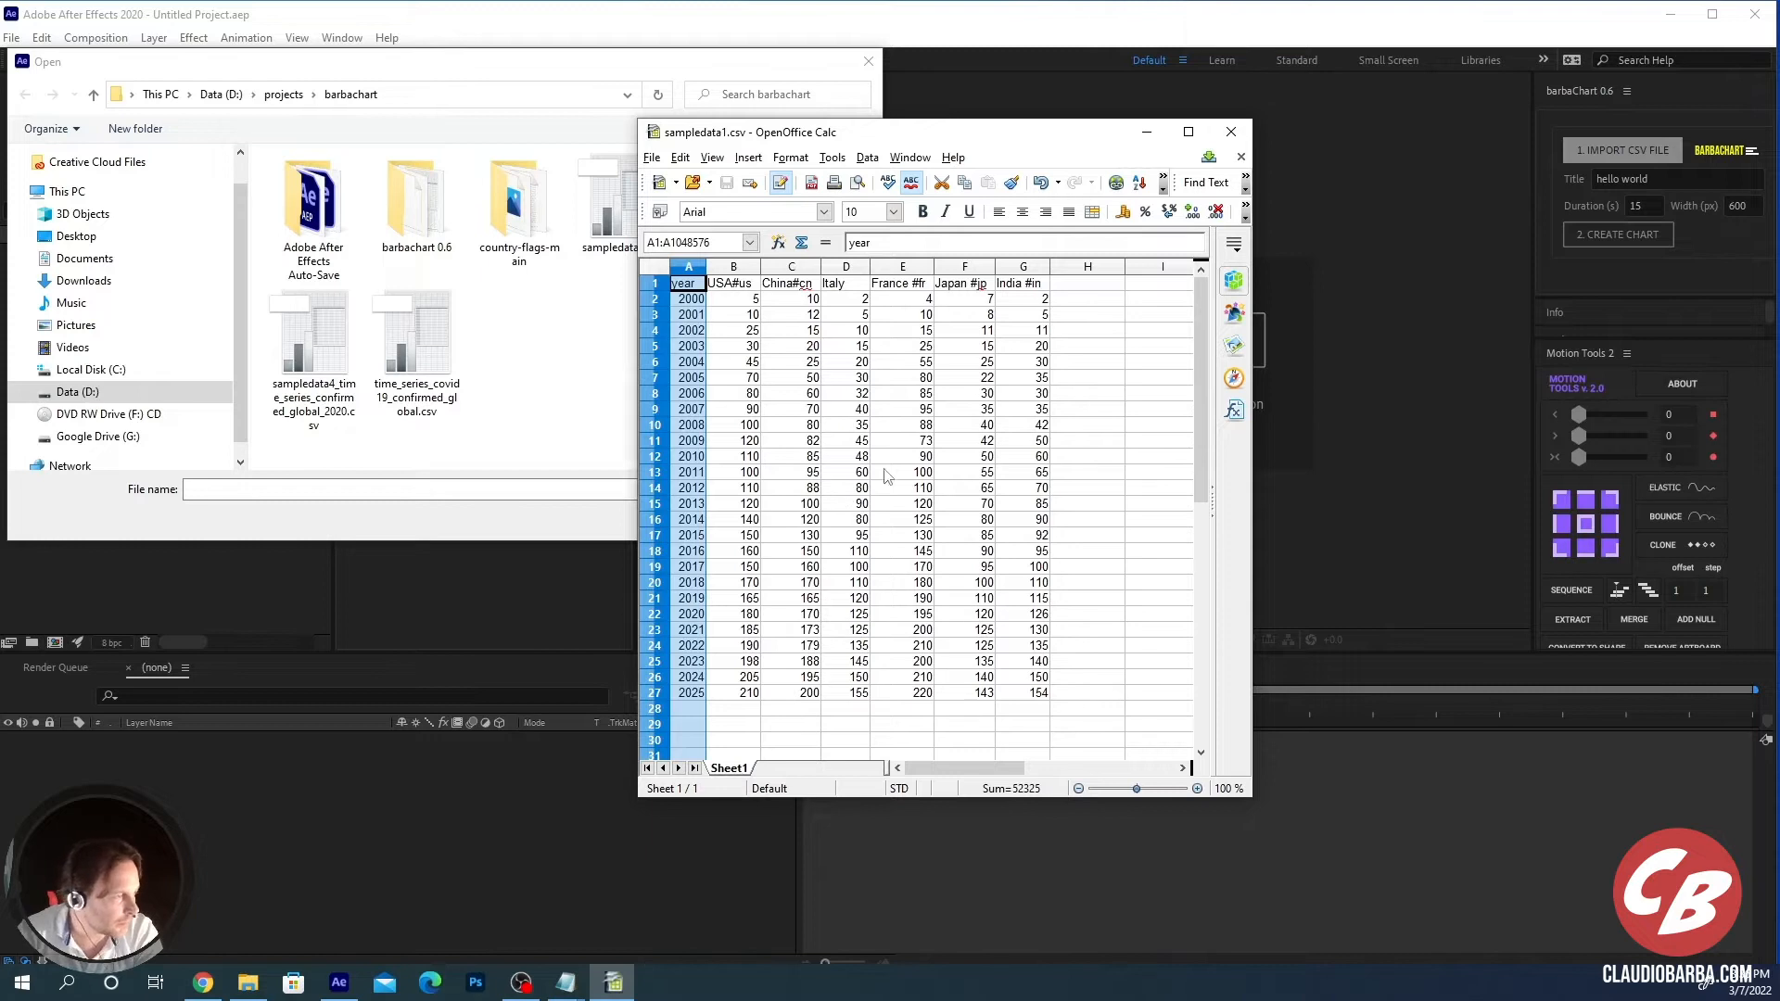
pyautogui.click(734, 296)
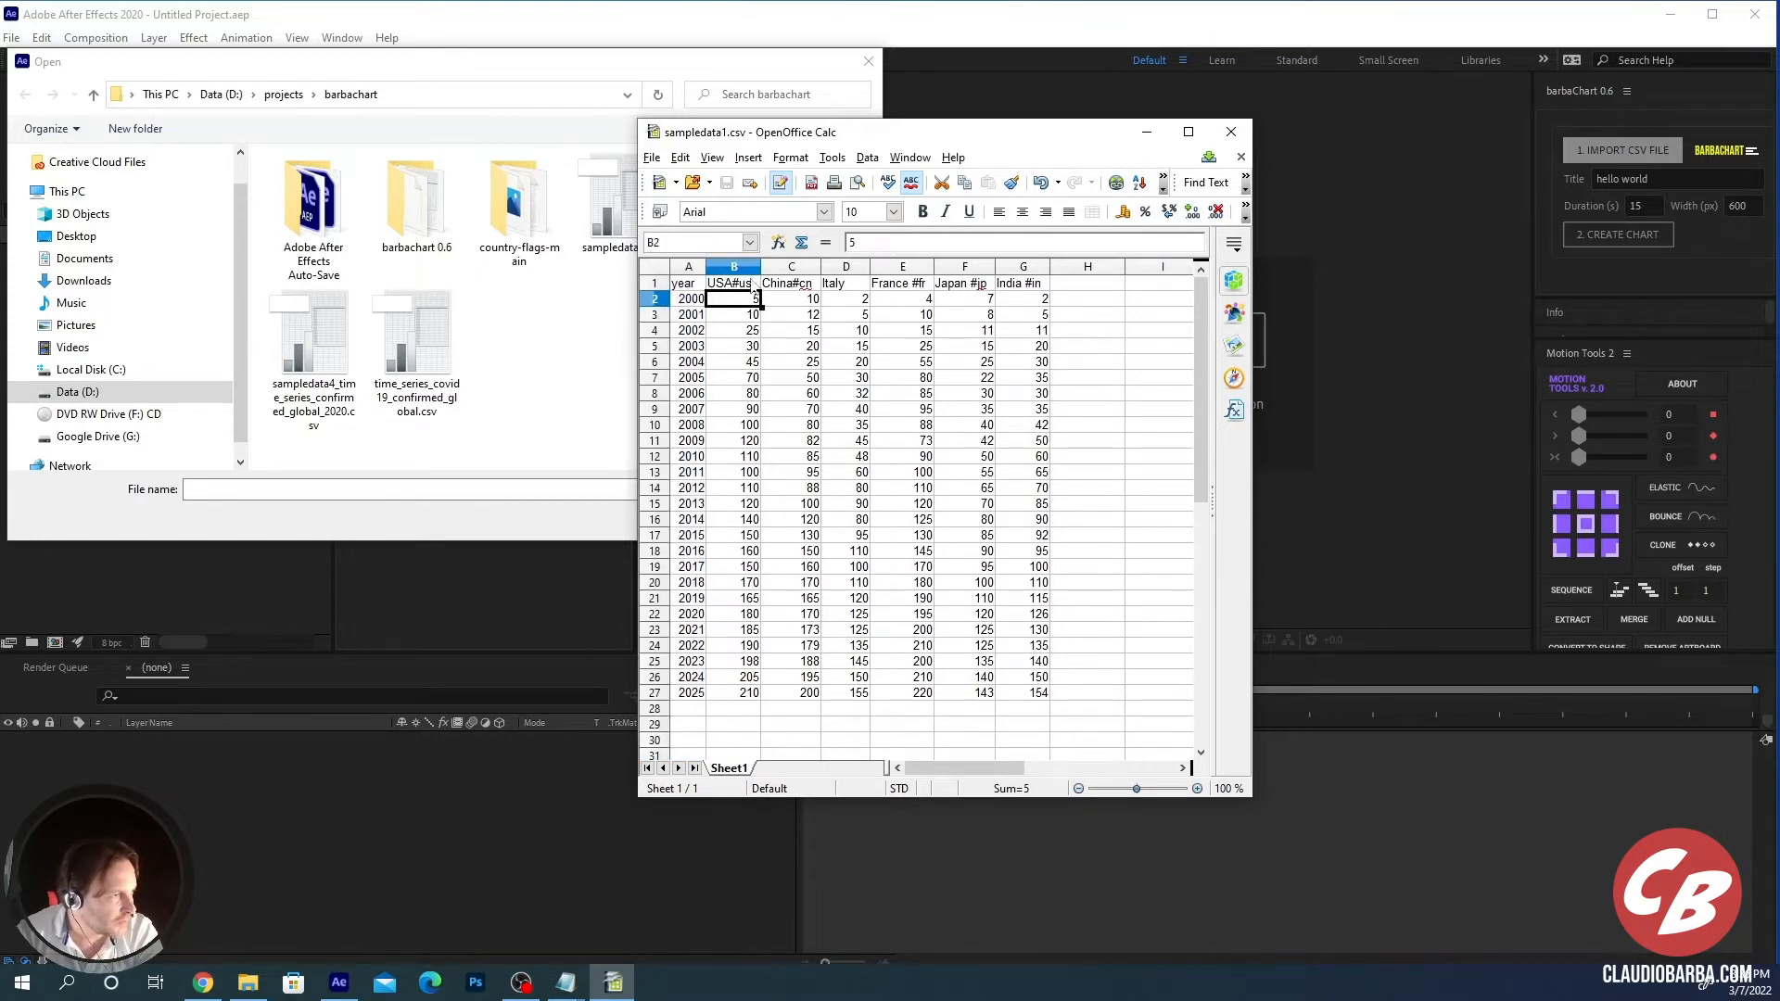
pyautogui.click(790, 330)
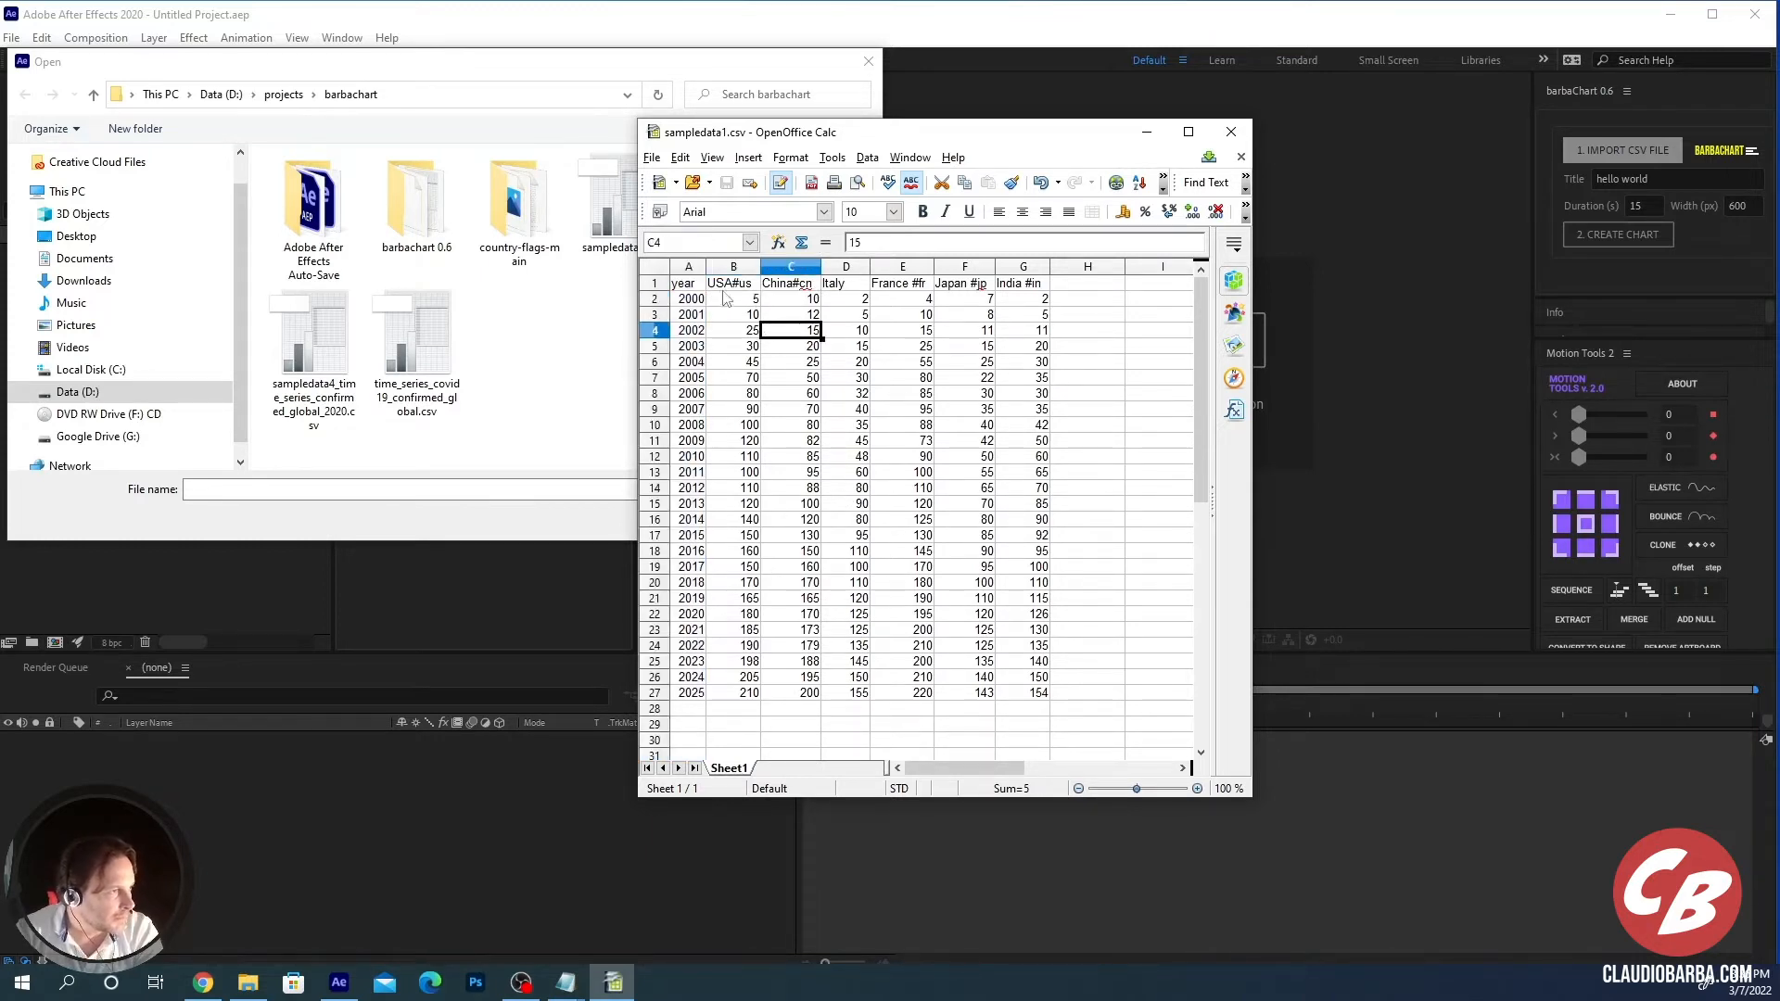
pyautogui.click(734, 282)
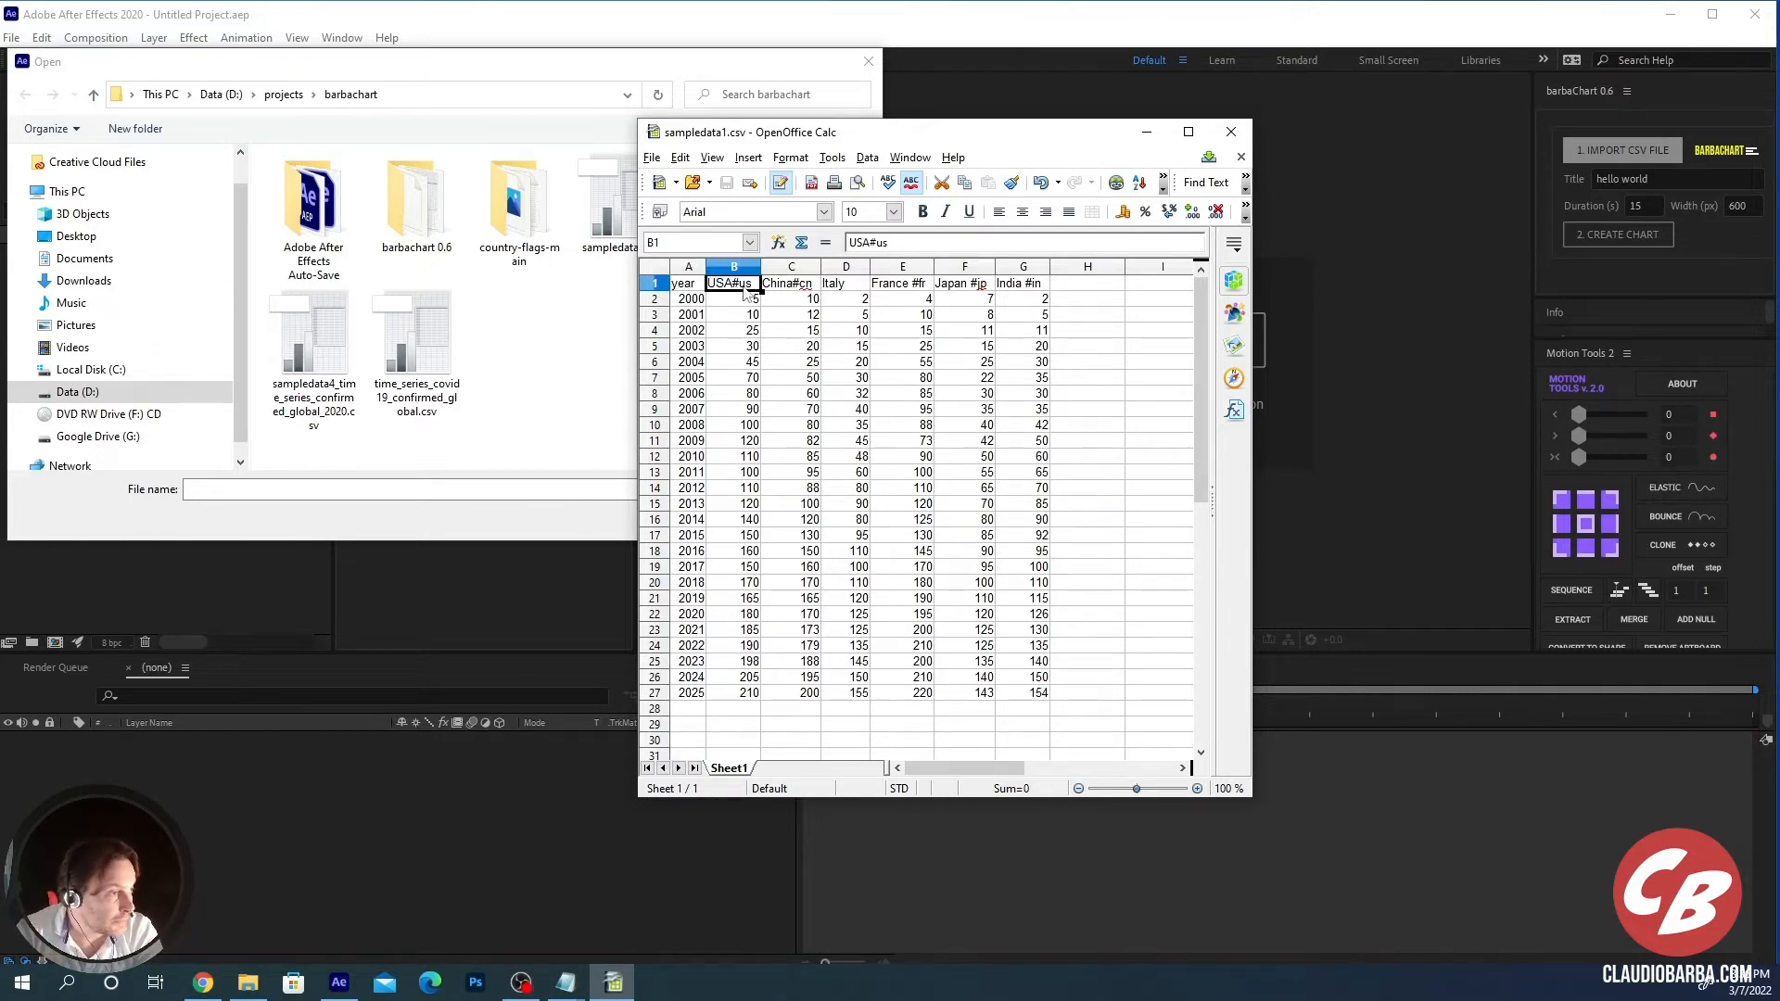
pyautogui.click(790, 282)
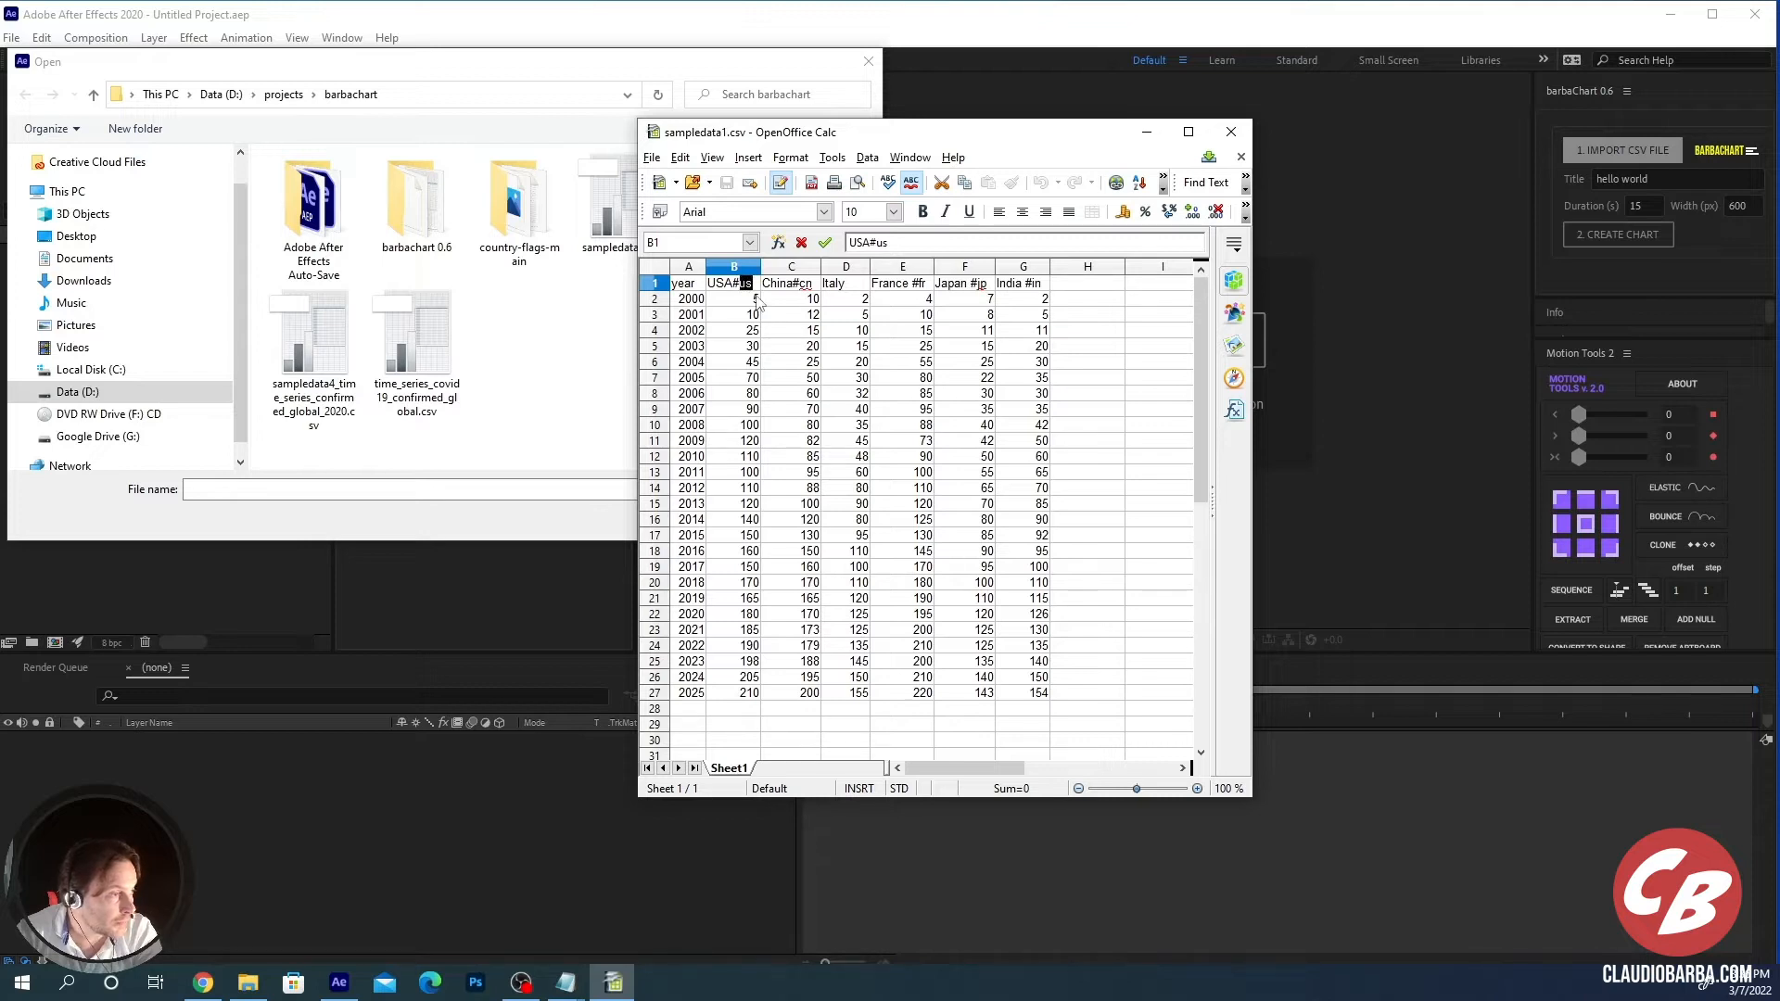
pyautogui.moveTo(1697, 310)
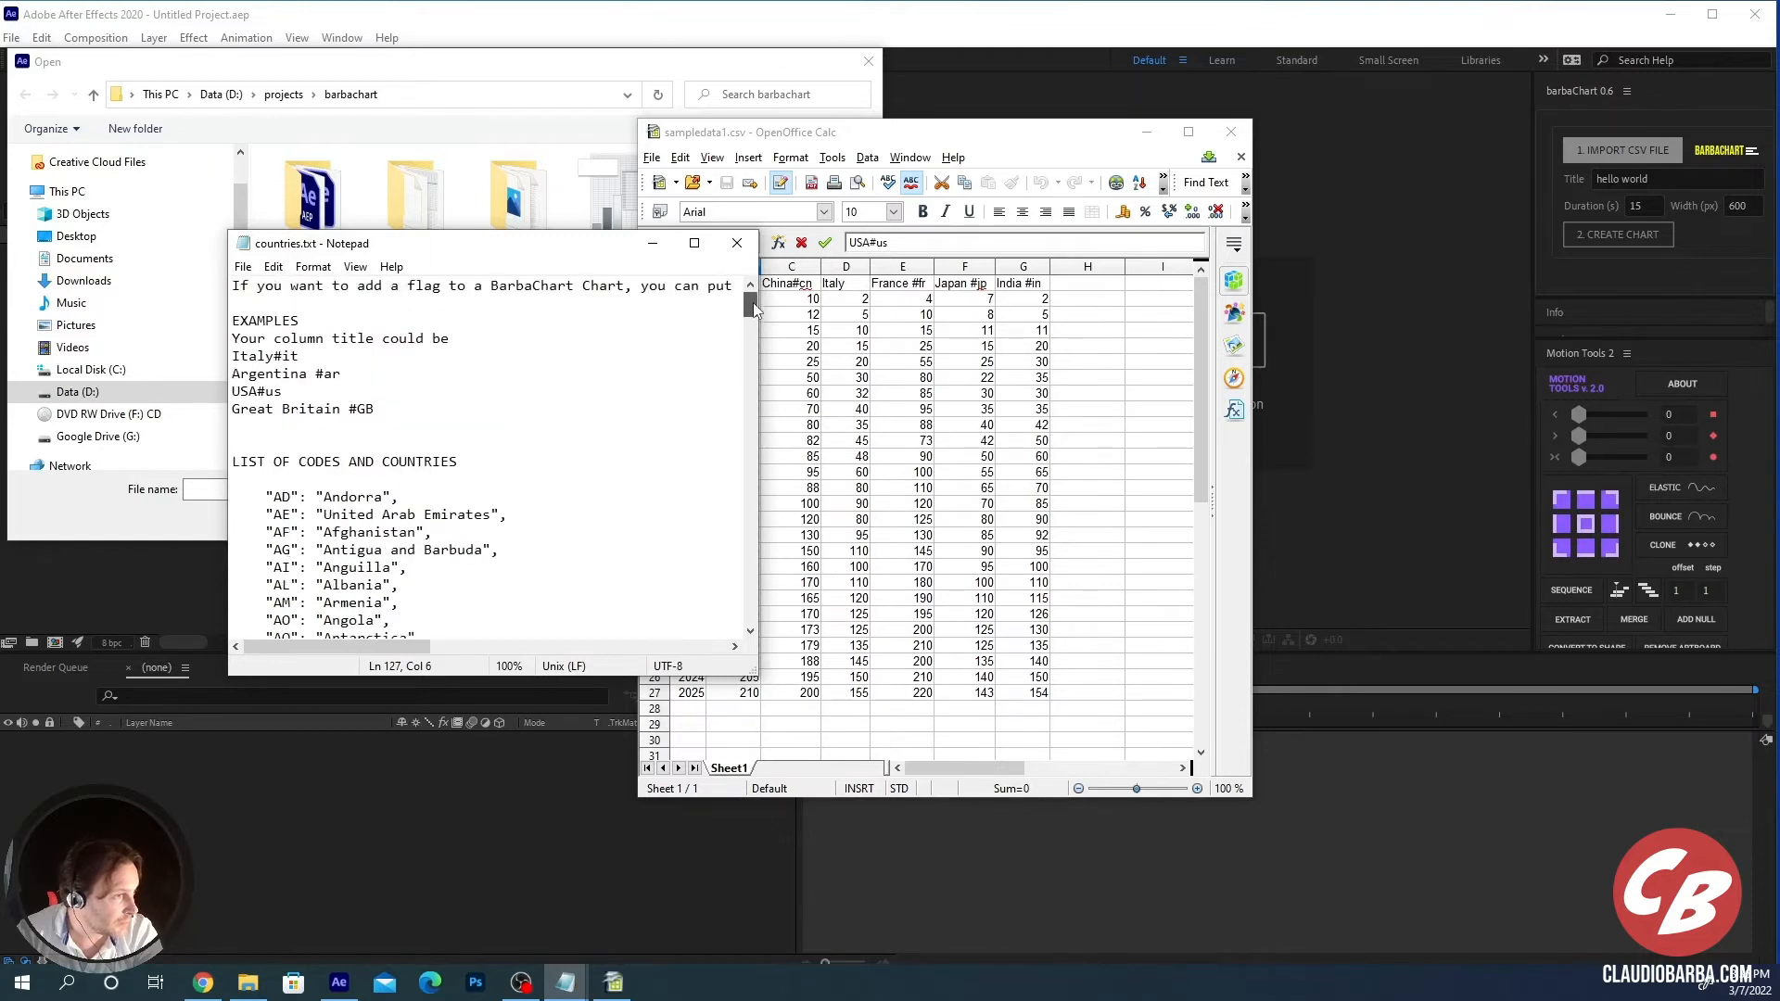
pyautogui.scroll(-3)
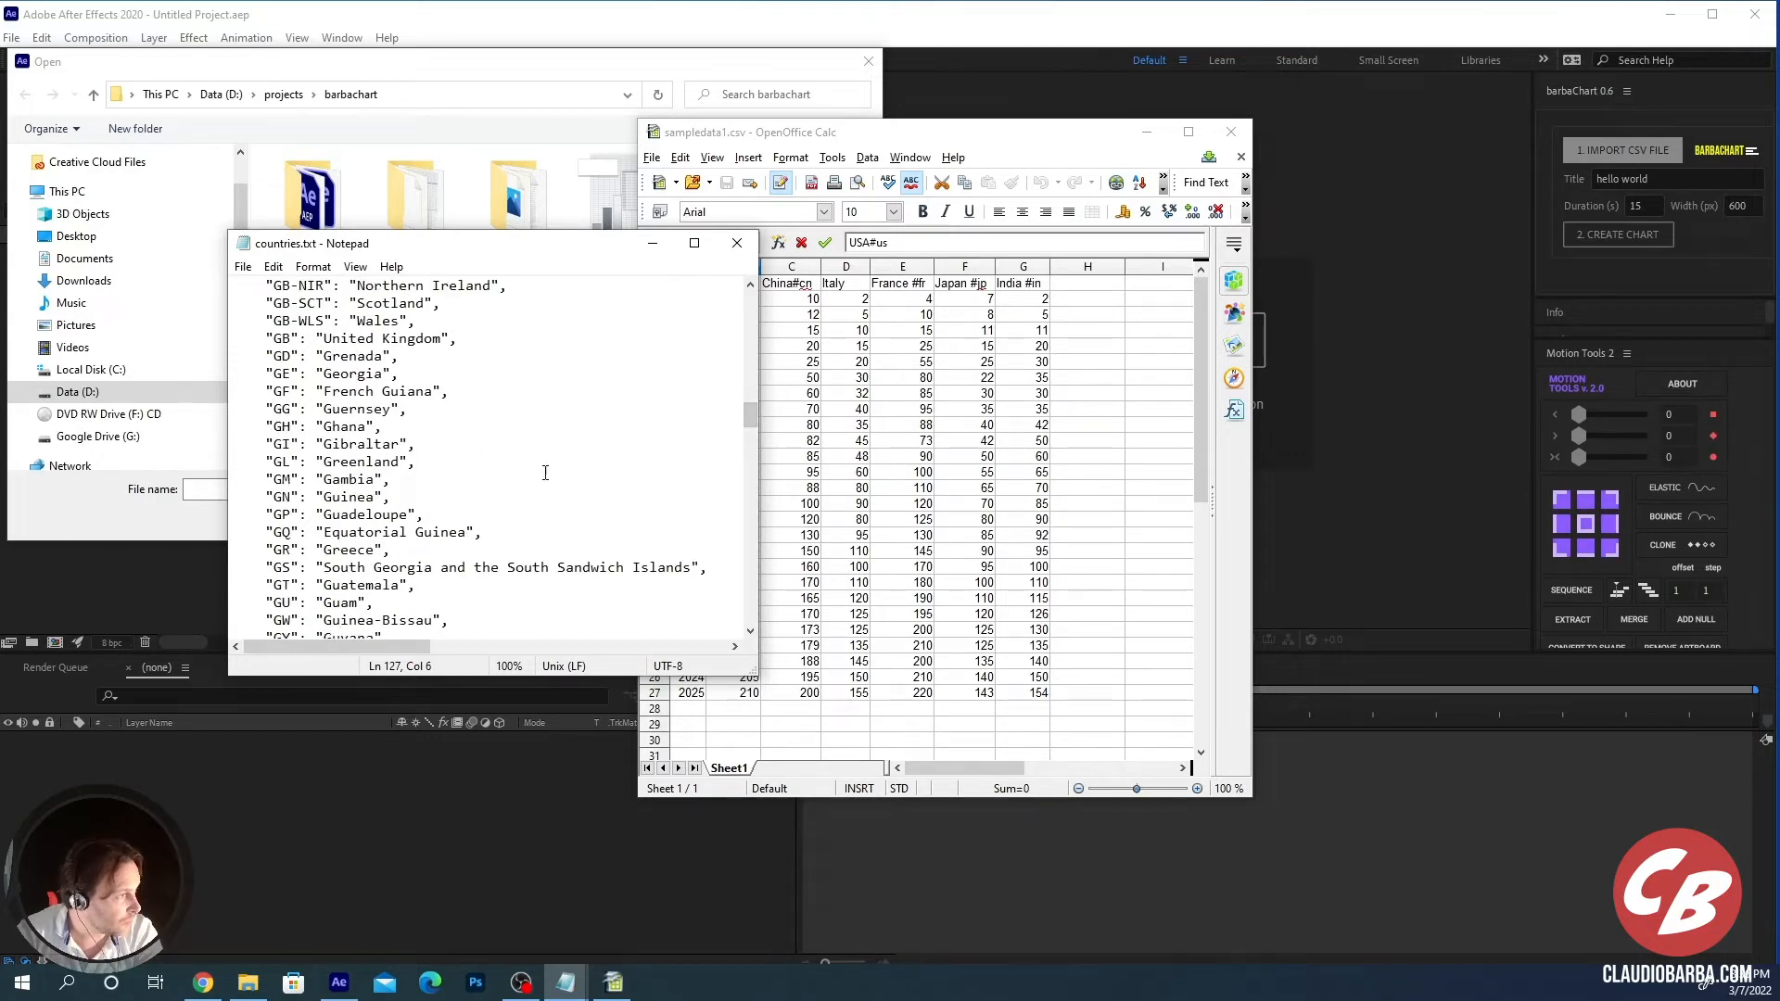
pyautogui.doubleClick(365, 461)
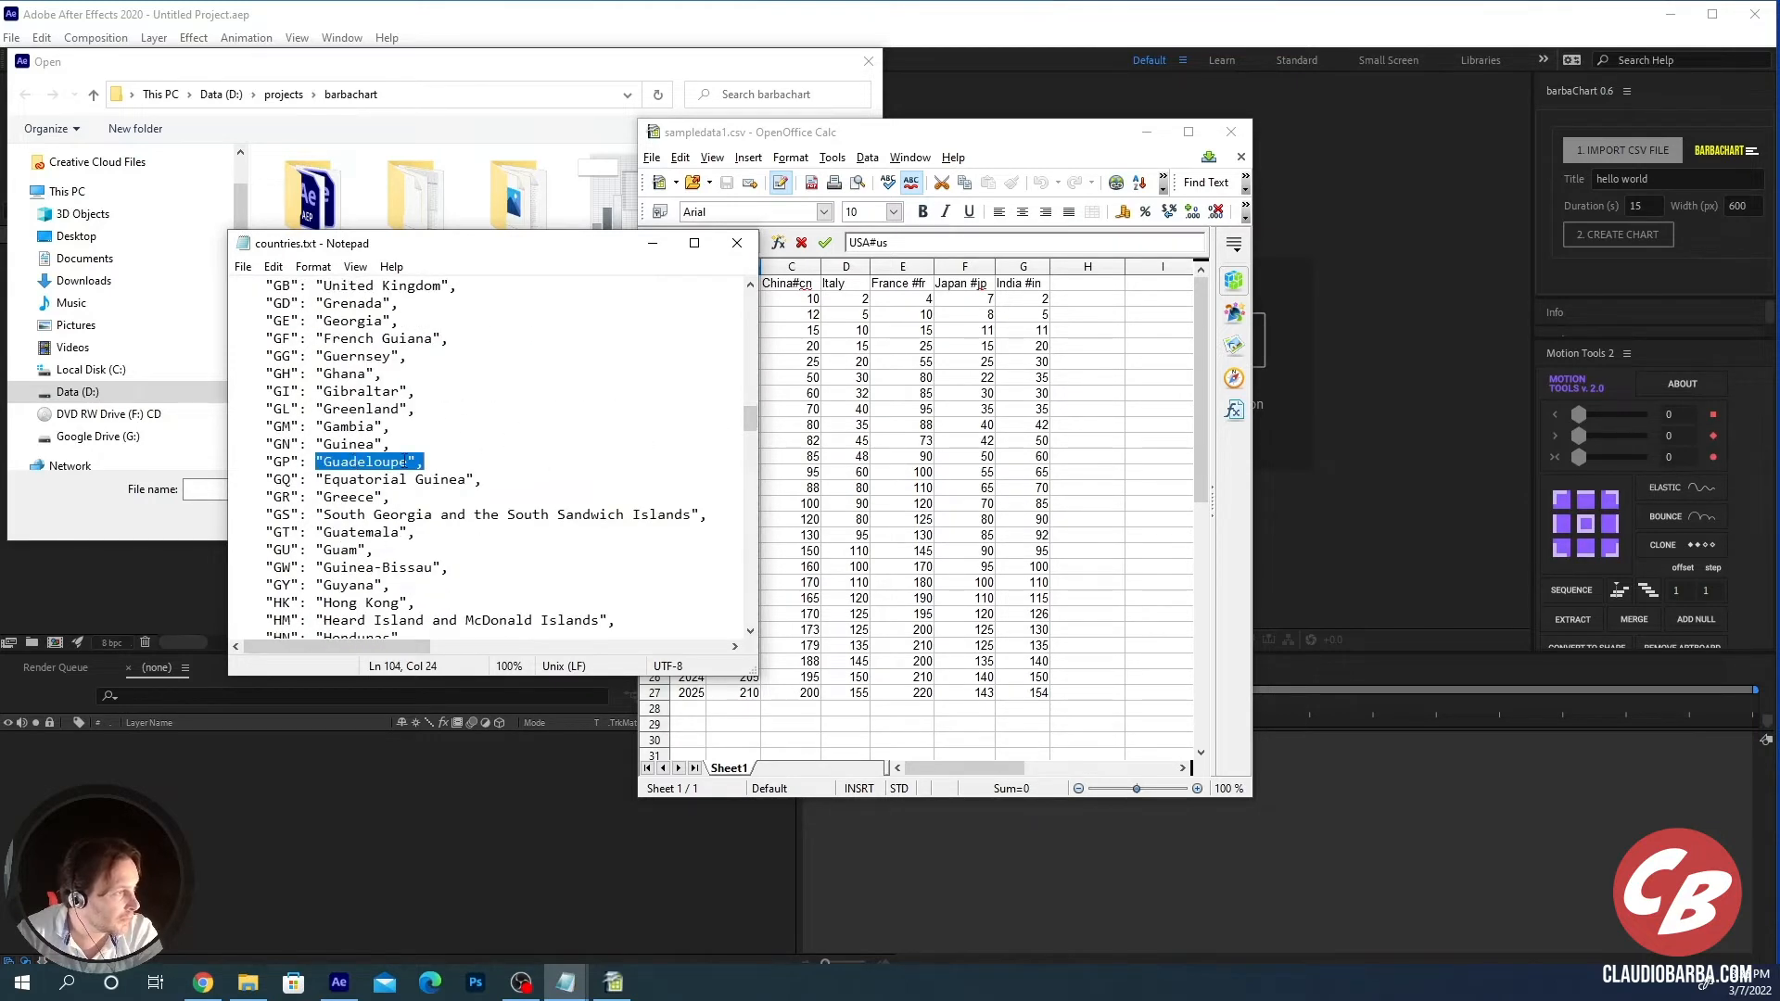
pyautogui.doubleClick(357, 408)
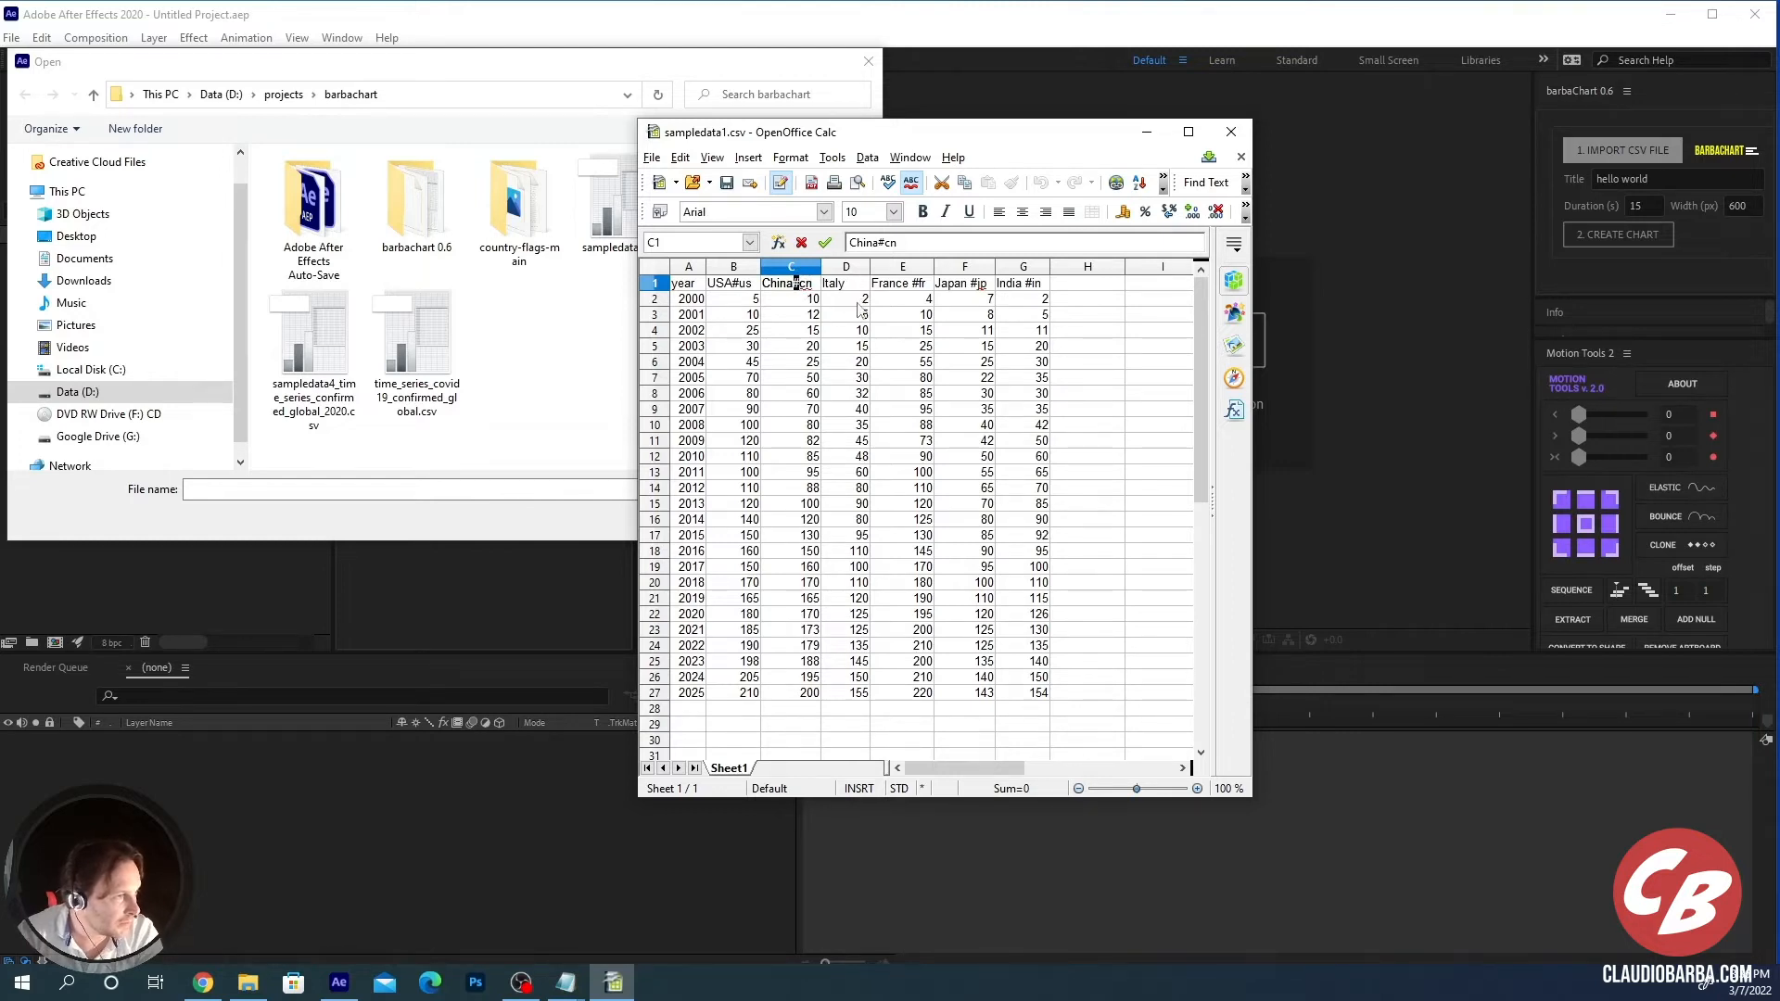
# Step: Check the Italy column, close Calc and choose sampledata1.csv as the chart data
pyautogui.click(846, 330)
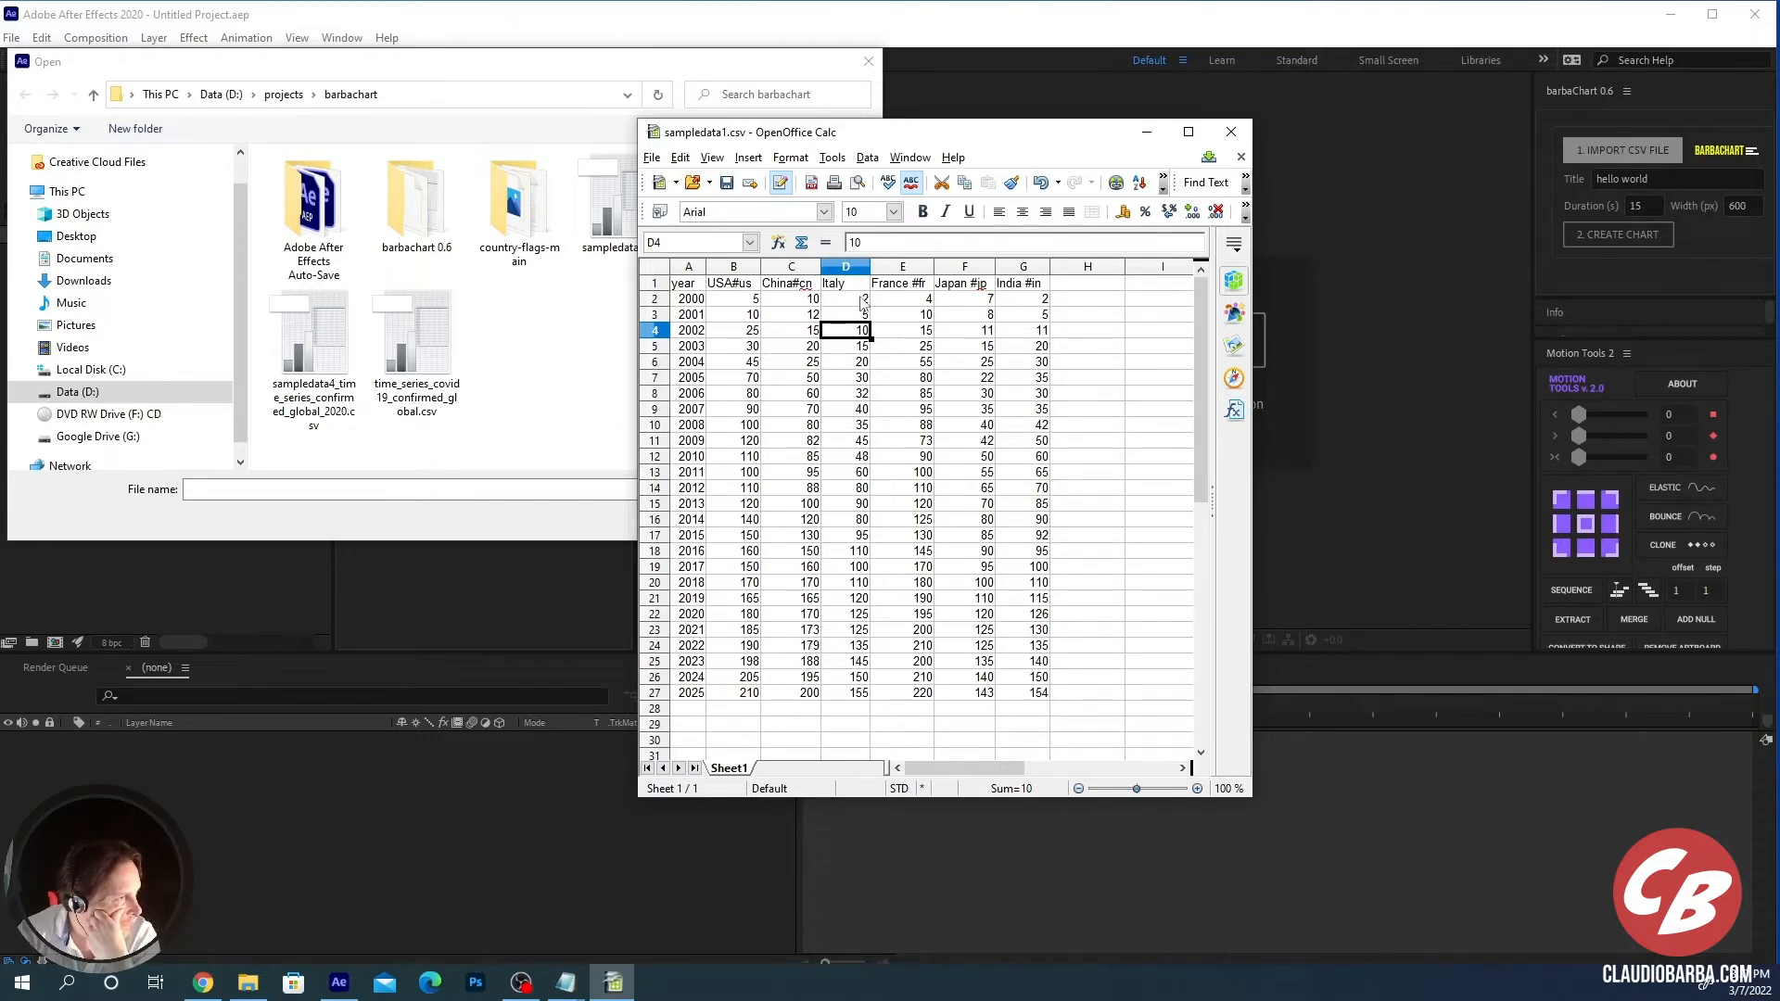
pyautogui.click(846, 296)
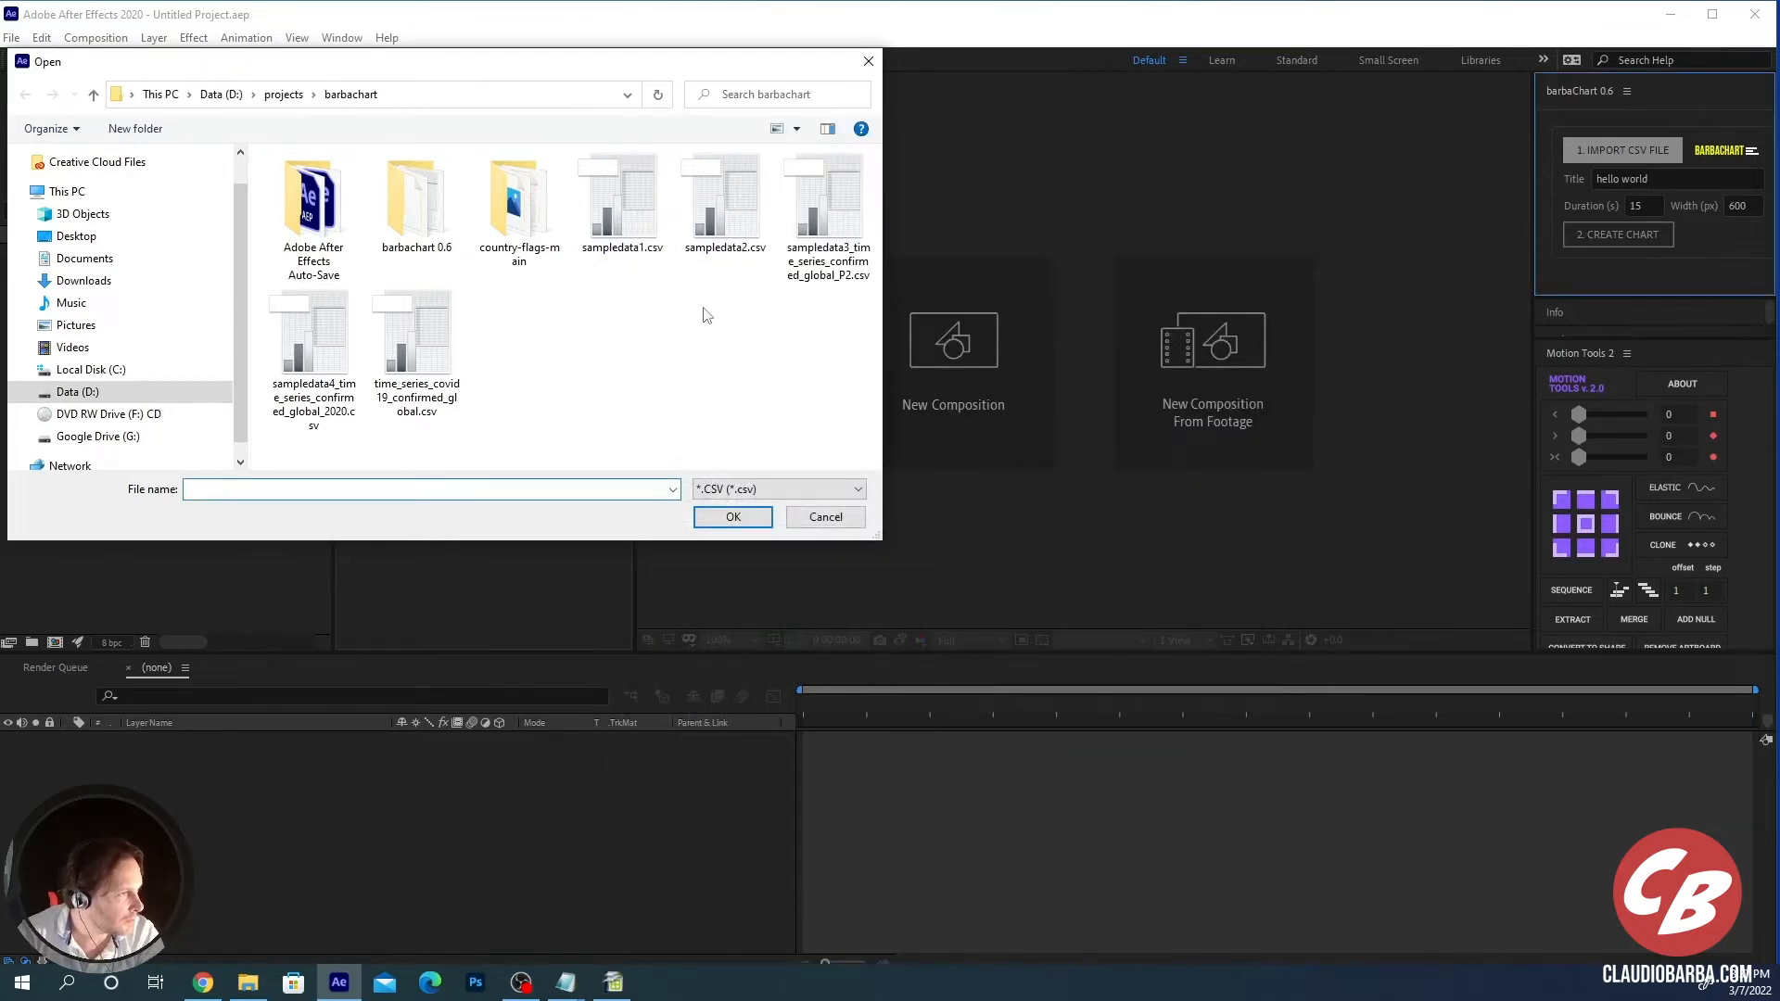
pyautogui.moveTo(623, 204)
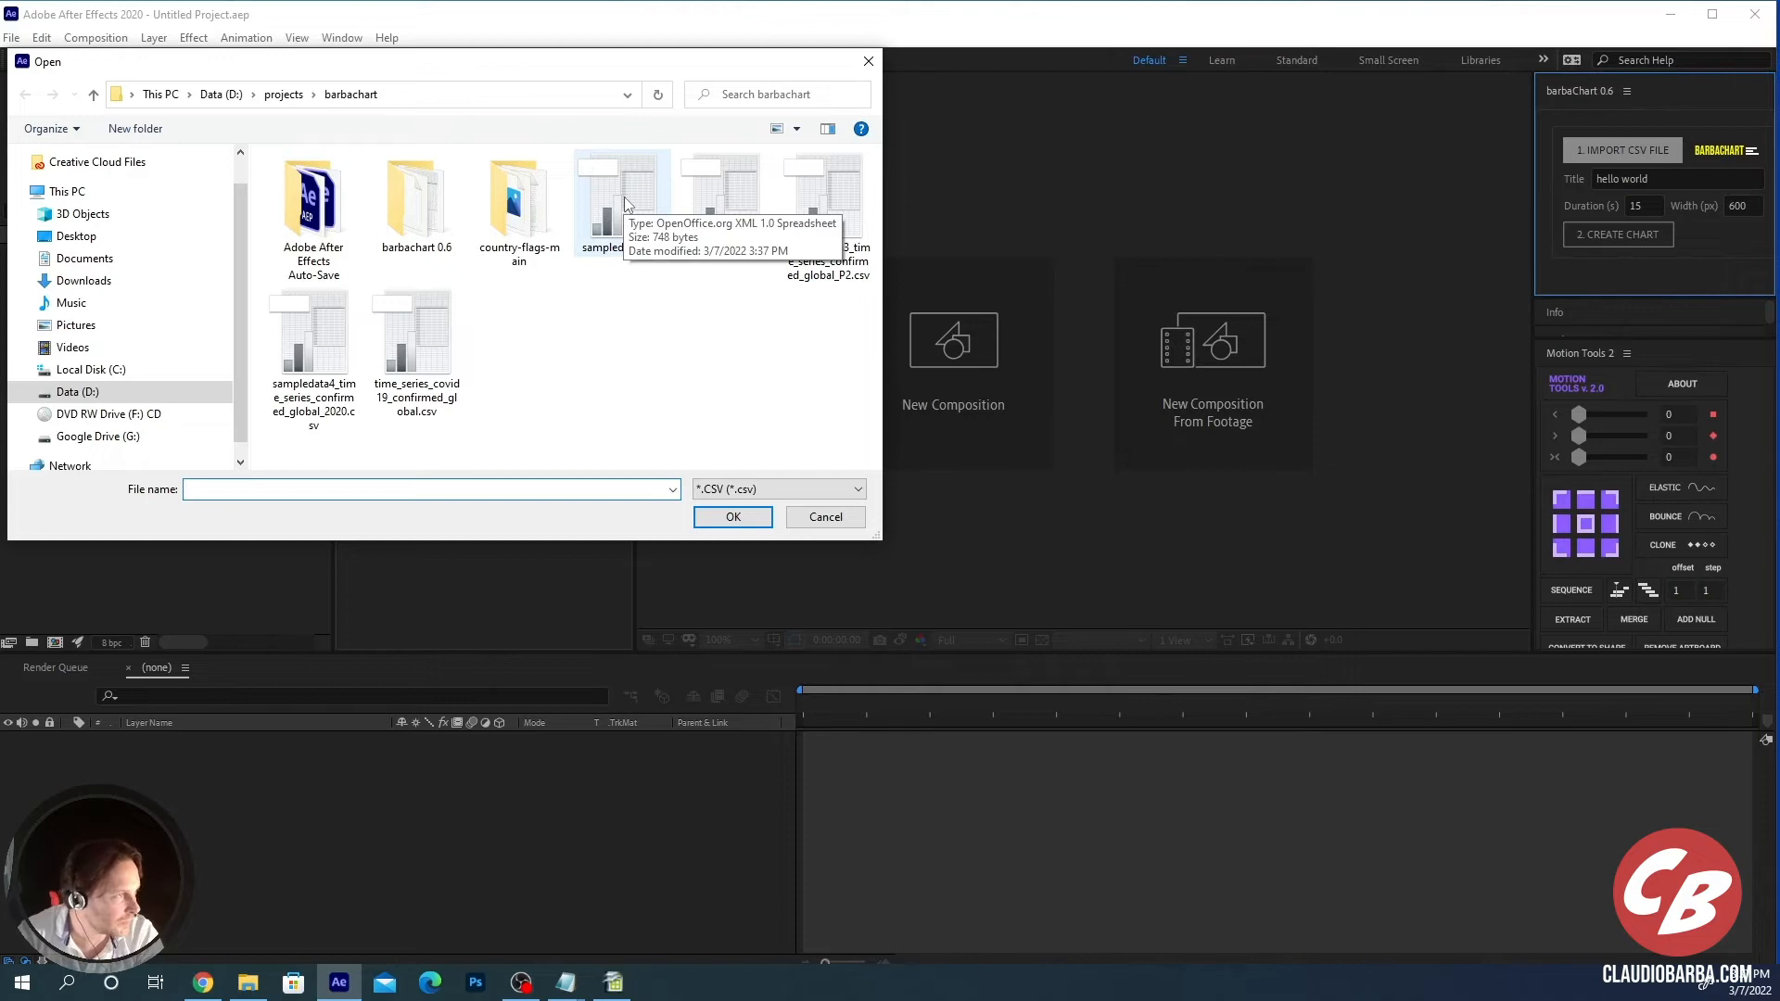
pyautogui.click(732, 518)
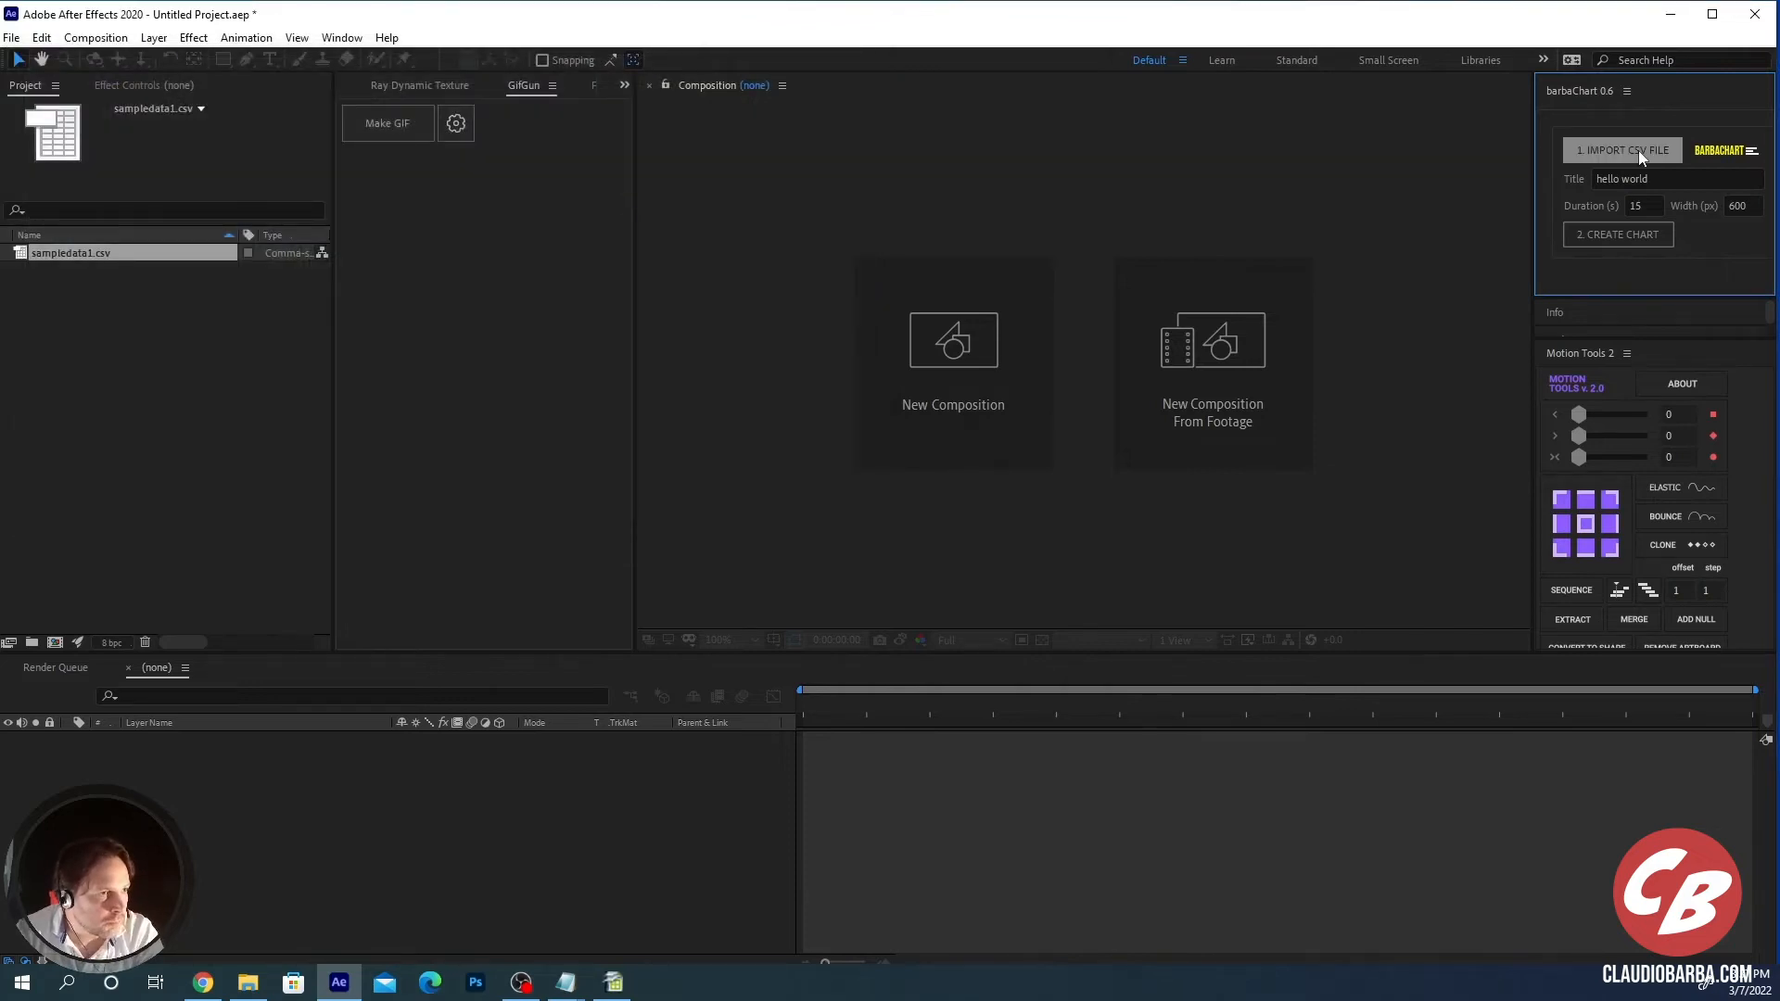
pyautogui.moveTo(1515, 299)
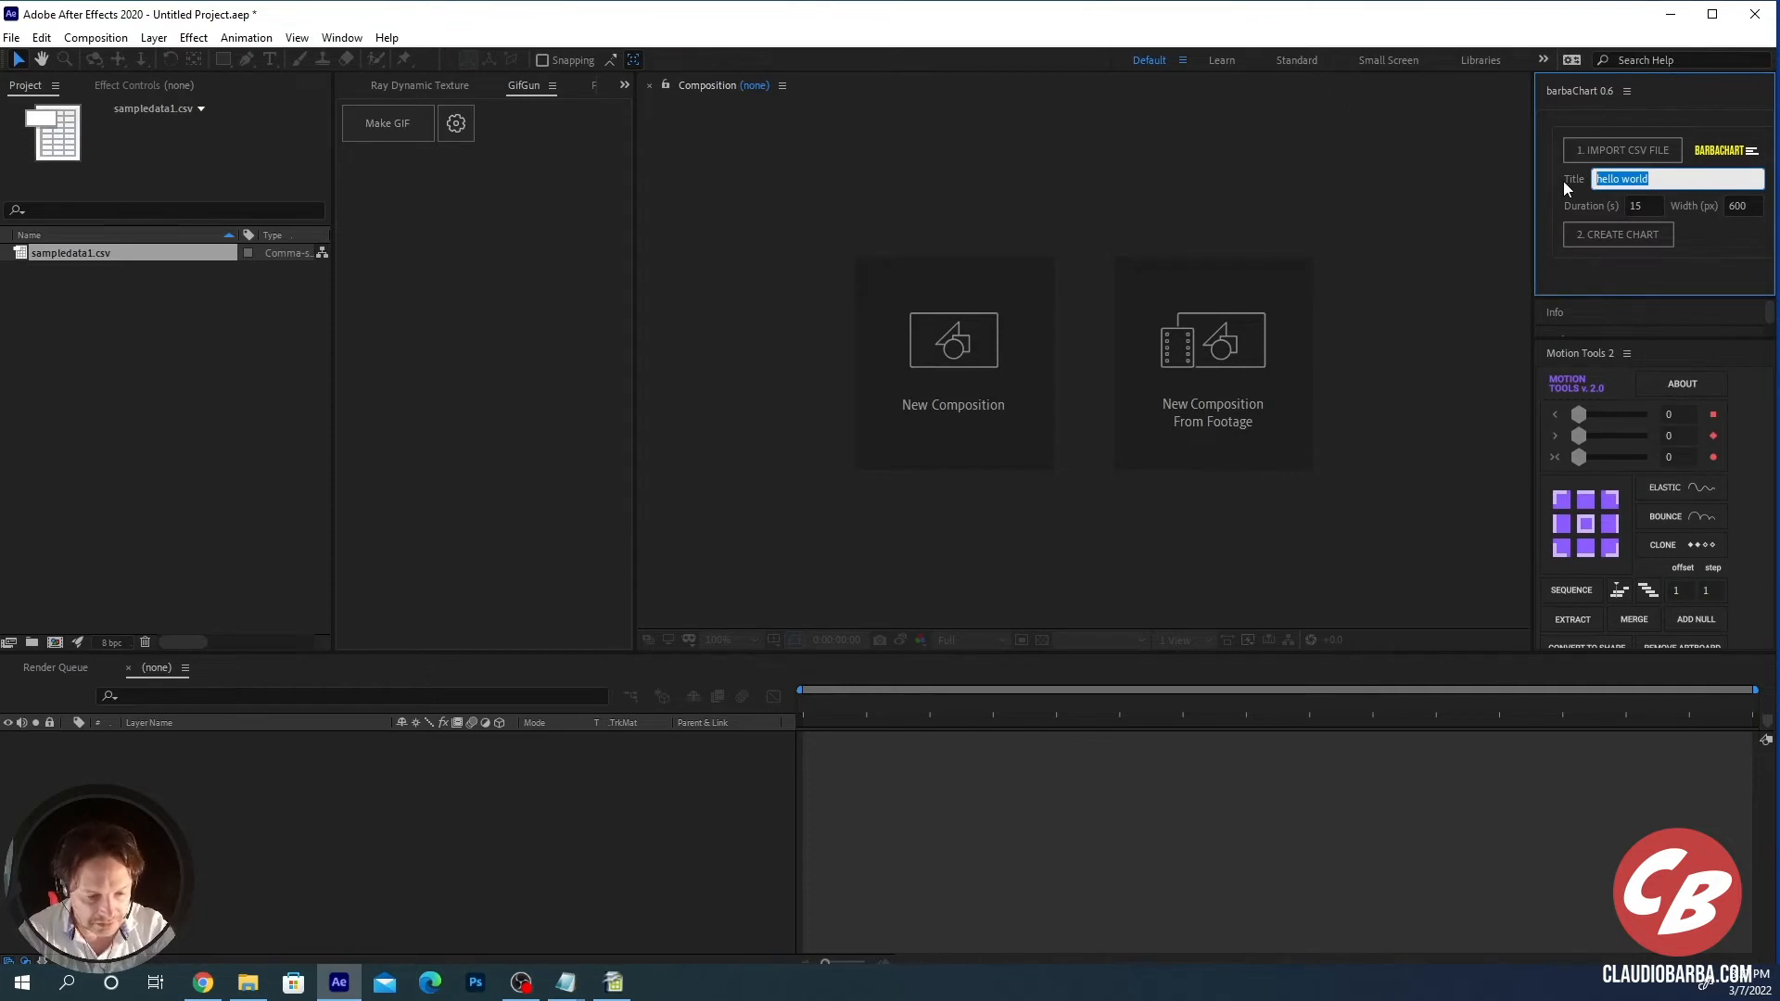
# Step: Name the chart 'Data b...' with duration 10 and generate it from the CSV
pyautogui.write('Data by Country')
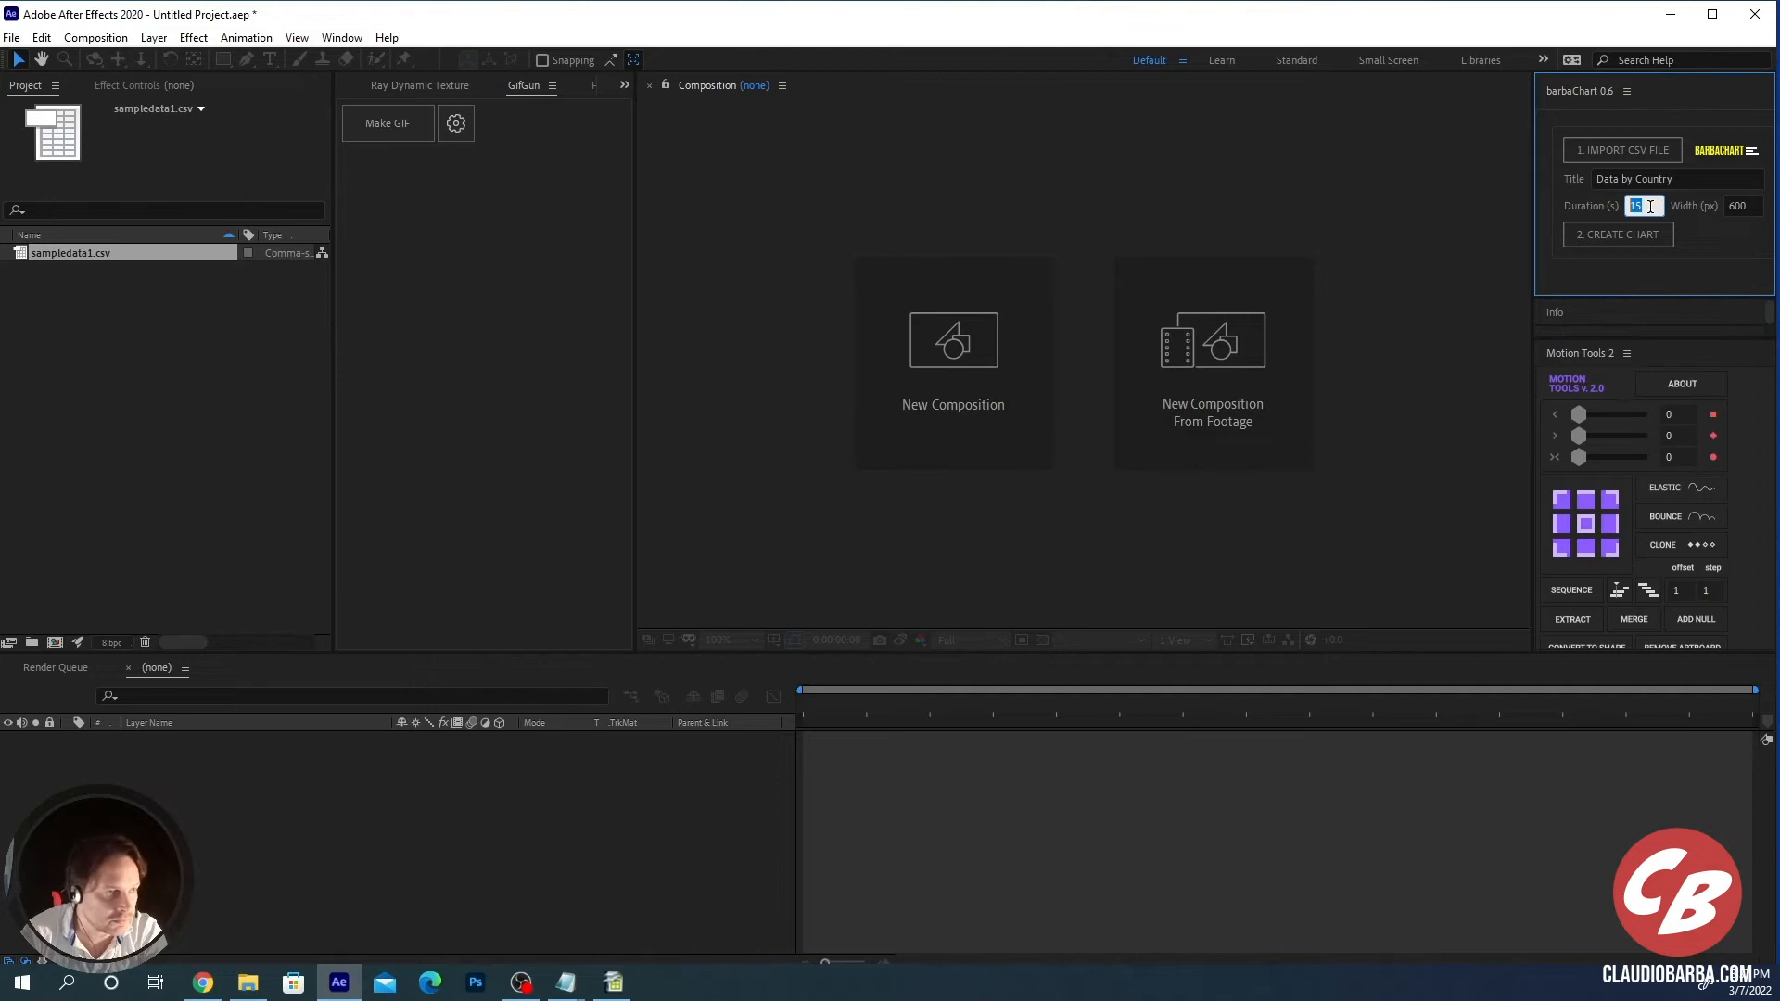
pyautogui.write('10')
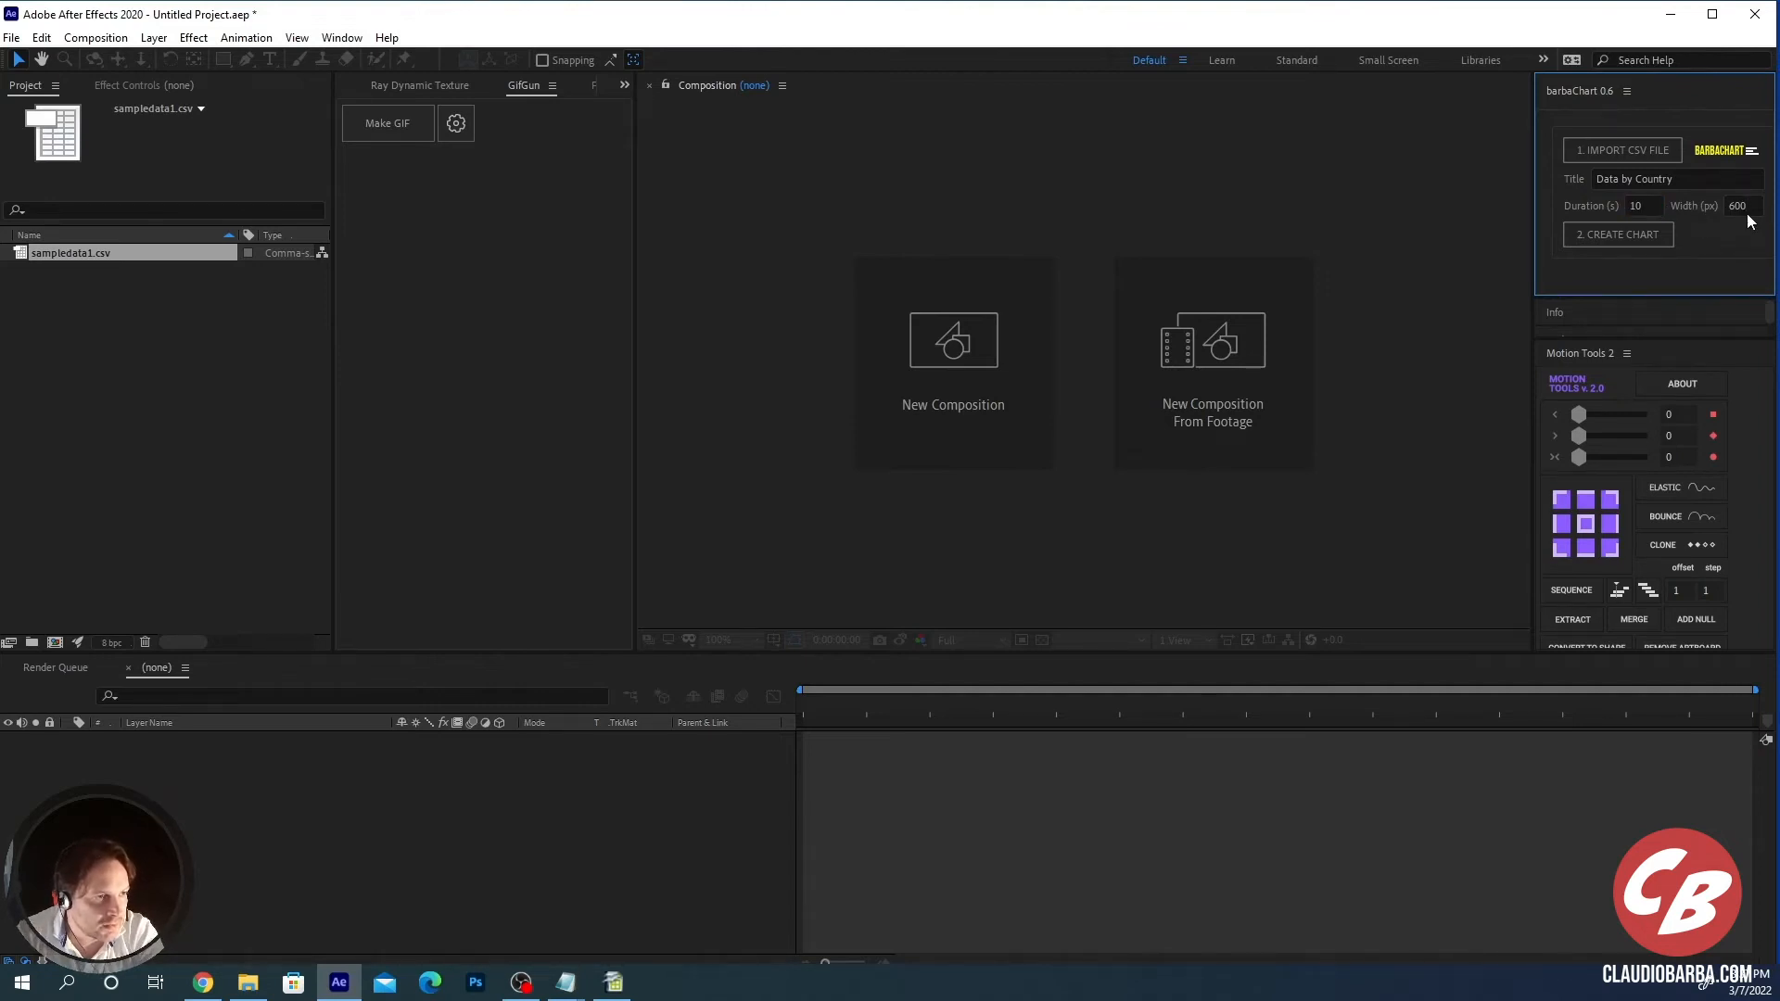
pyautogui.moveTo(1722, 293)
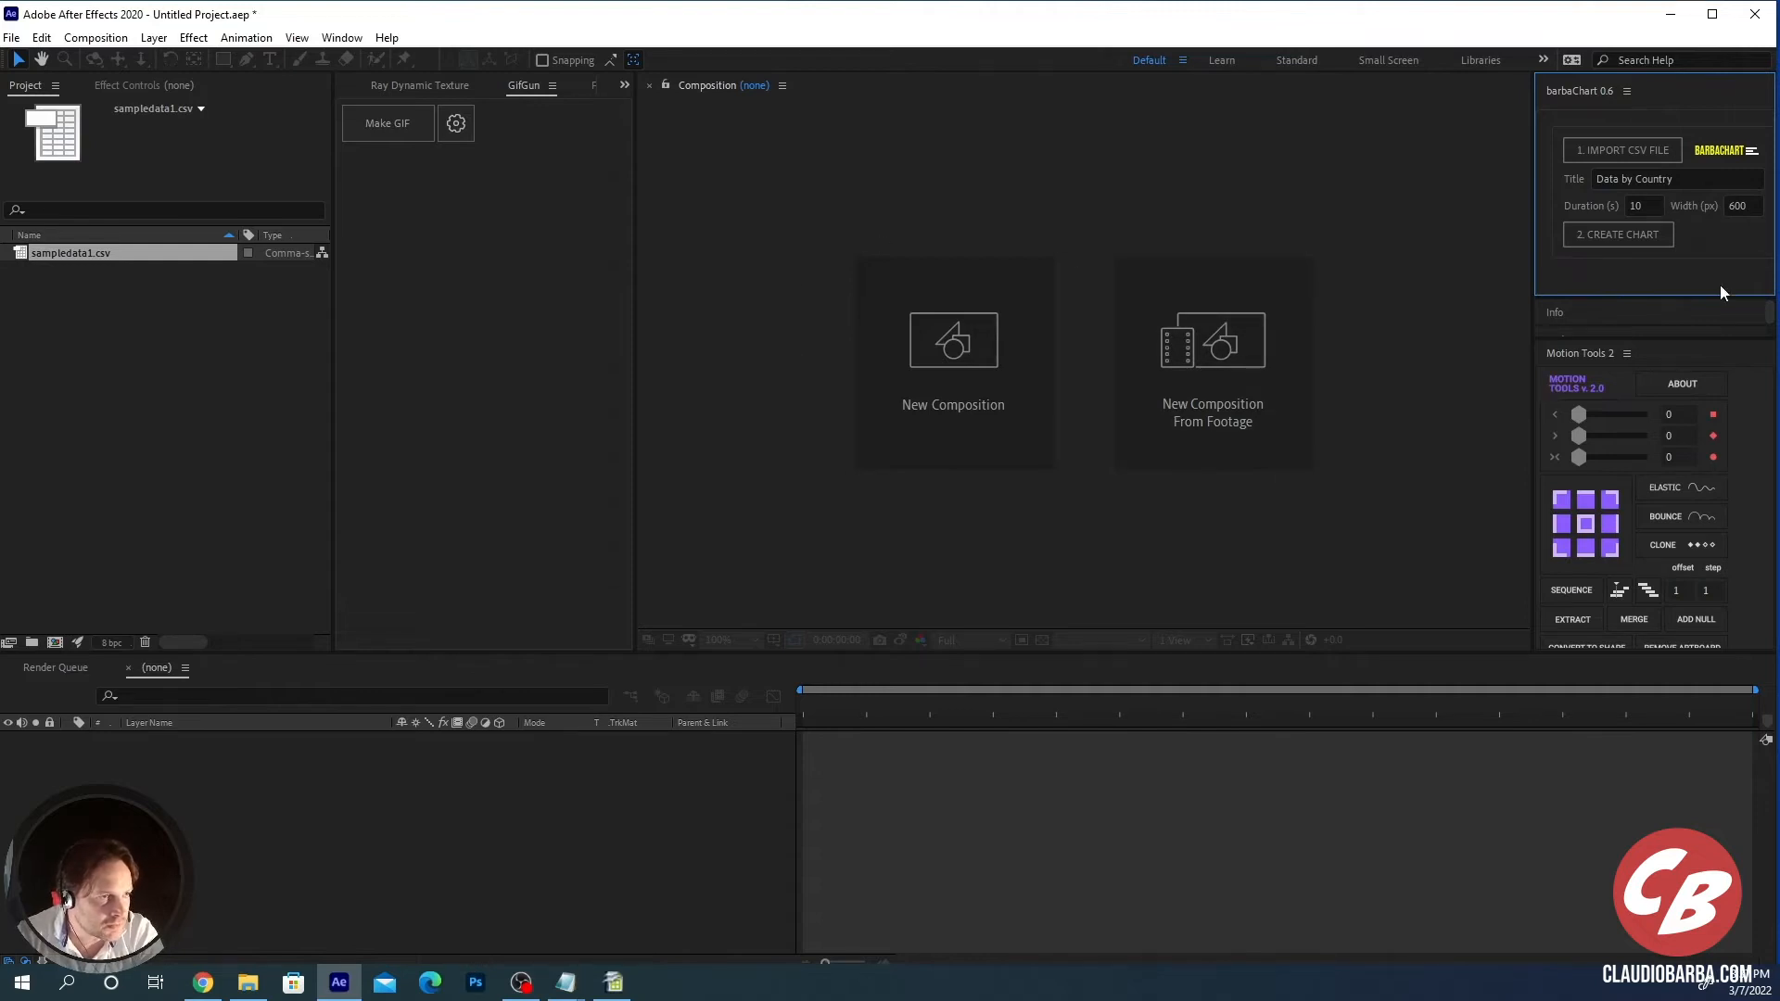
pyautogui.moveTo(1726, 263)
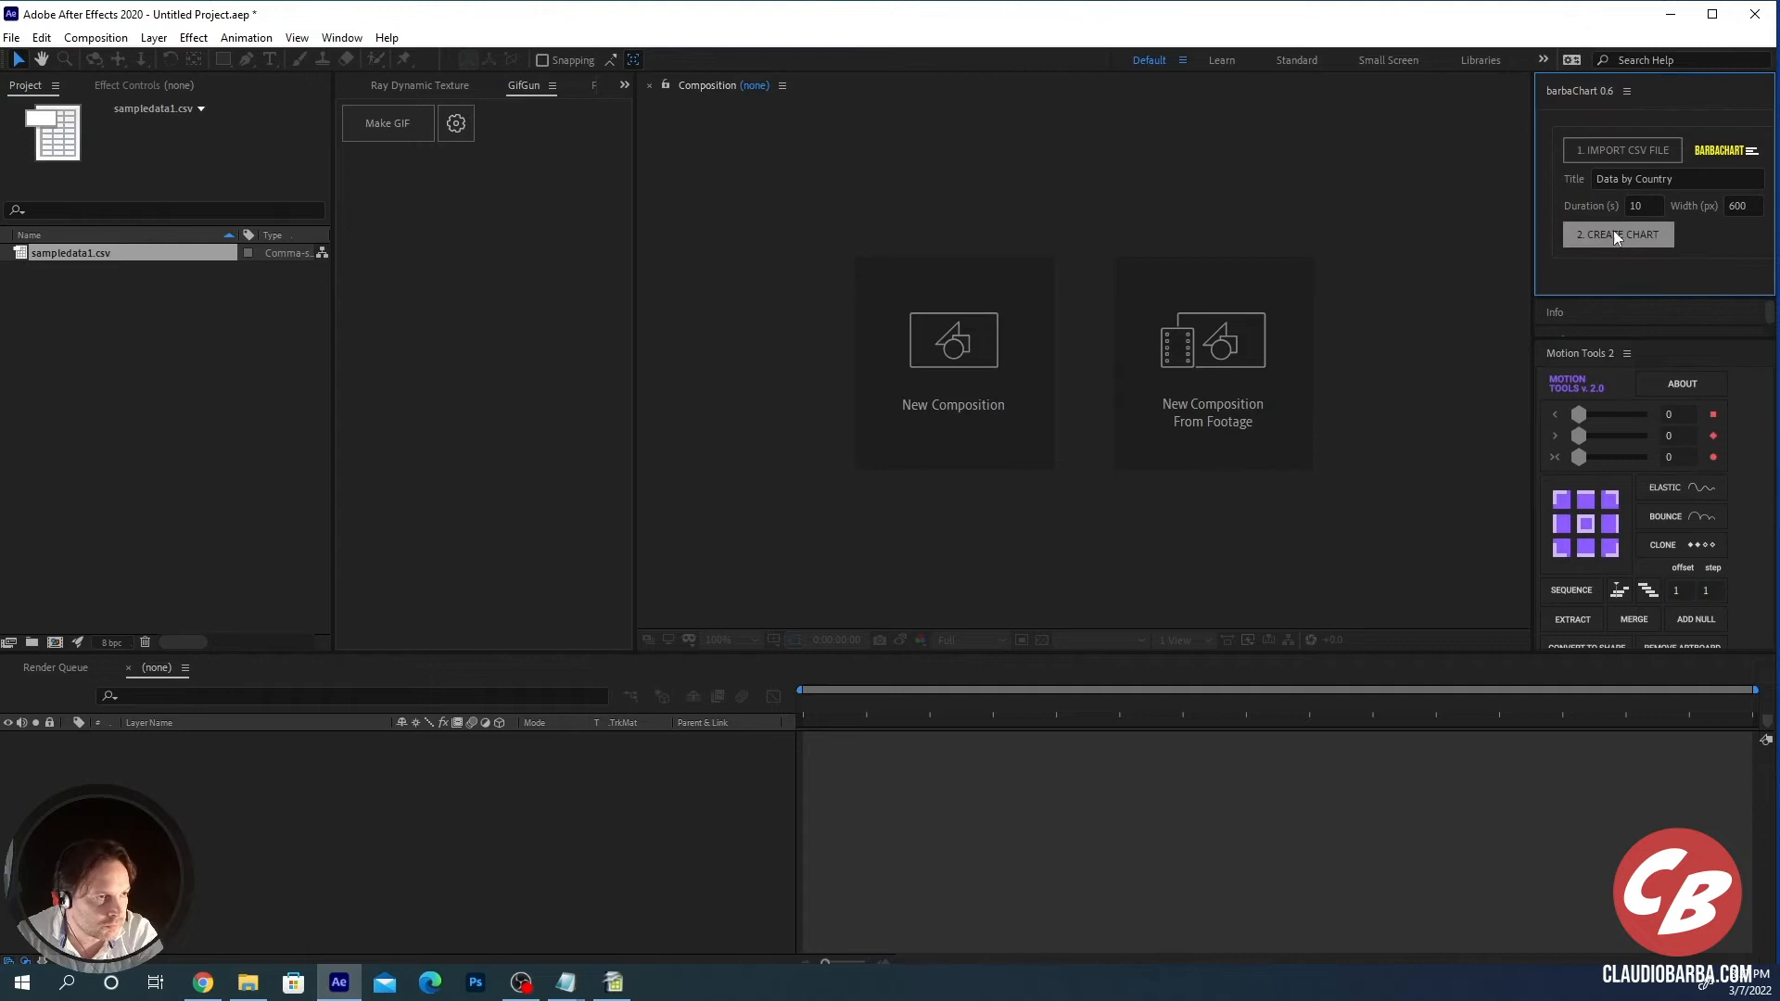
pyautogui.click(1617, 236)
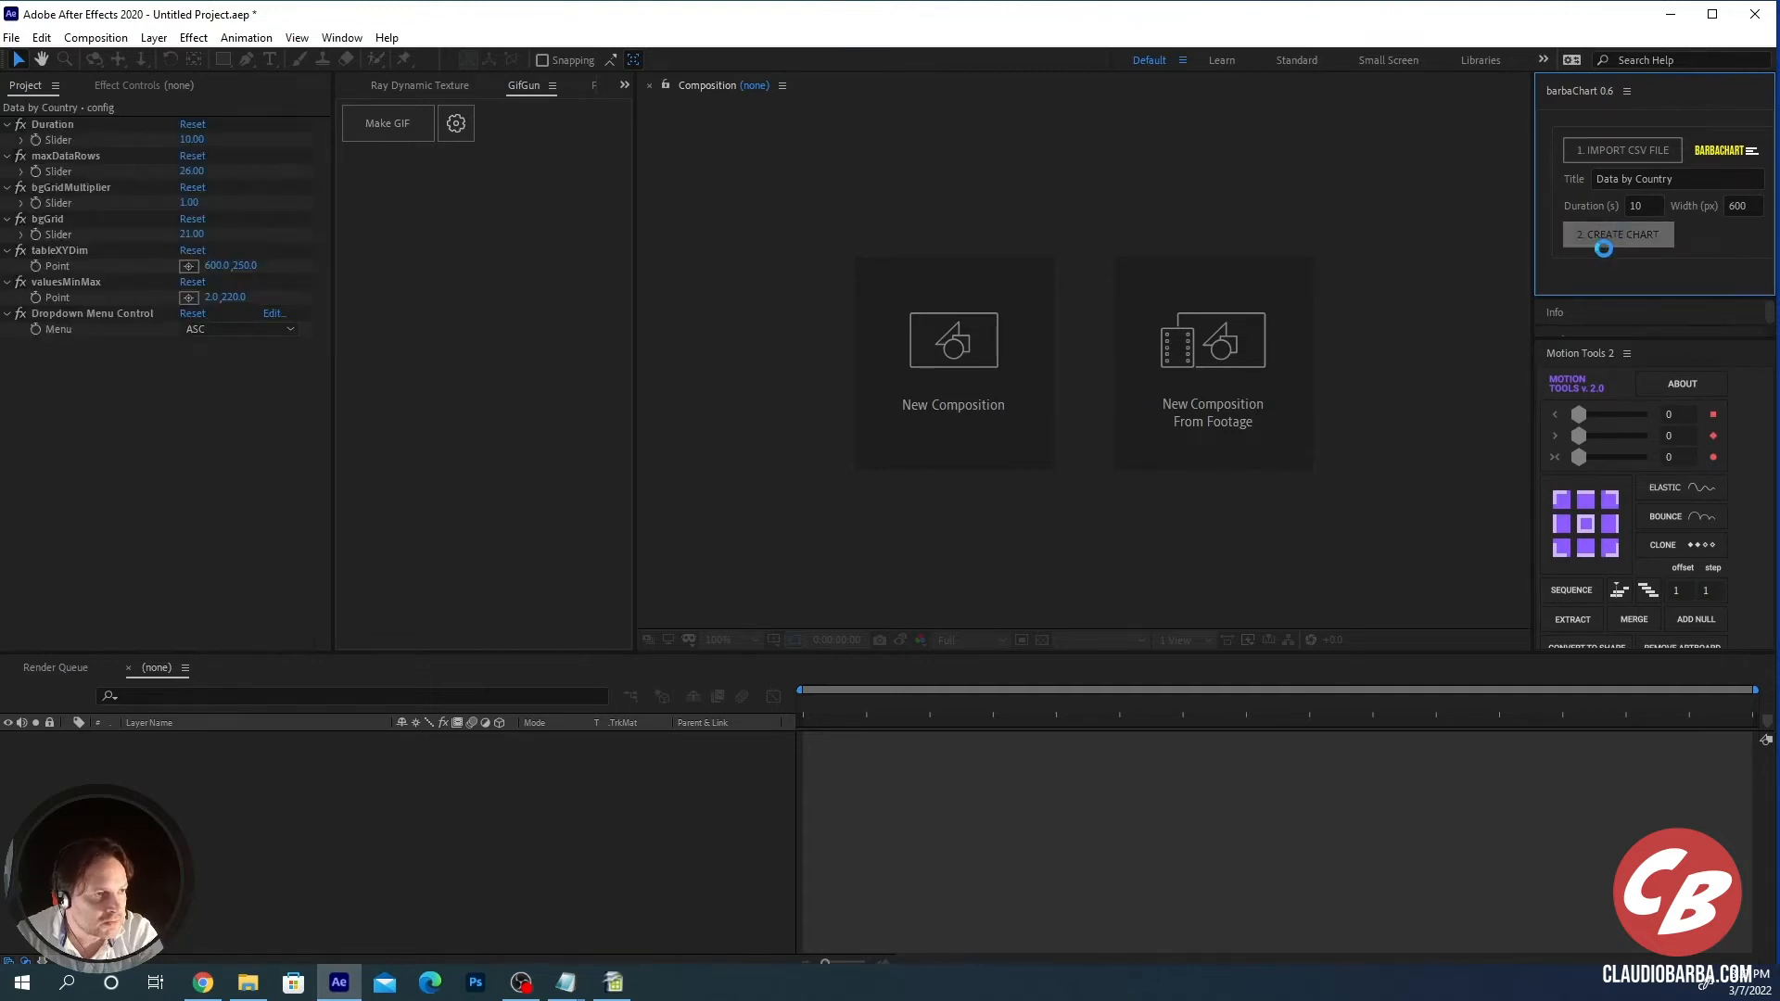
# Step: Open the chart composition, preview the race at year 2005 and select the year label
pyautogui.click(1617, 234)
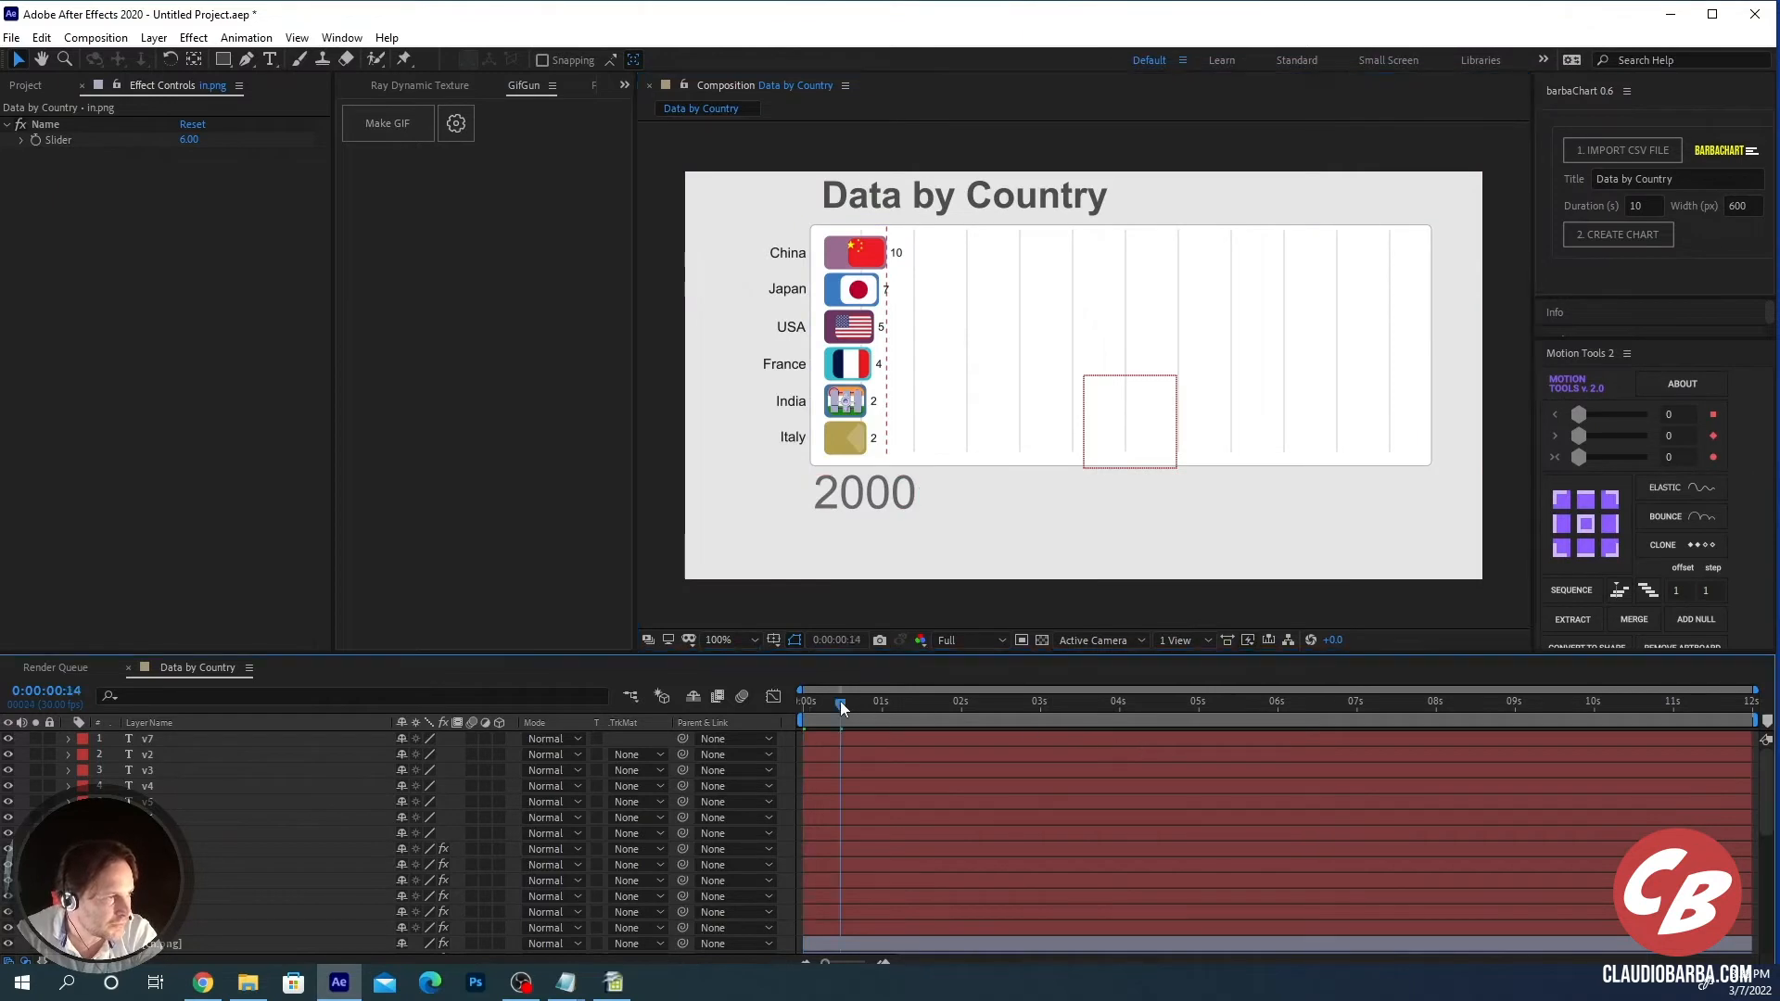
pyautogui.moveTo(842, 701); pyautogui.dragTo(982, 701)
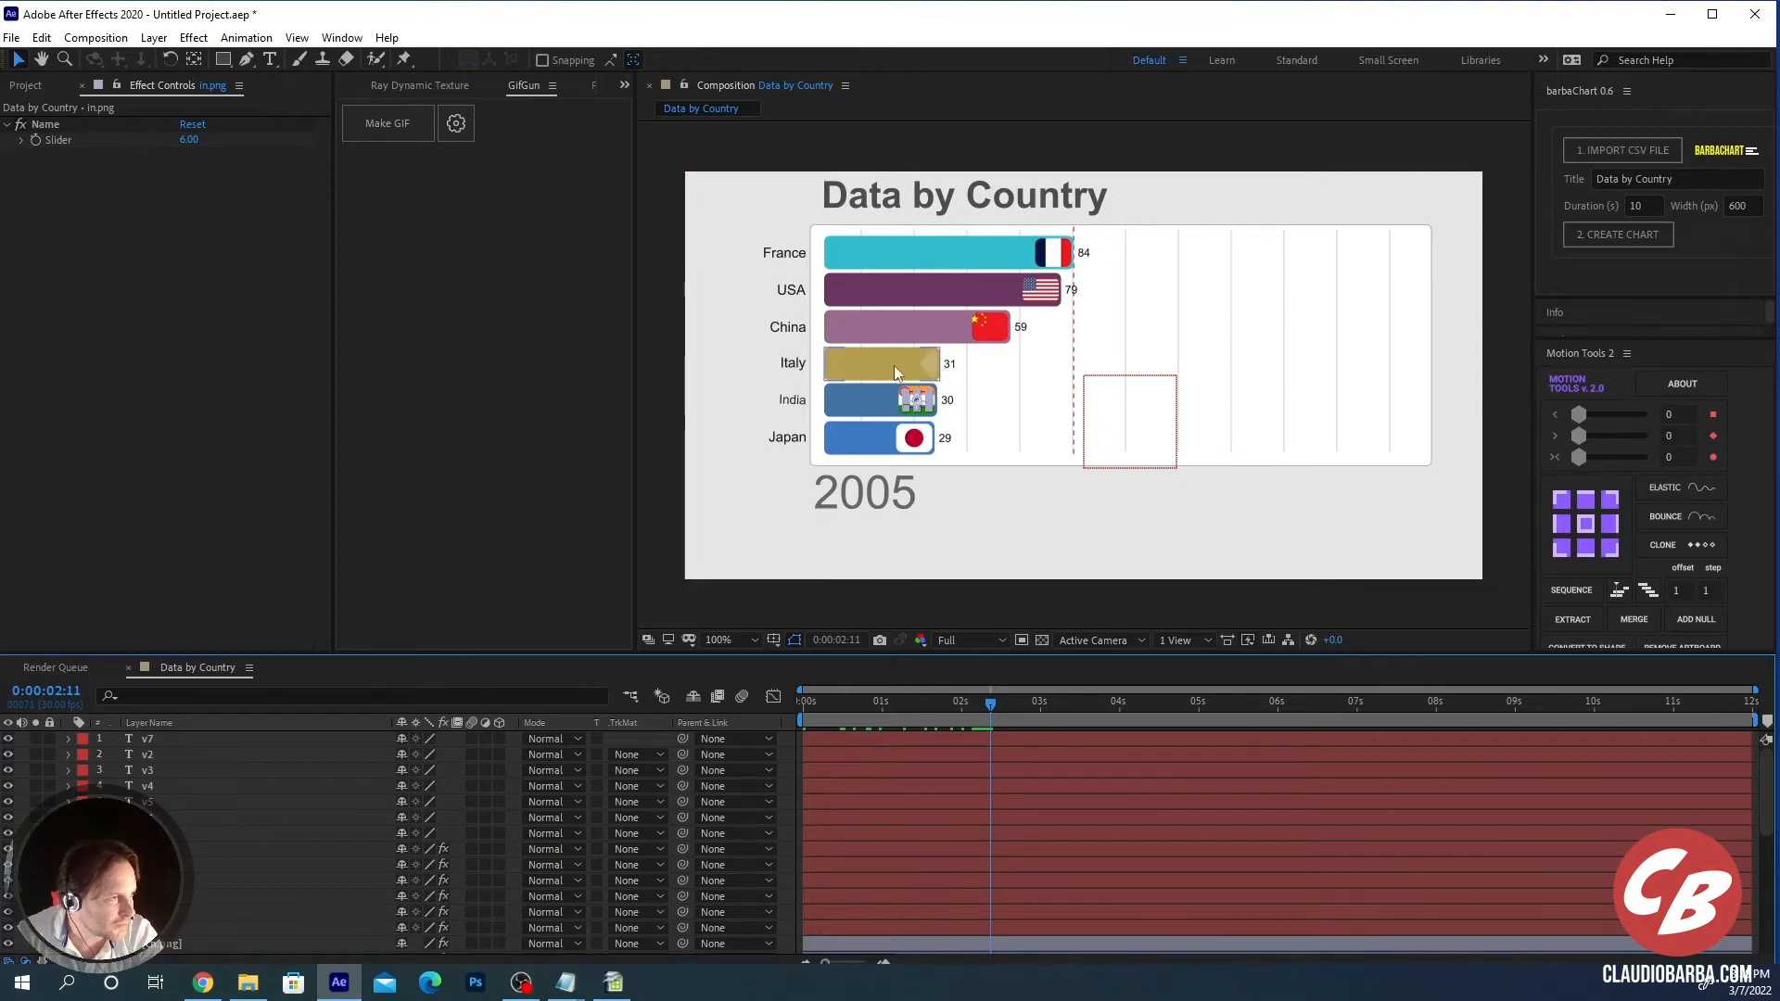
pyautogui.moveTo(1032, 304)
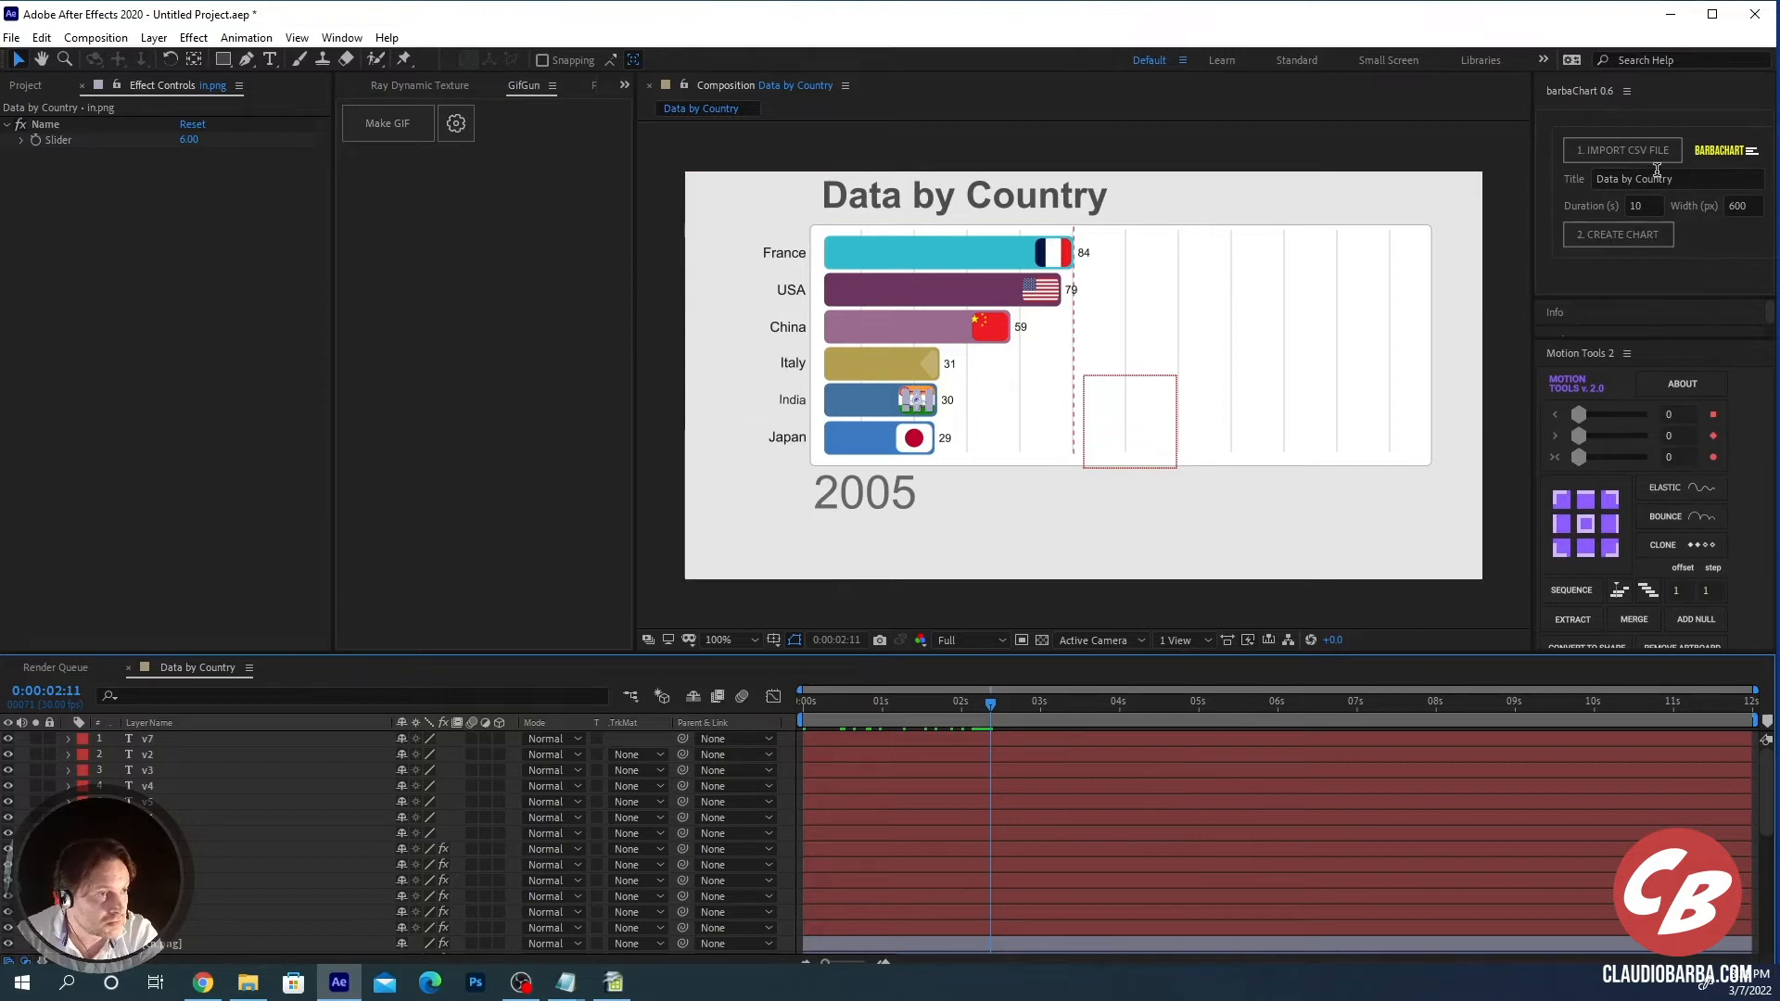
pyautogui.moveTo(1708, 252)
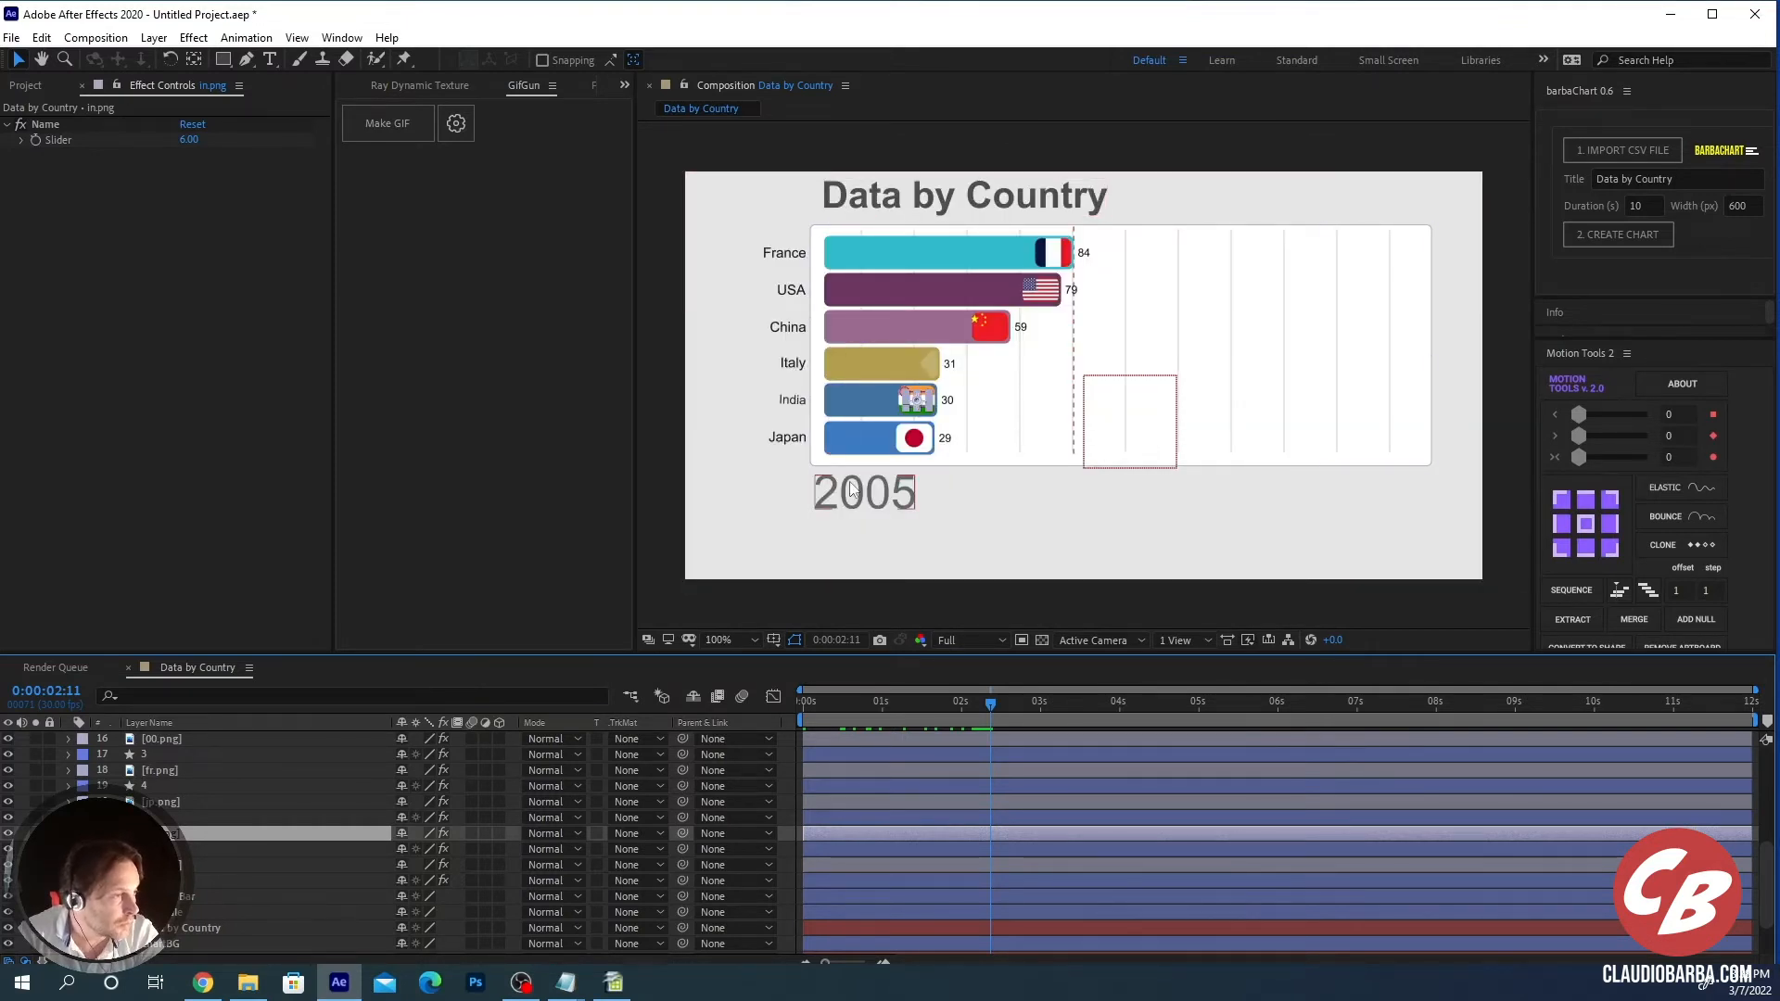
pyautogui.click(862, 491)
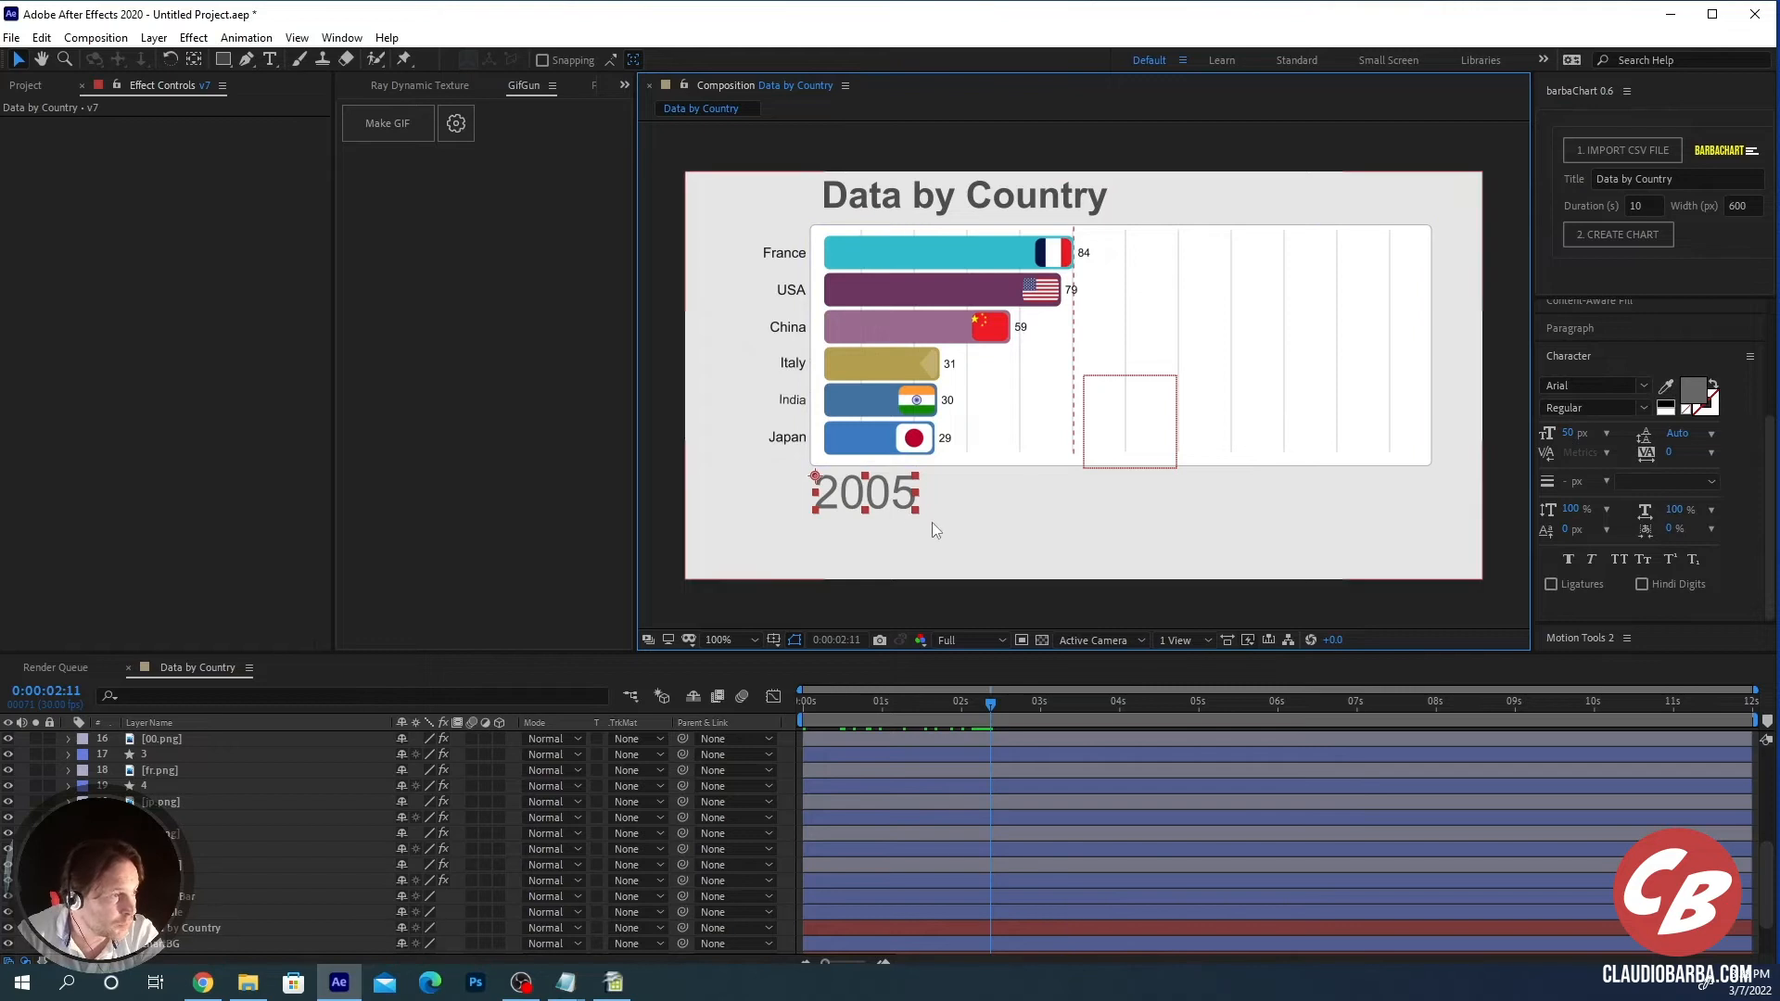
# Step: Set the year label font to Bowlby One SC
pyautogui.click(1589, 385)
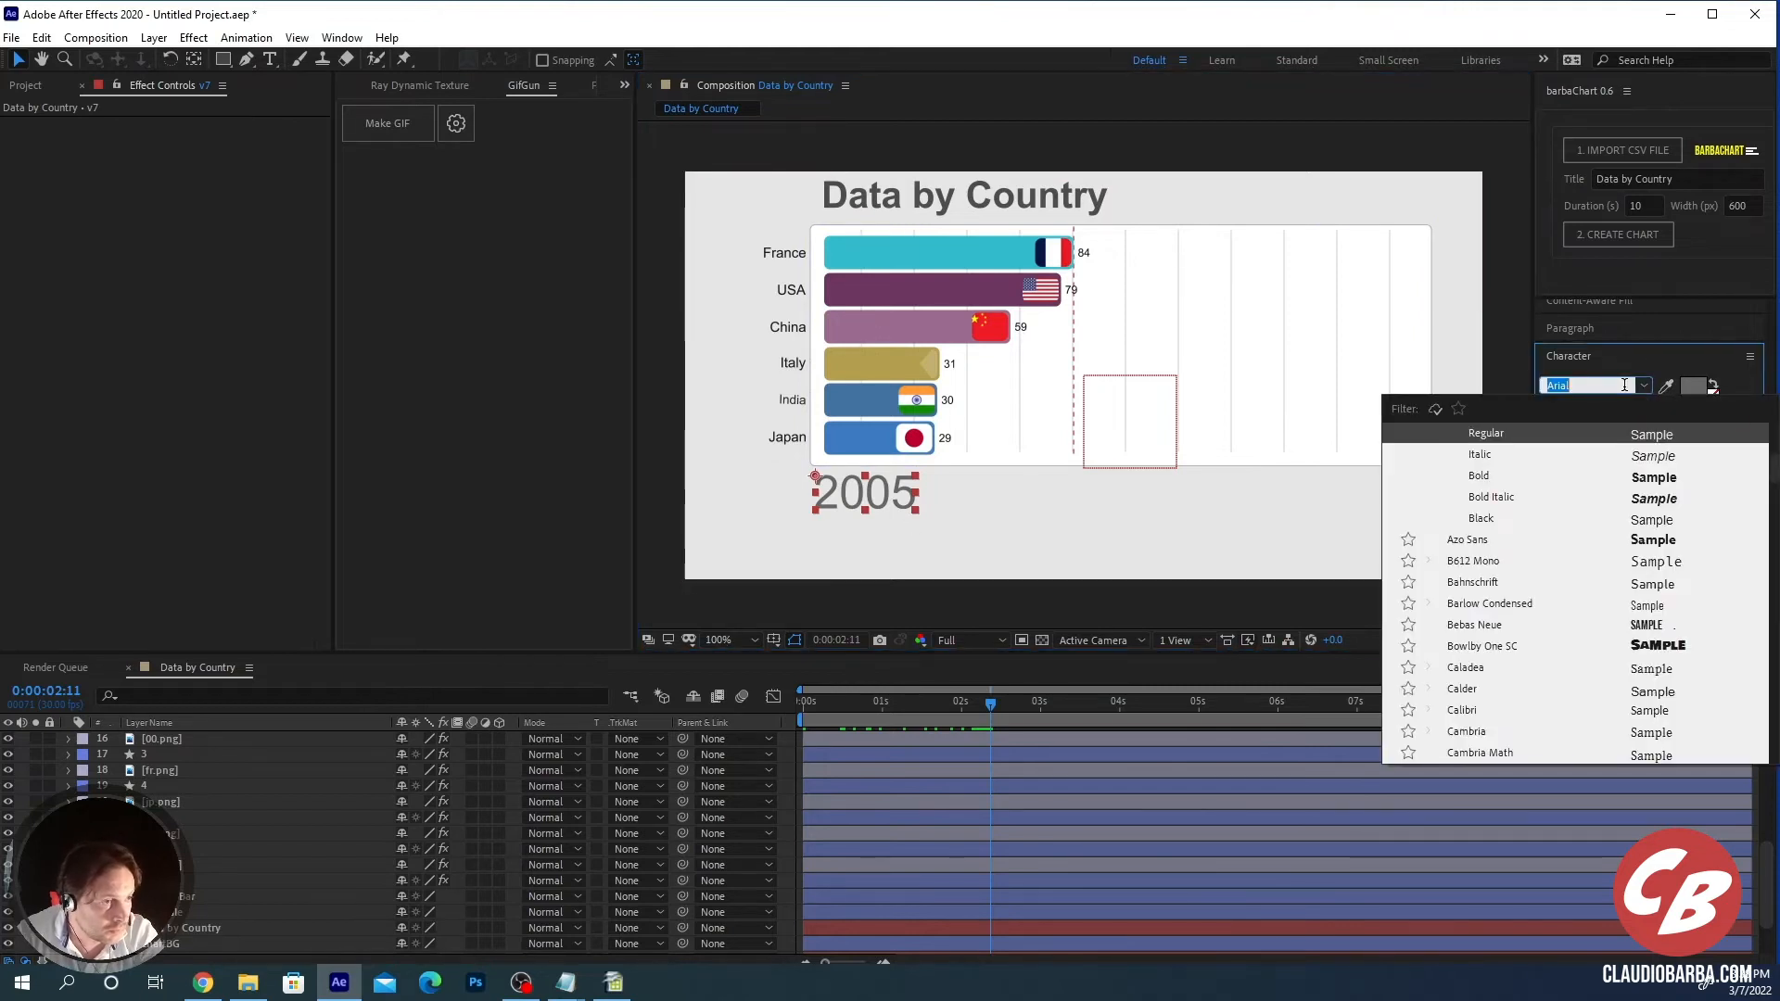
pyautogui.click(1481, 645)
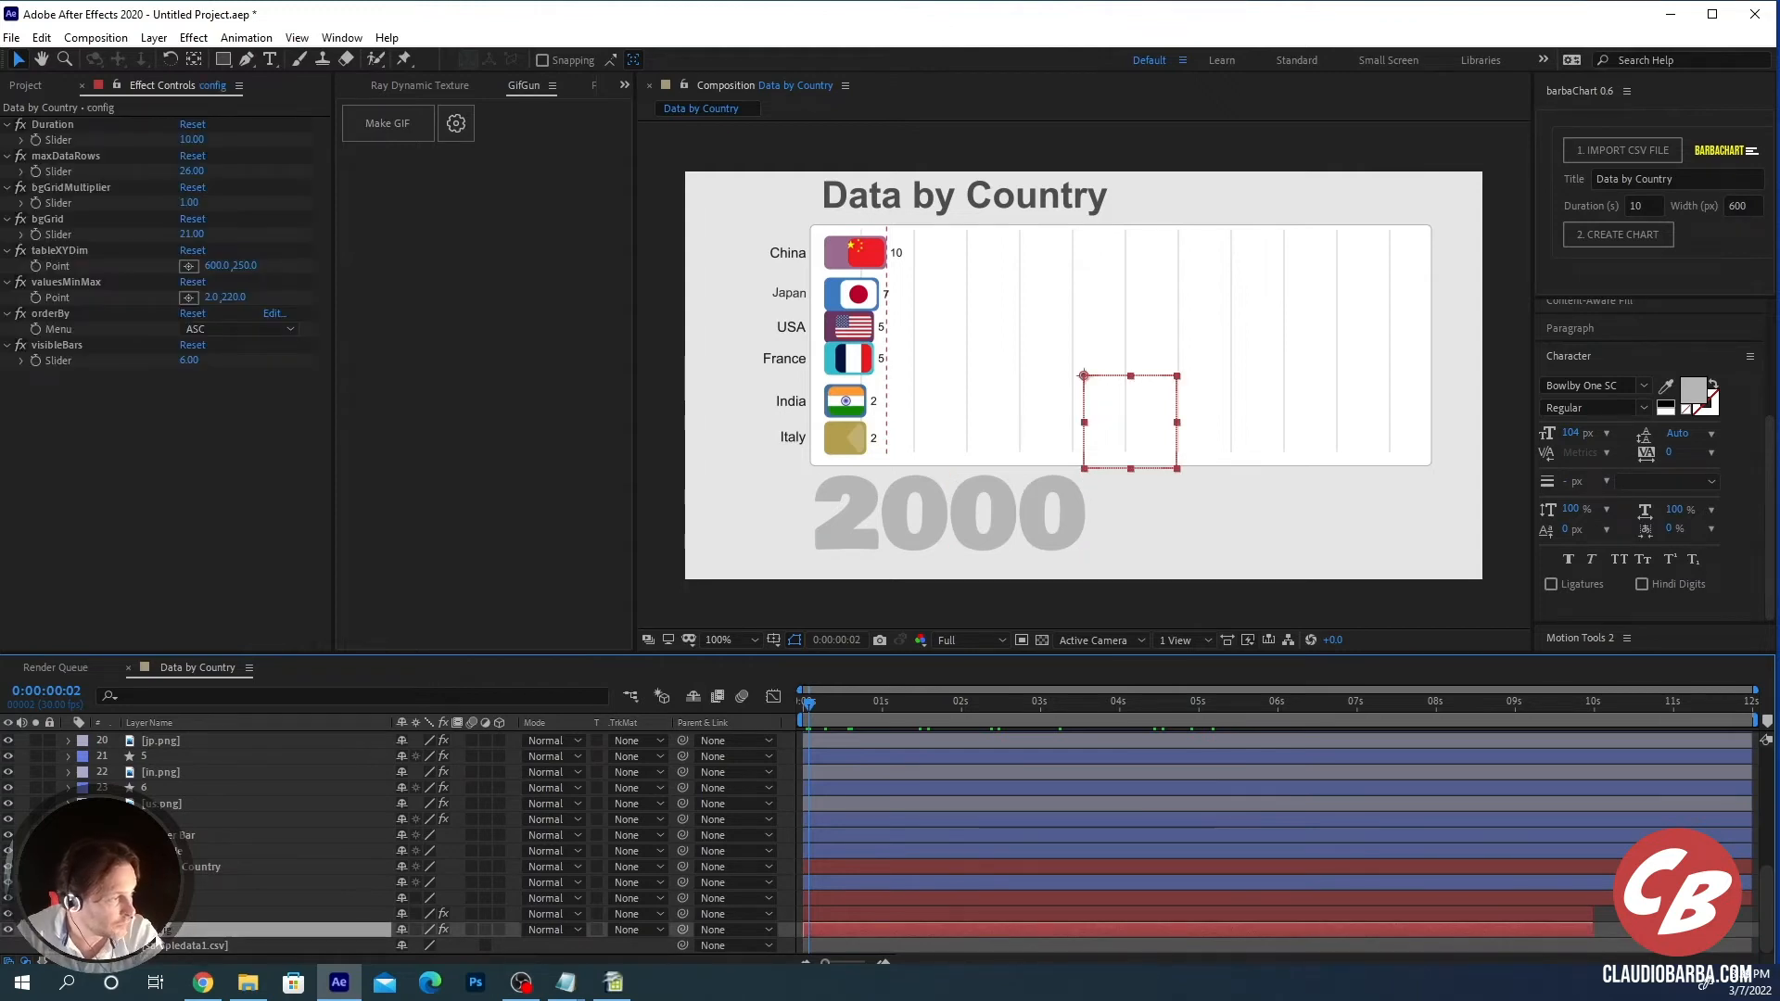
pyautogui.moveTo(1771, 567)
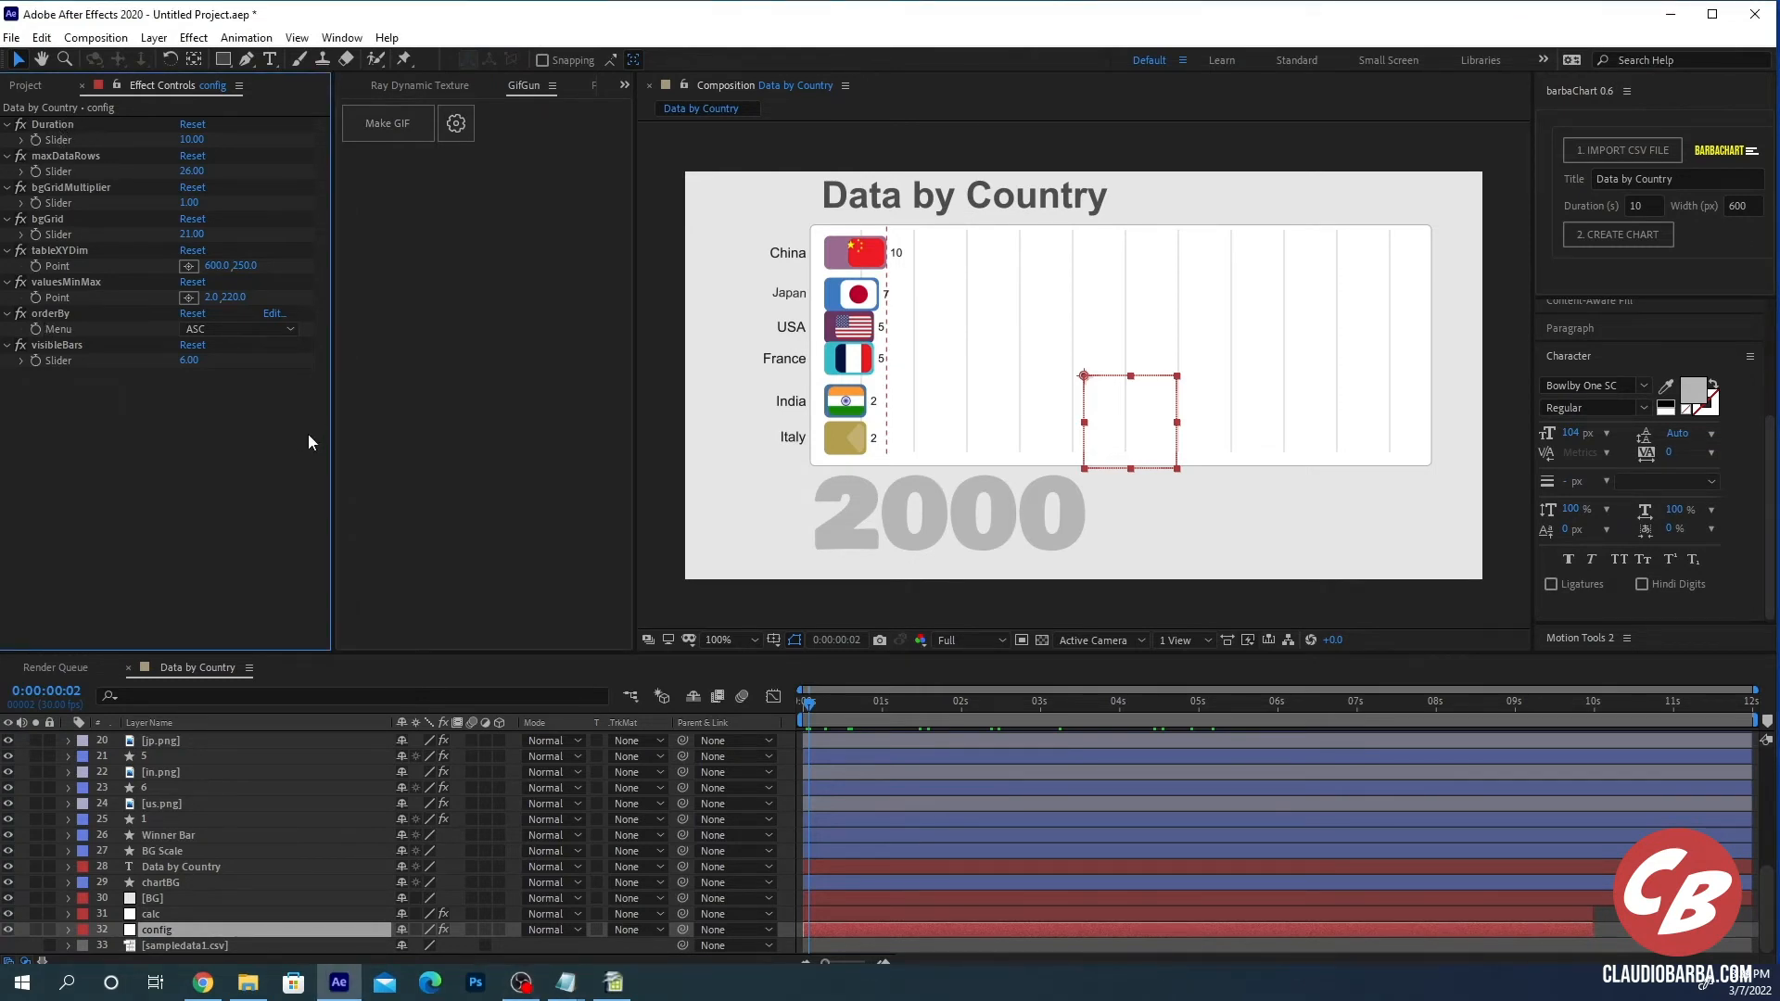
pyautogui.moveTo(315, 464)
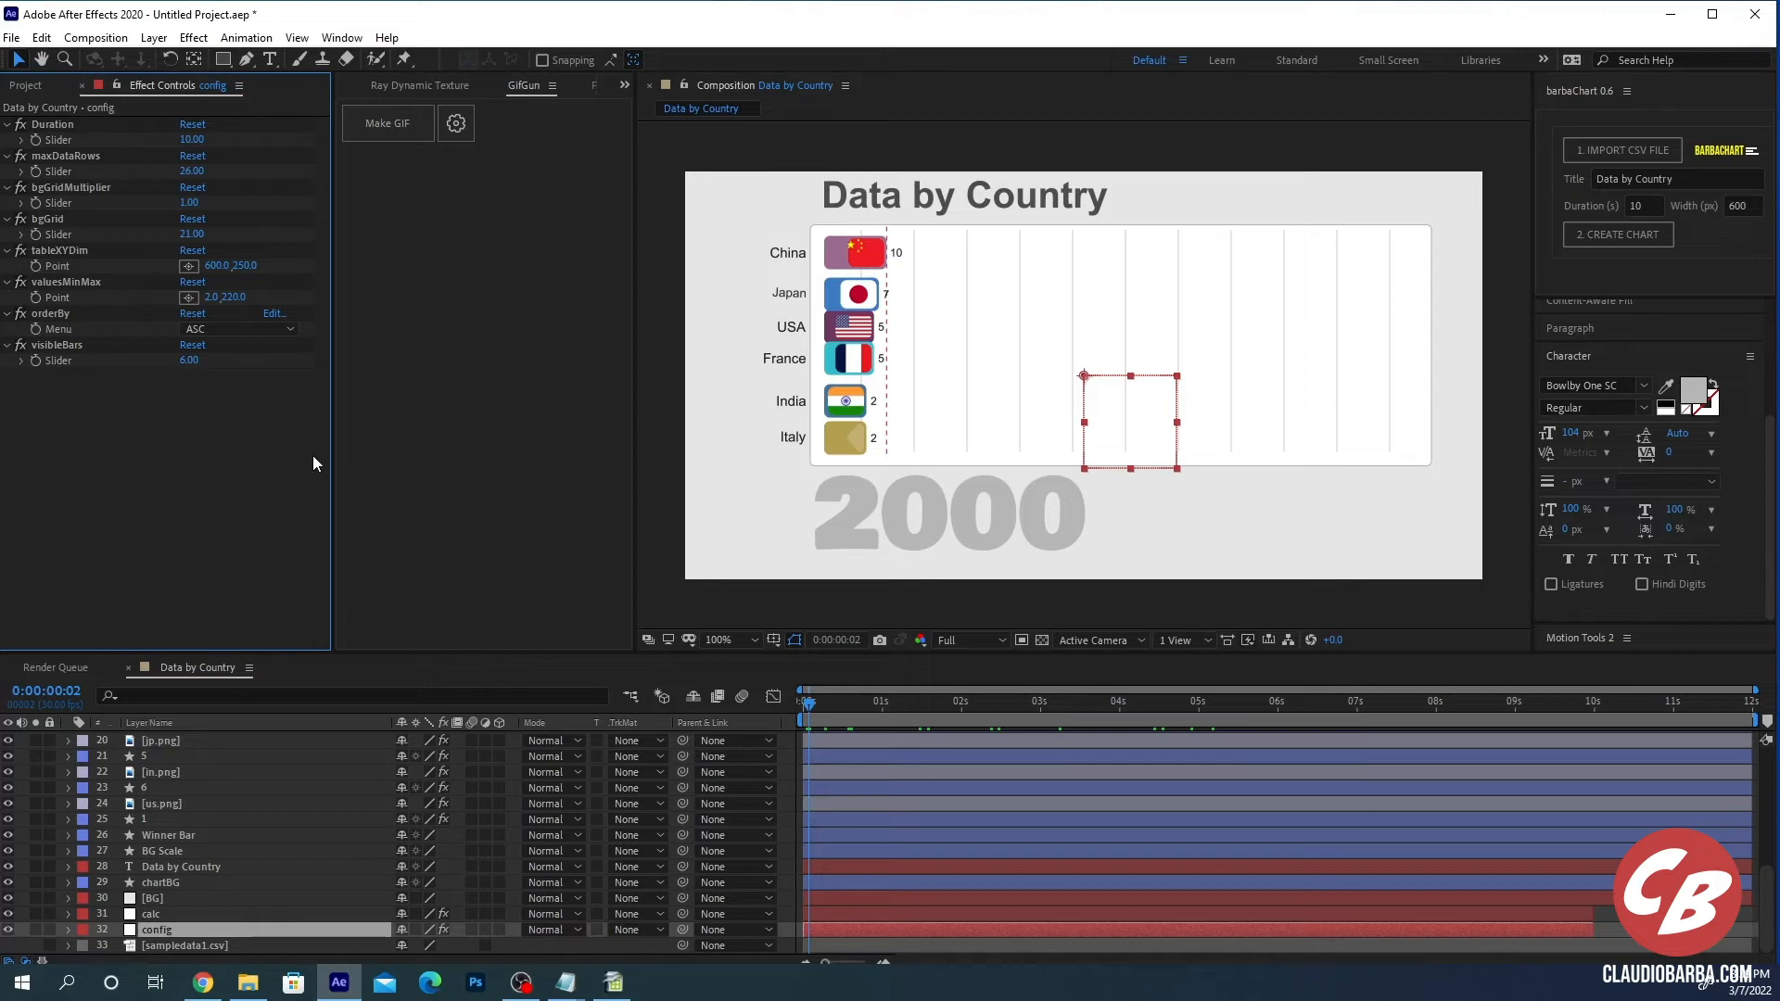
pyautogui.moveTo(134, 441)
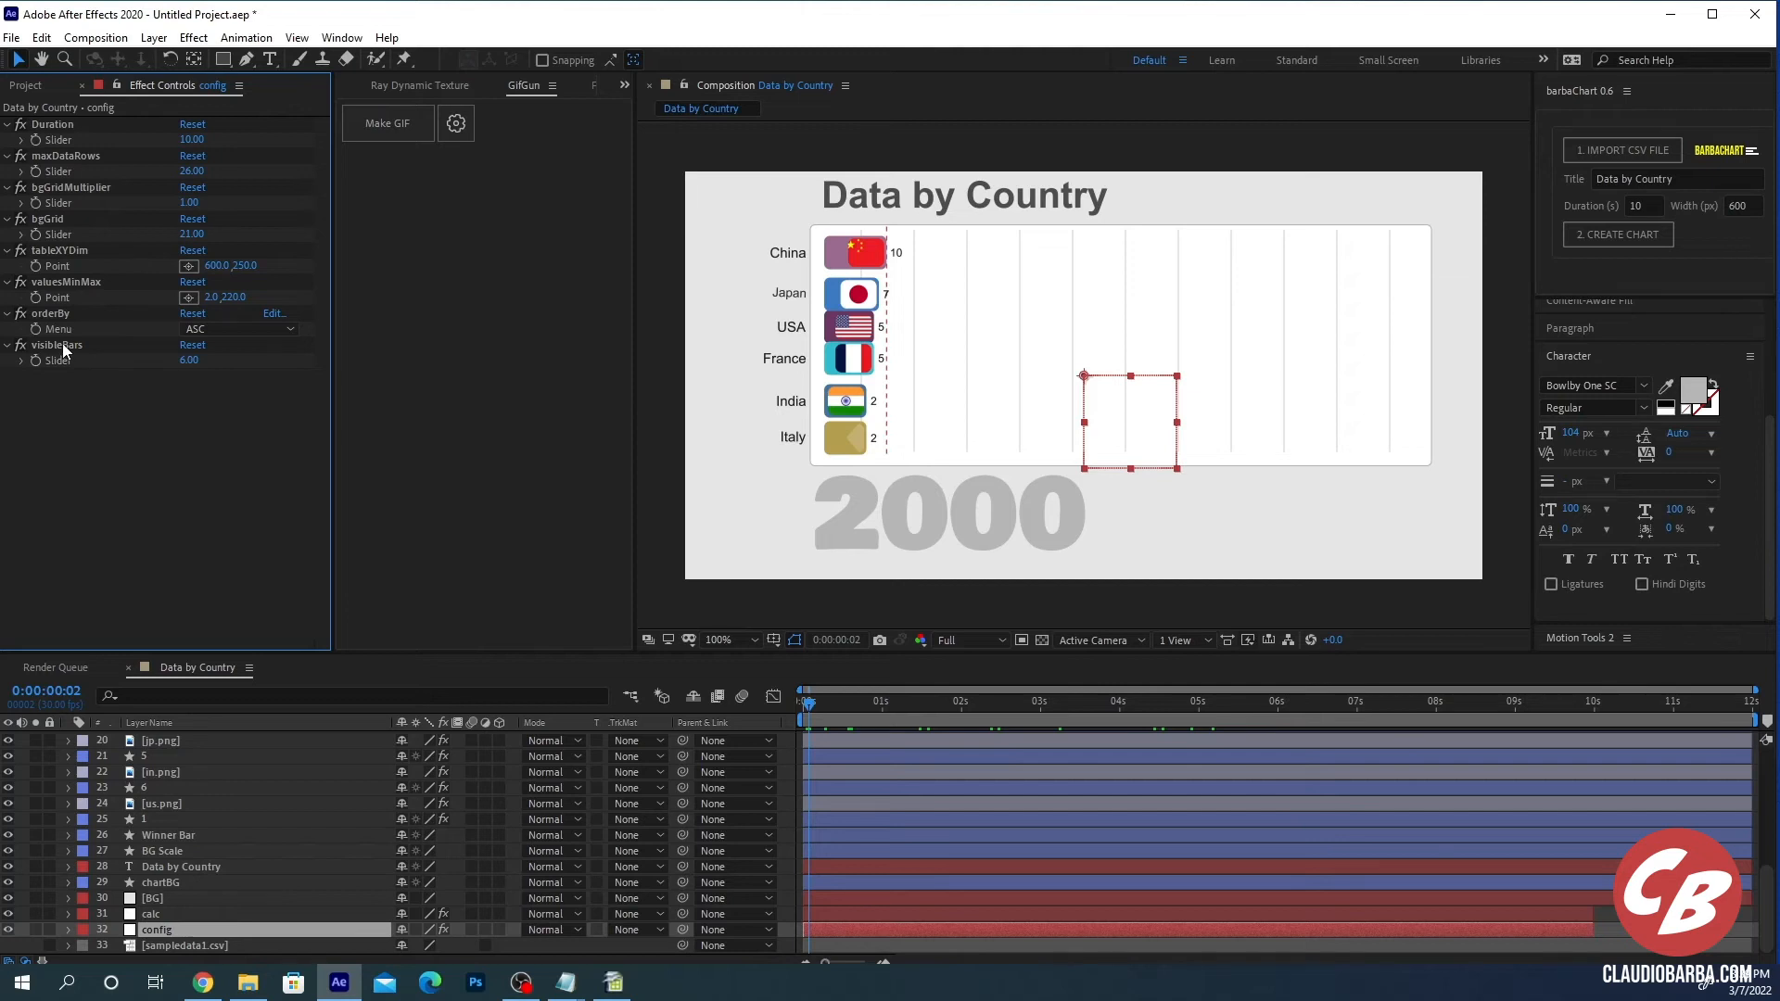
pyautogui.moveTo(71, 356)
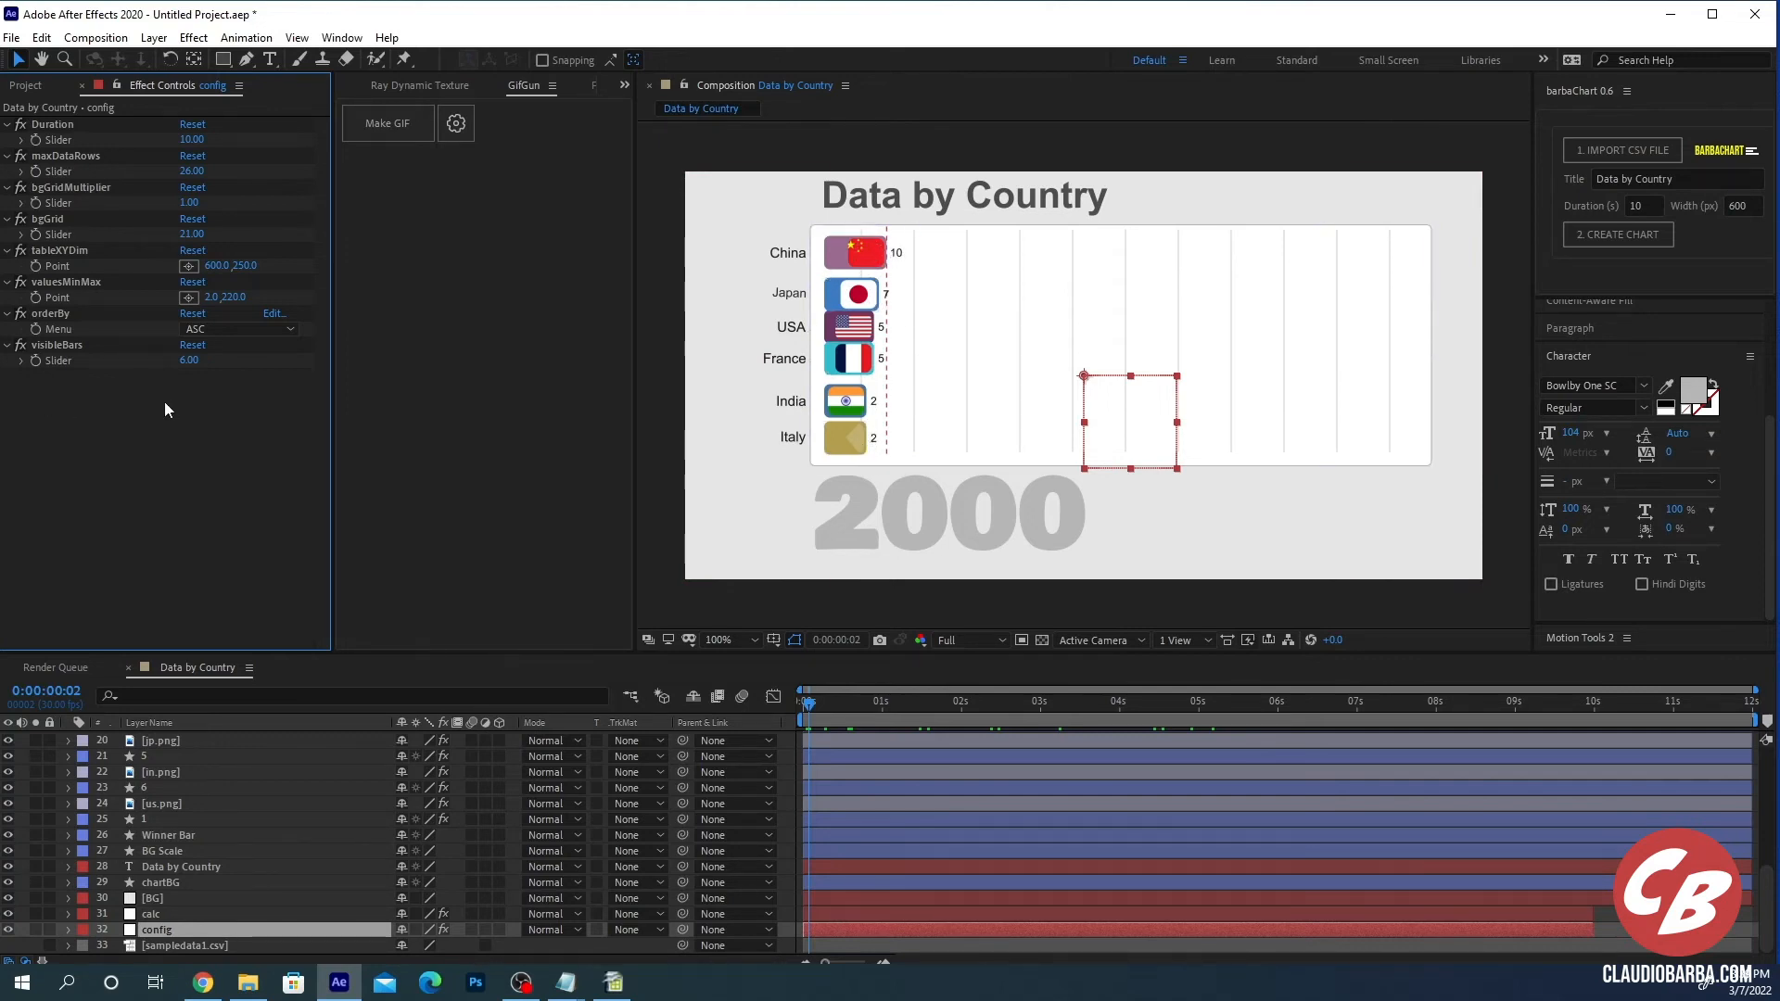
pyautogui.moveTo(125, 332)
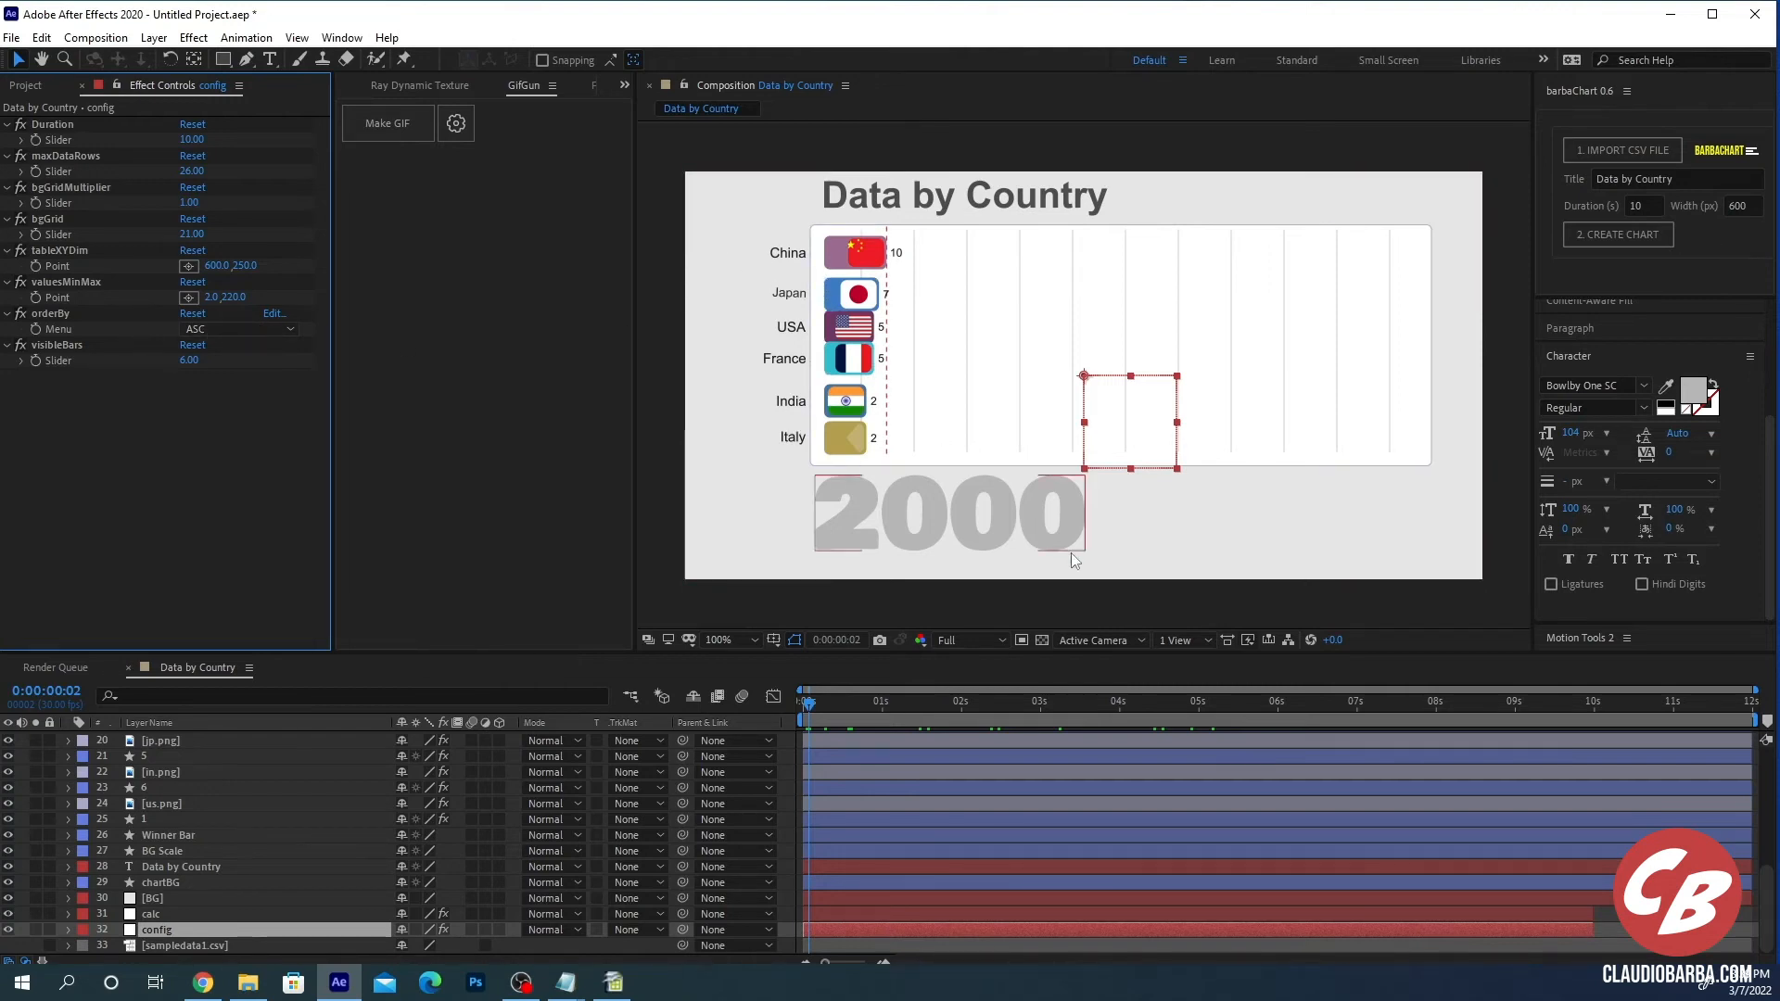
# Step: Preview orderBy as DESC and NO ORDER around years 2010-2012, then return to ASC
pyautogui.moveTo(806, 701); pyautogui.dragTo(1186, 701)
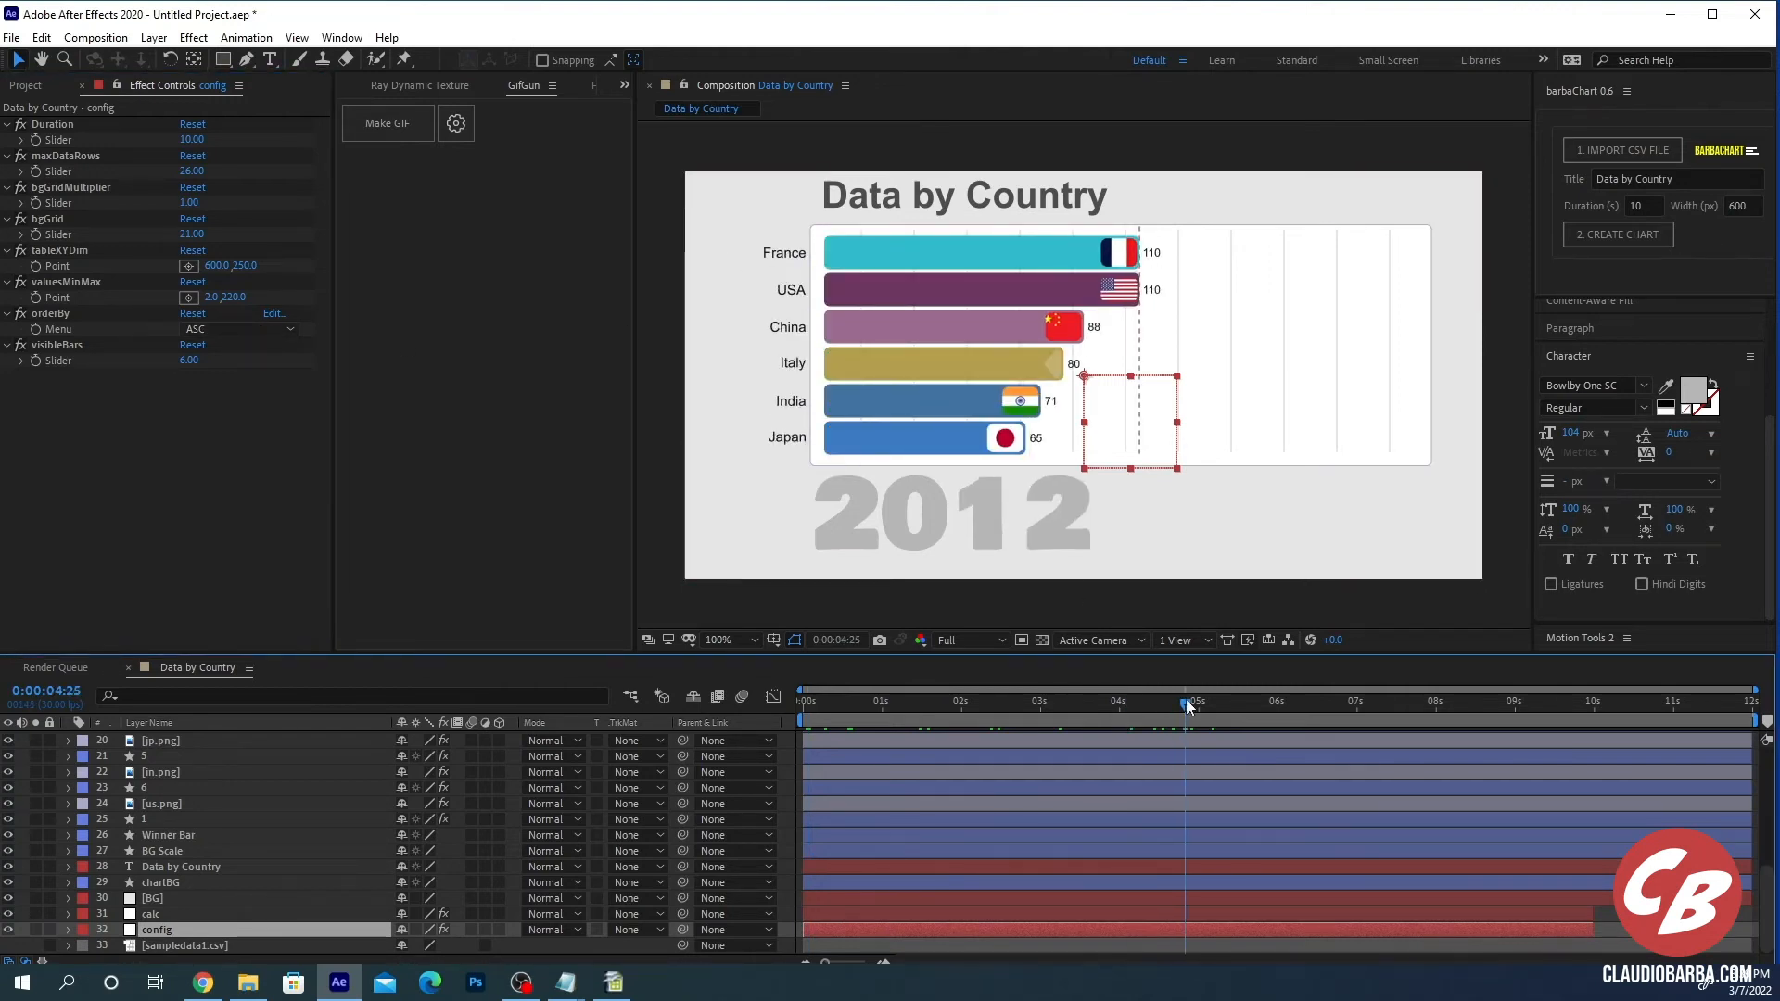
pyautogui.click(239, 330)
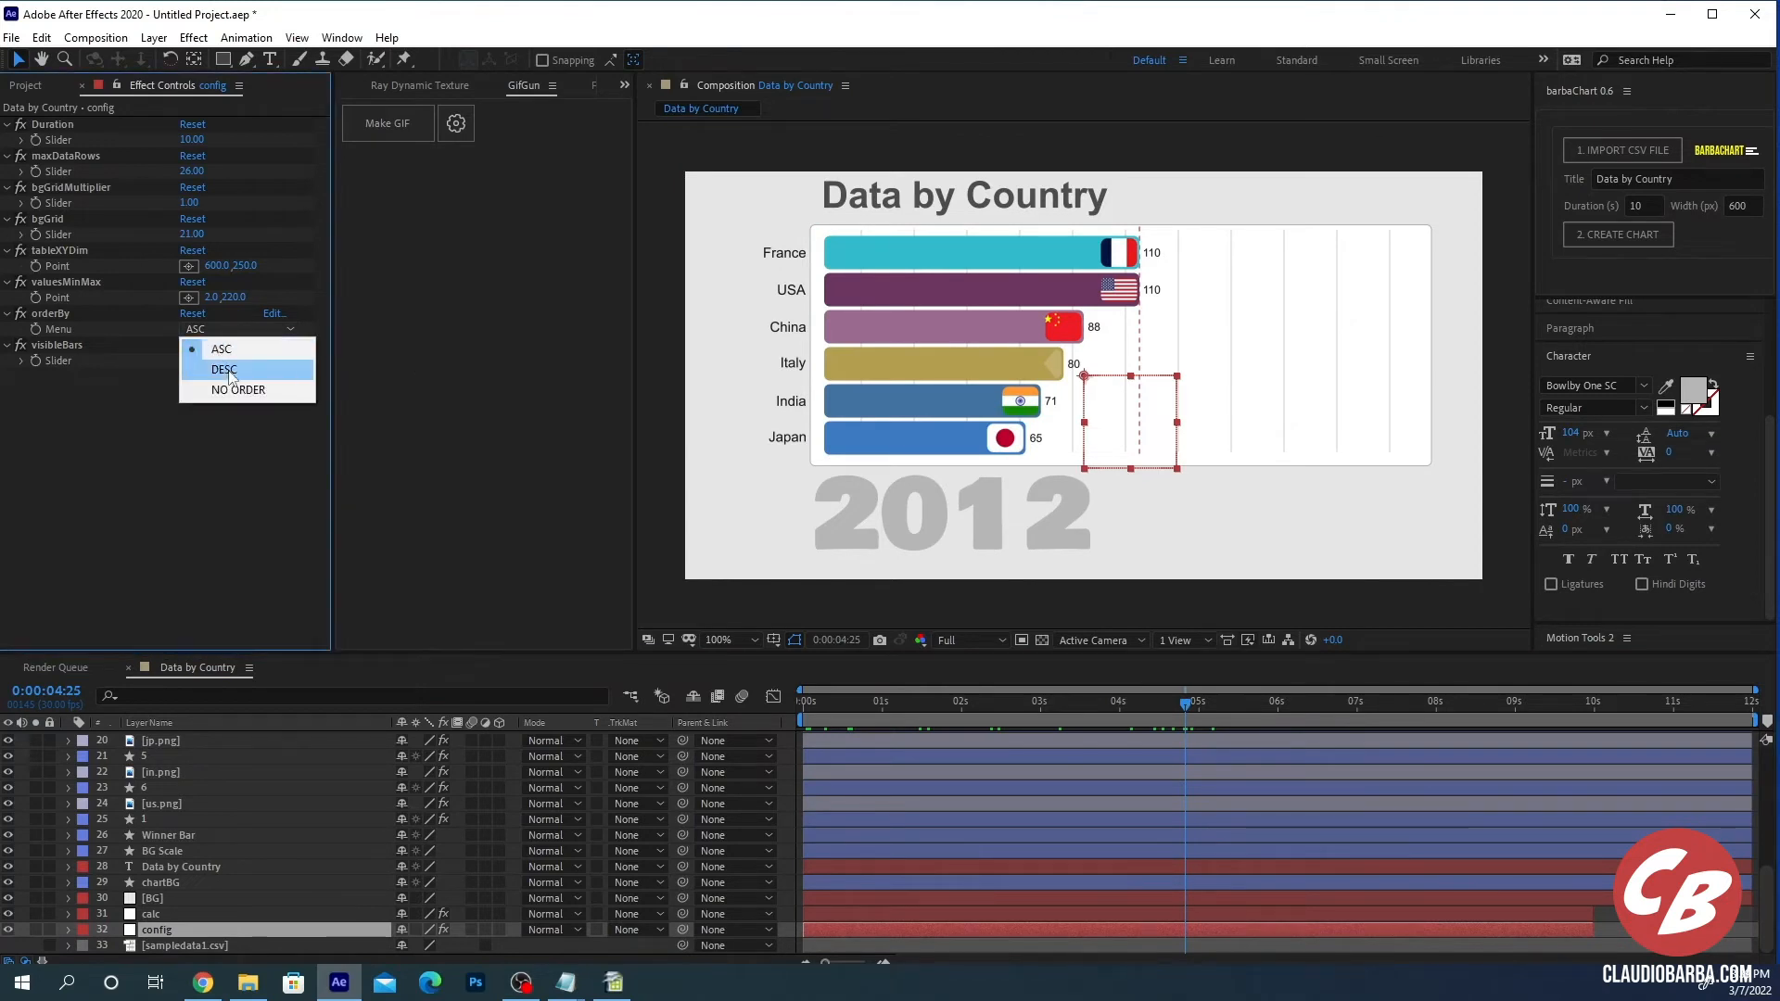
pyautogui.click(224, 369)
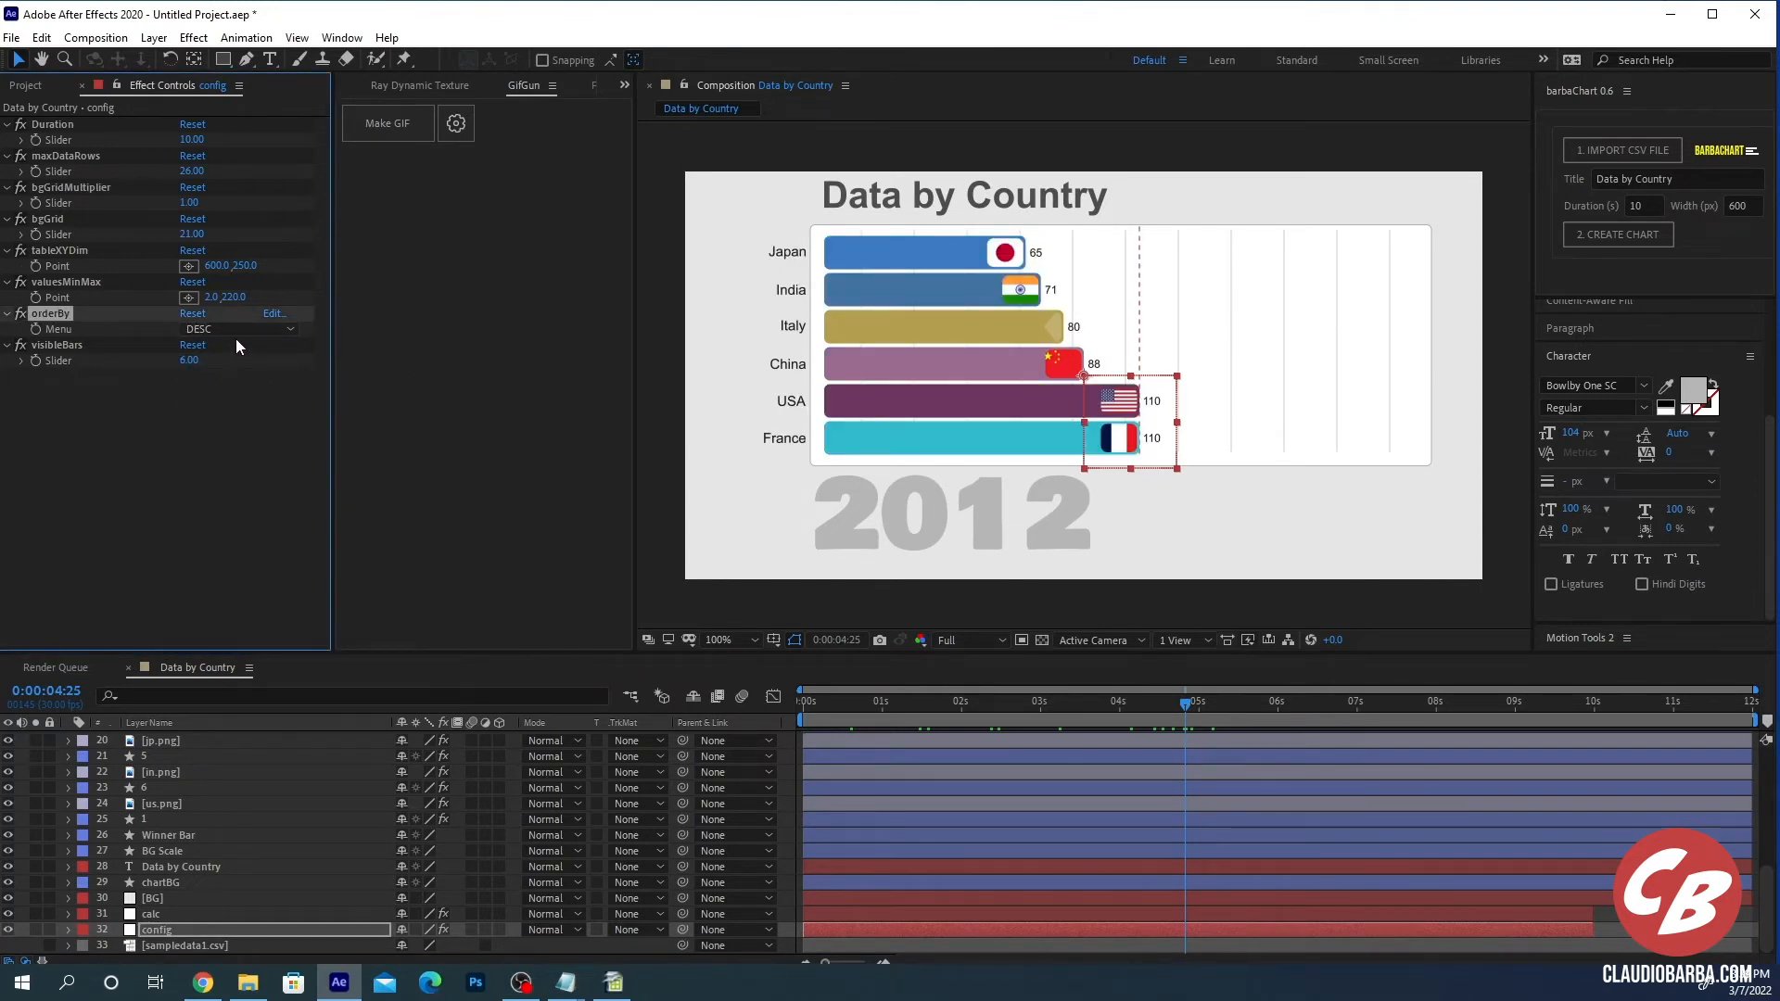
pyautogui.click(210, 330)
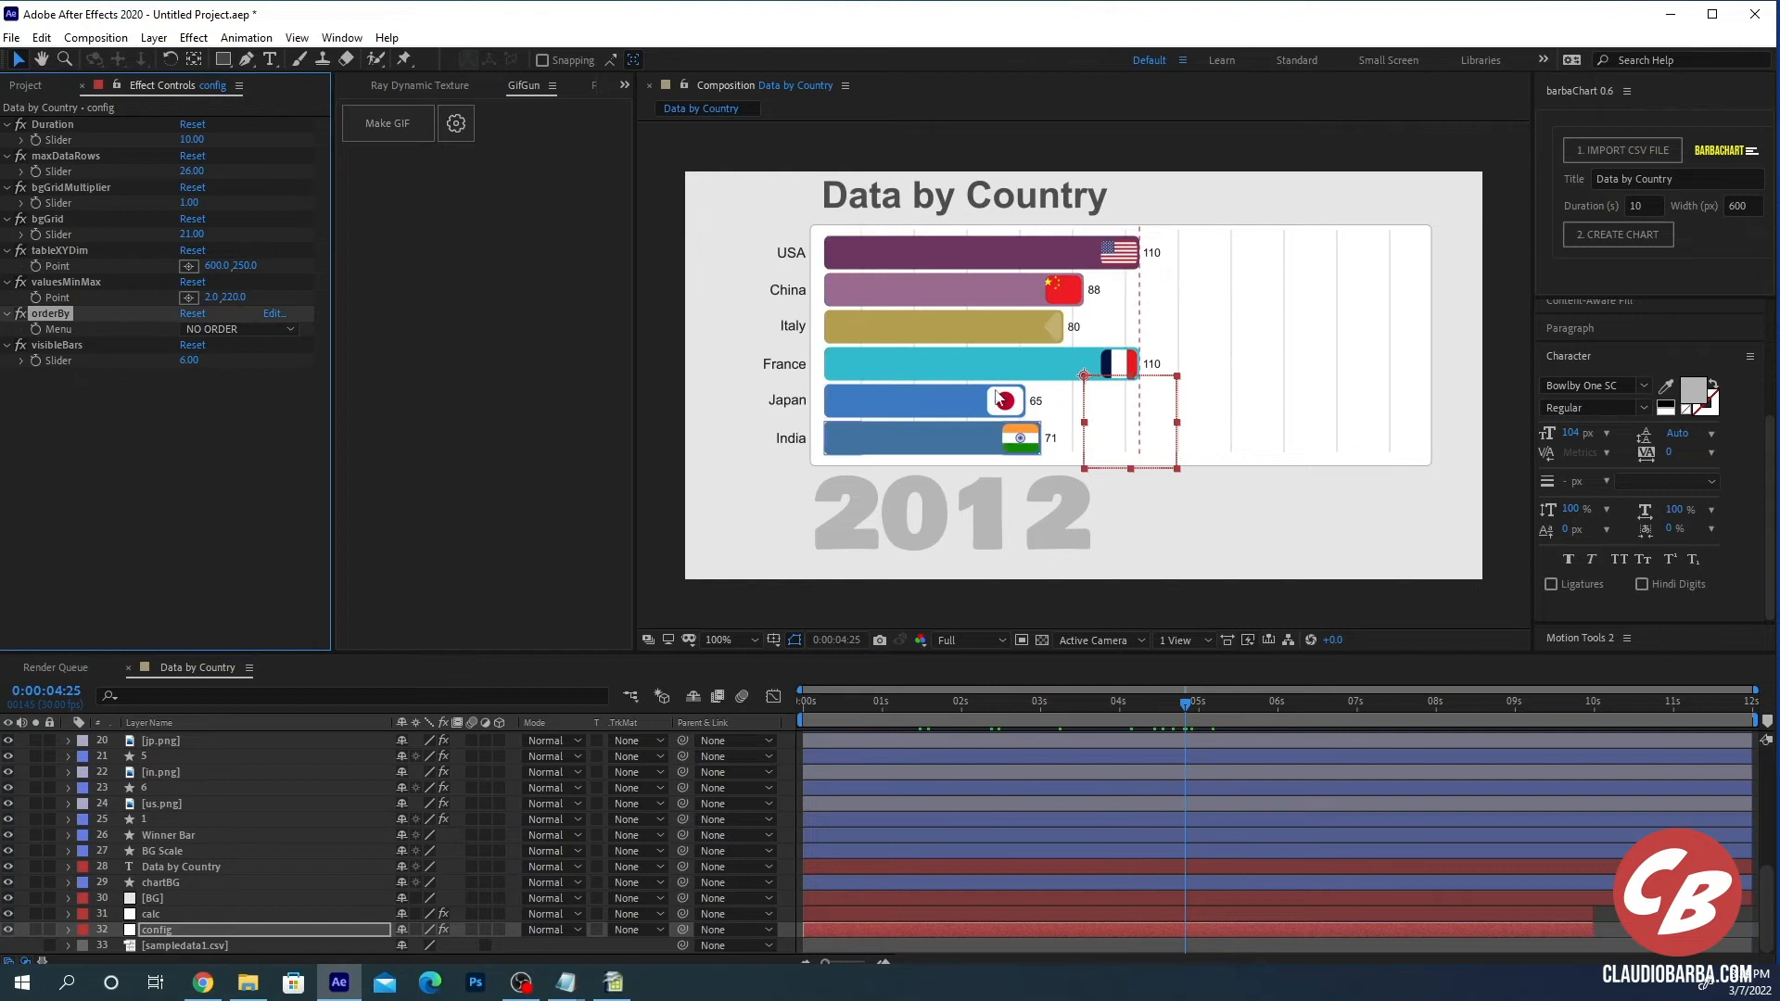
pyautogui.moveTo(1185, 701); pyautogui.dragTo(1263, 701)
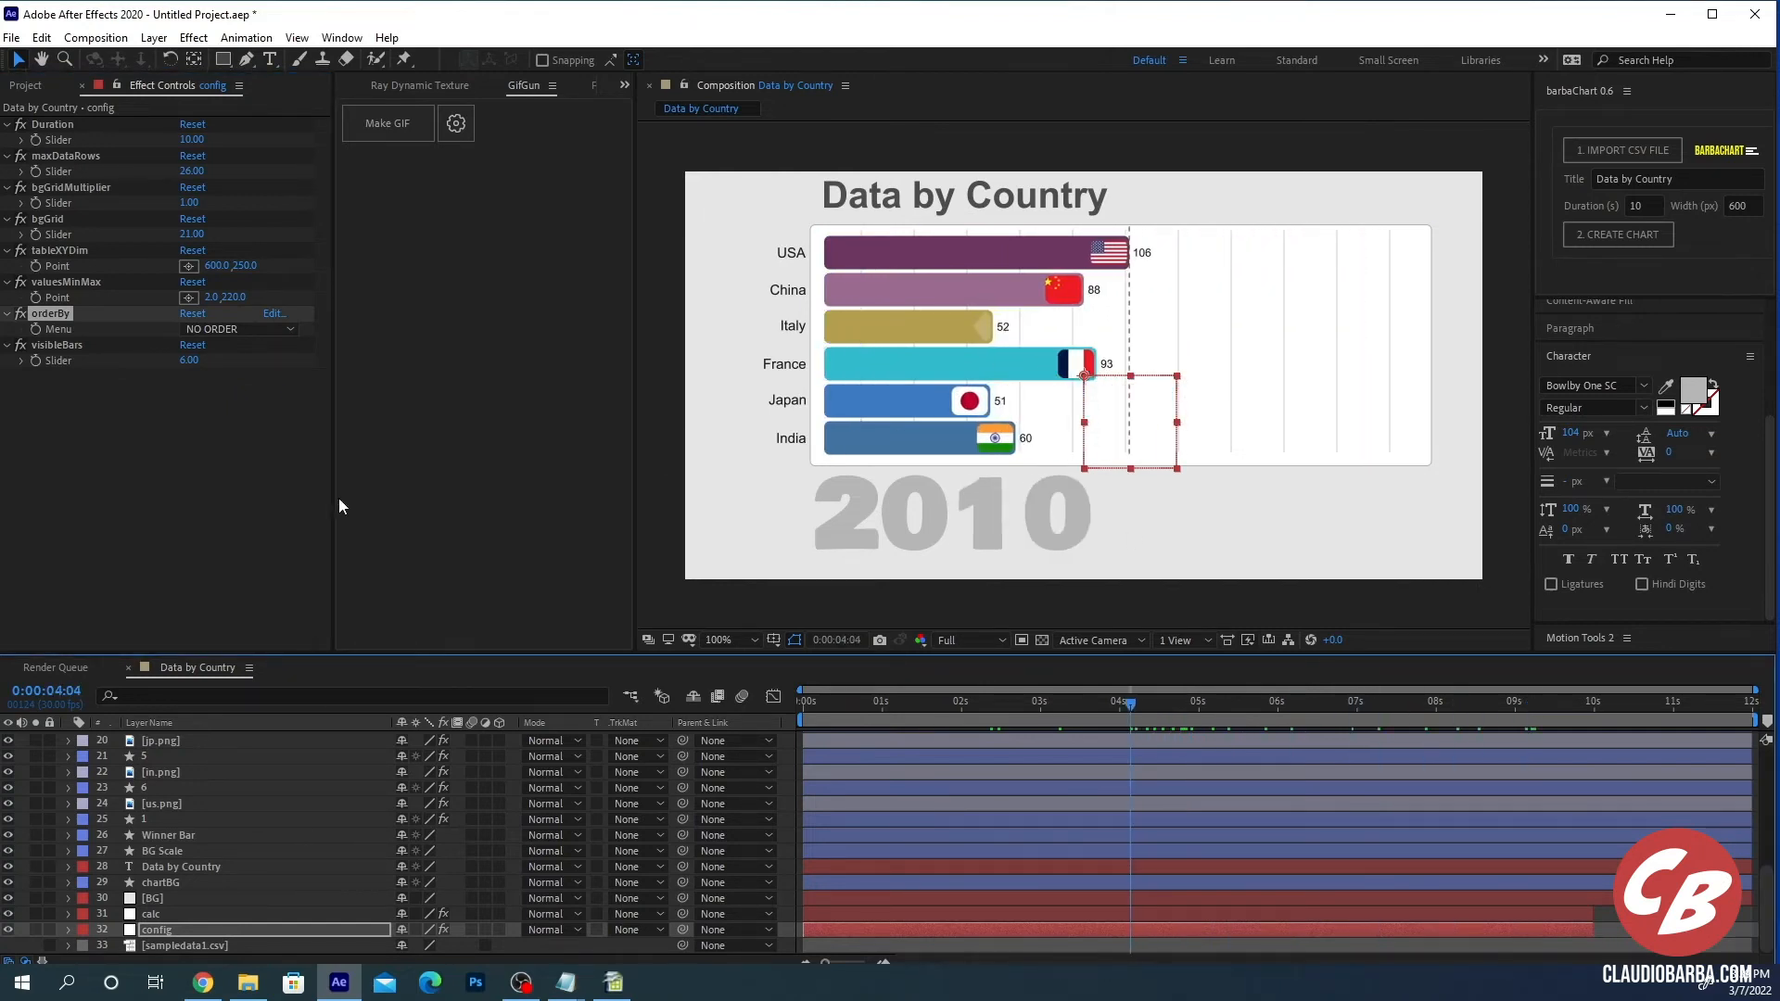
pyautogui.click(239, 330)
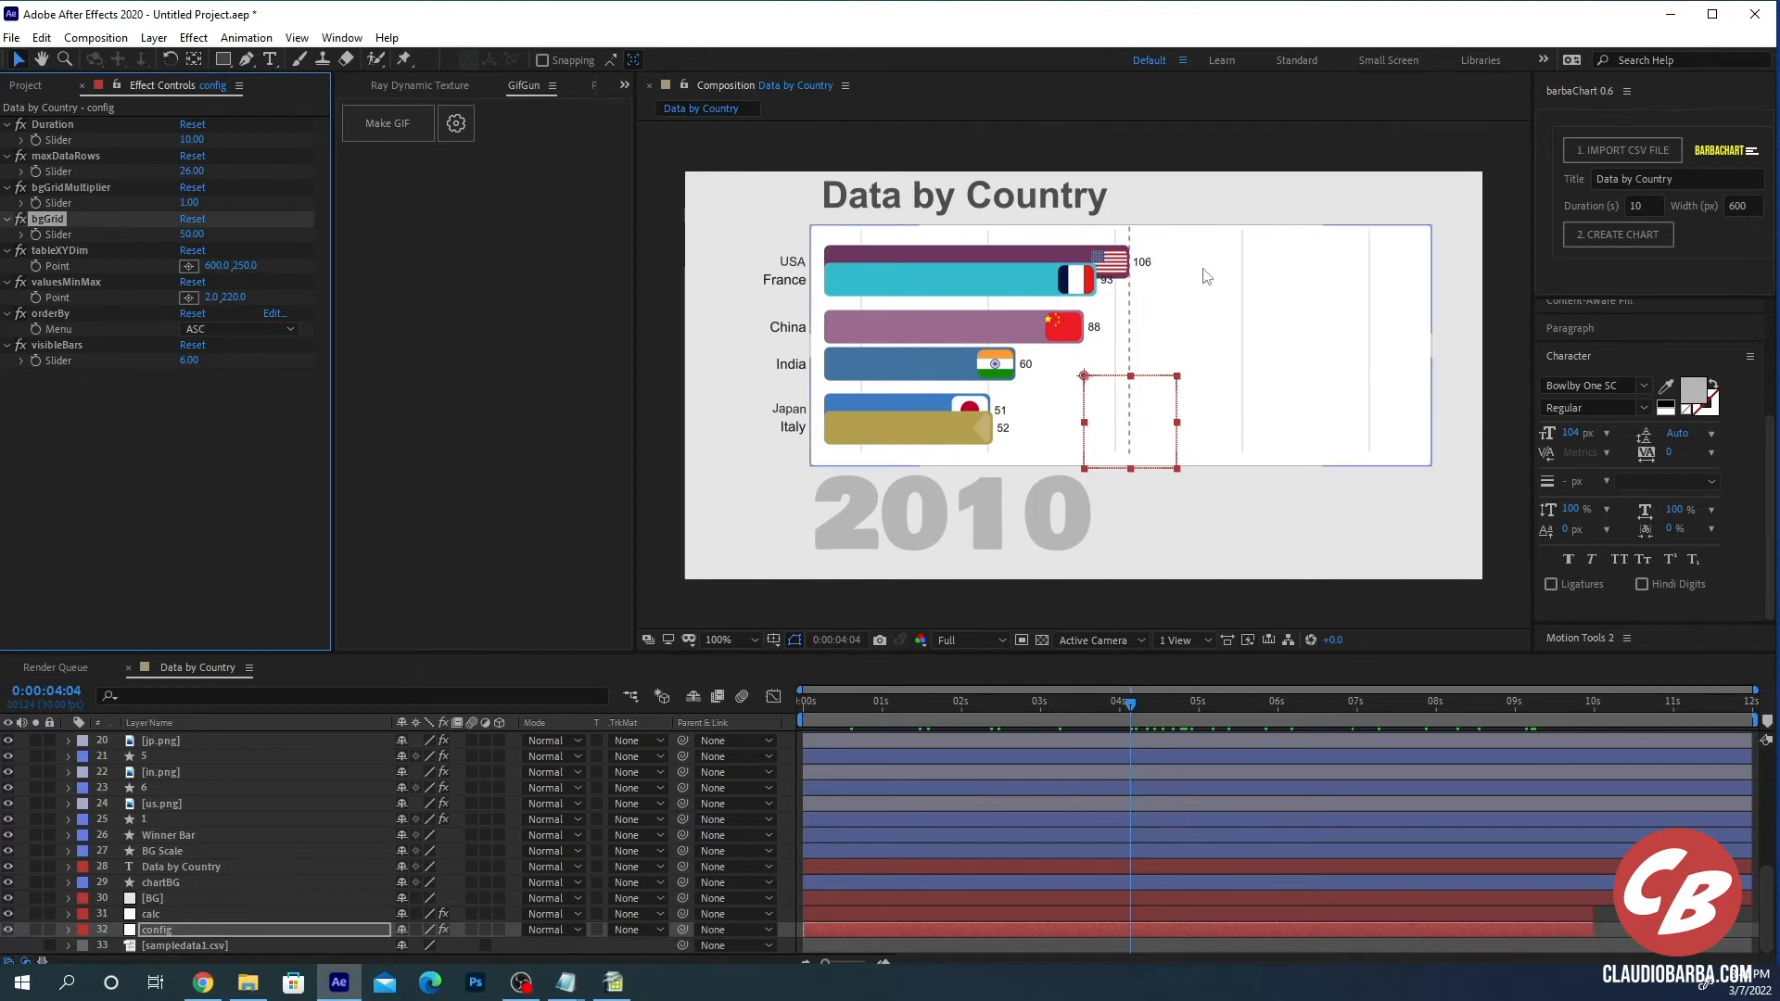
pyautogui.moveTo(1126, 293)
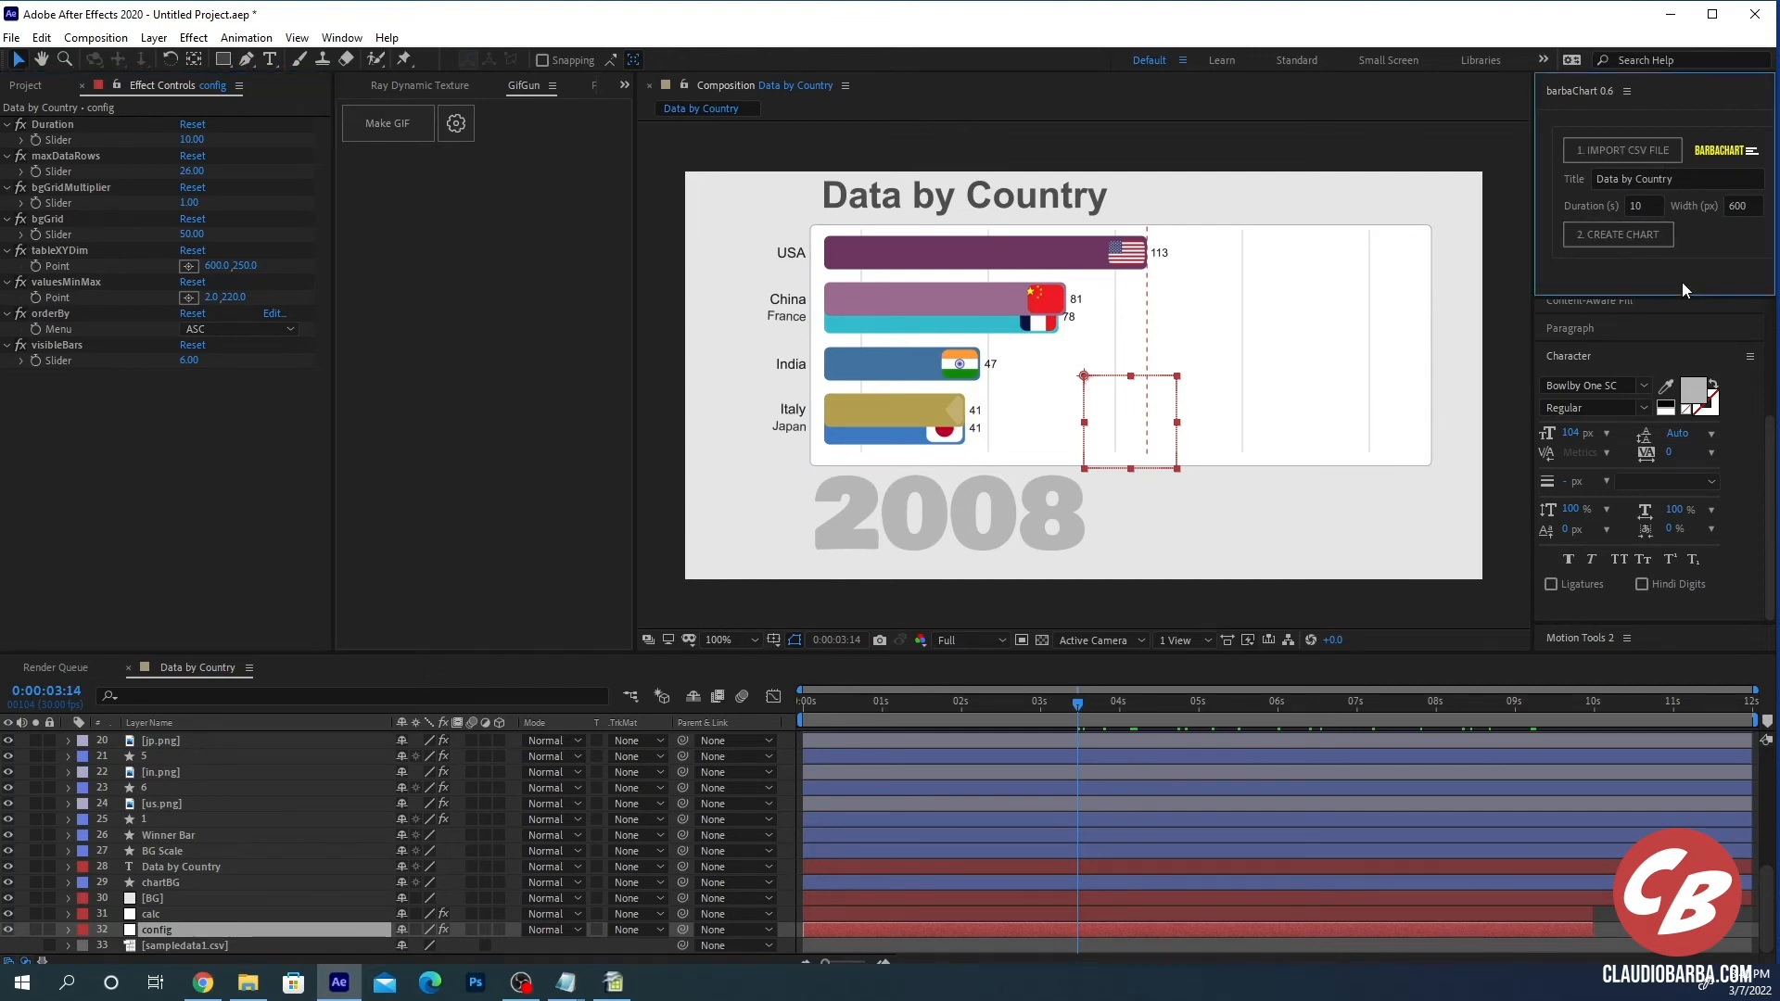
pyautogui.moveTo(1722, 276)
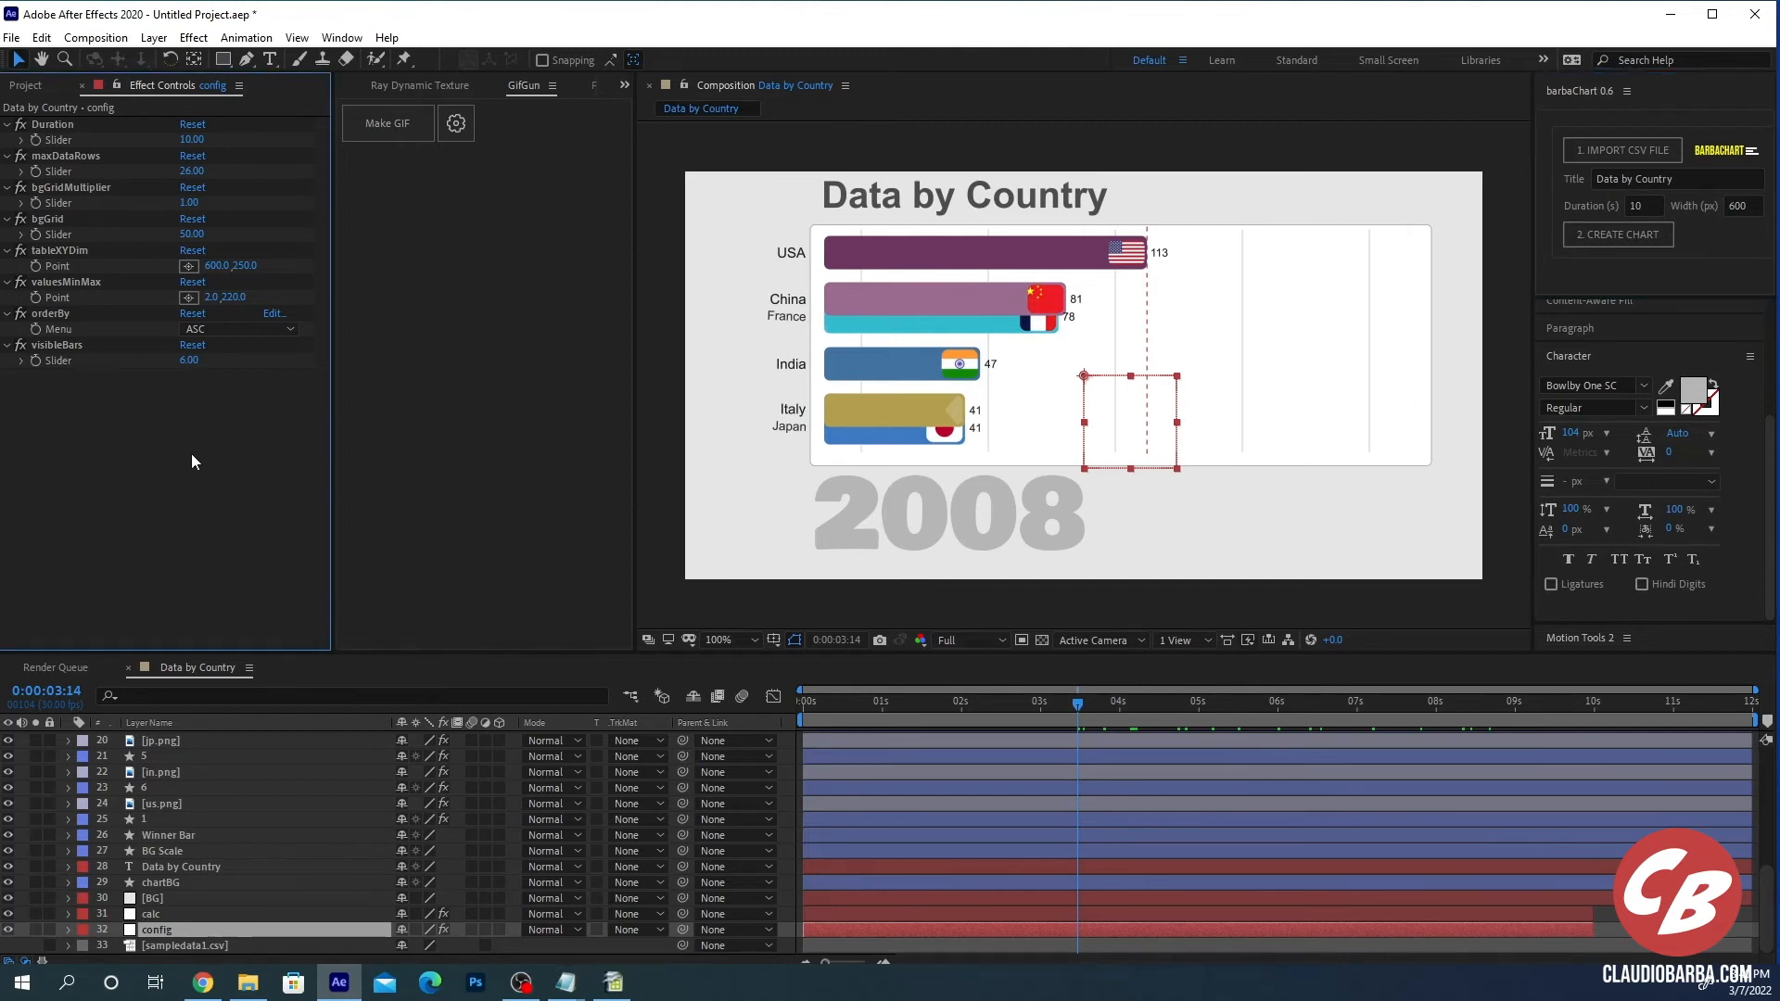
pyautogui.moveTo(213, 456)
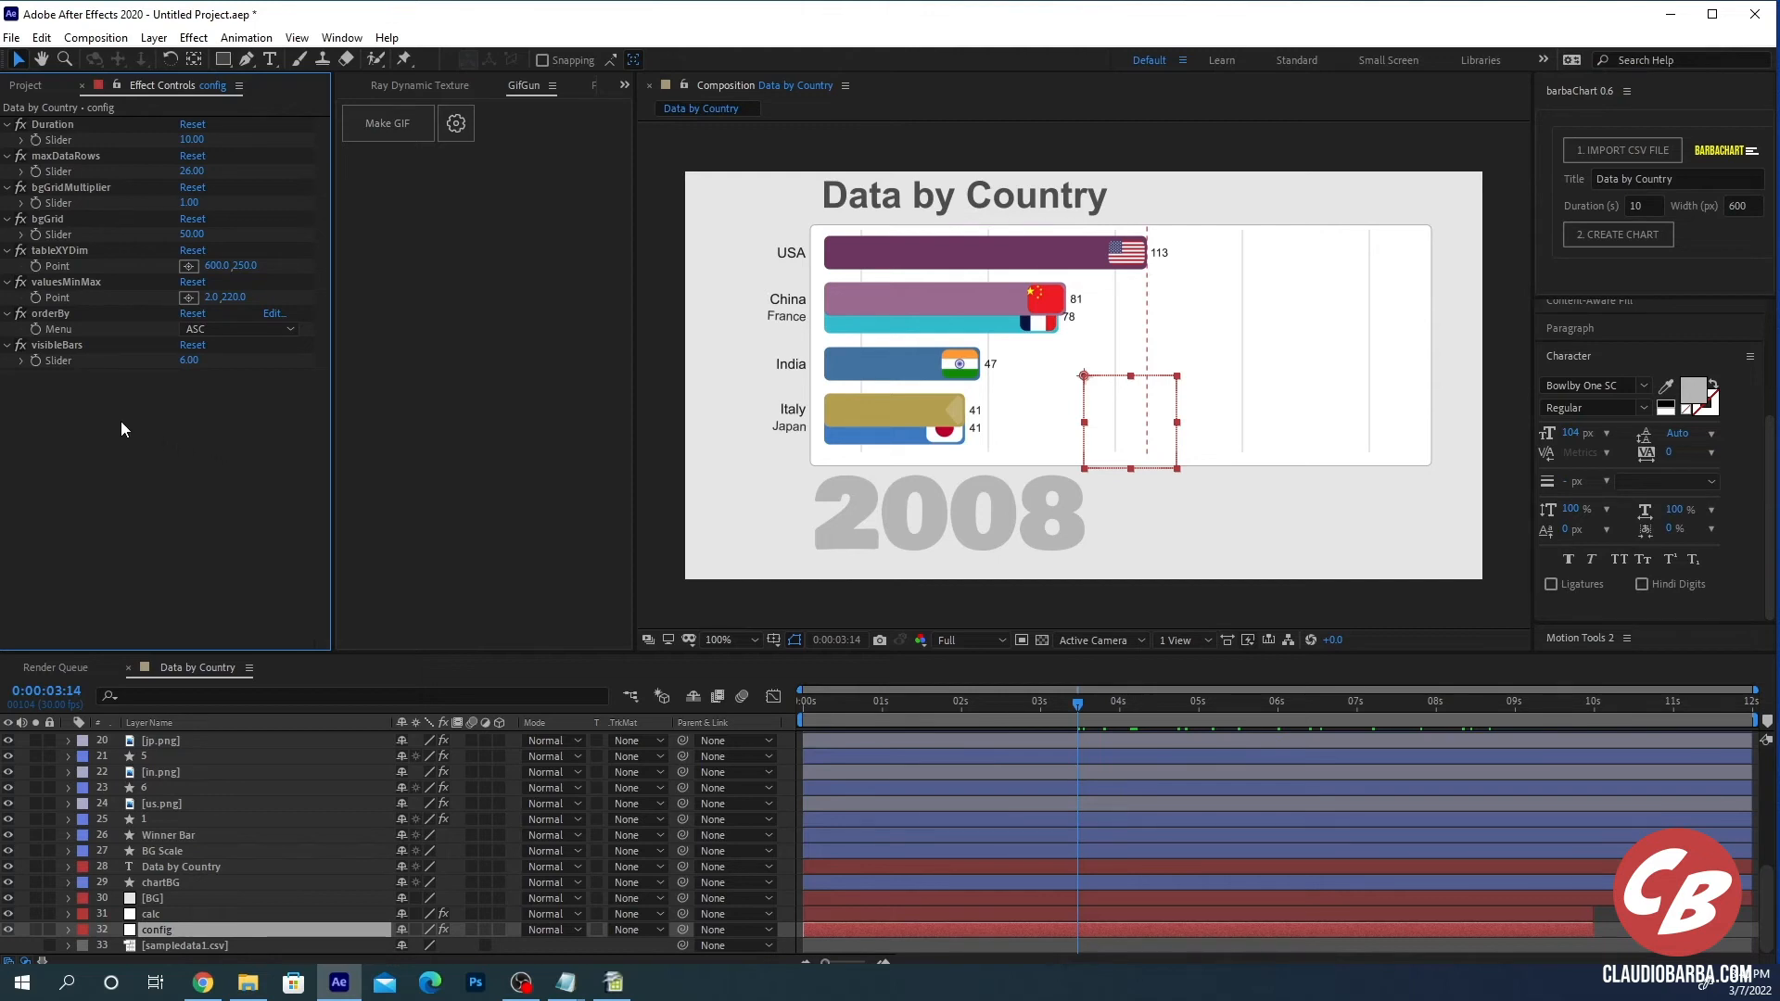
pyautogui.moveTo(125, 426)
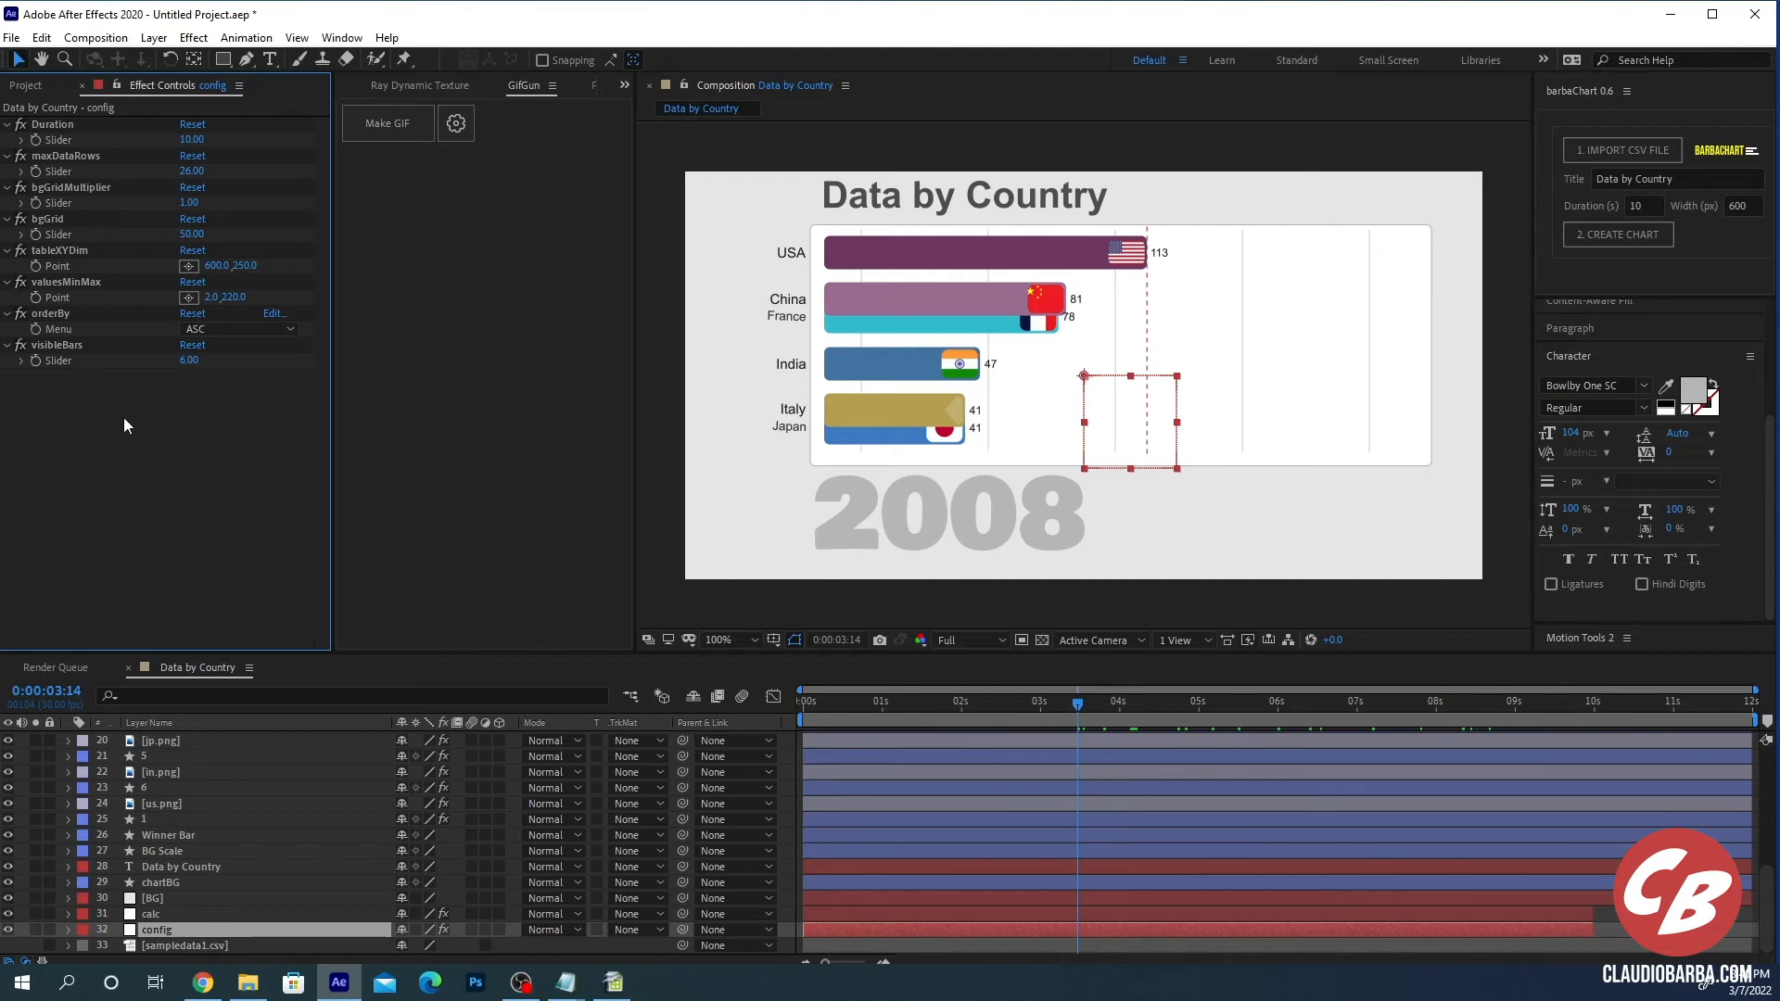